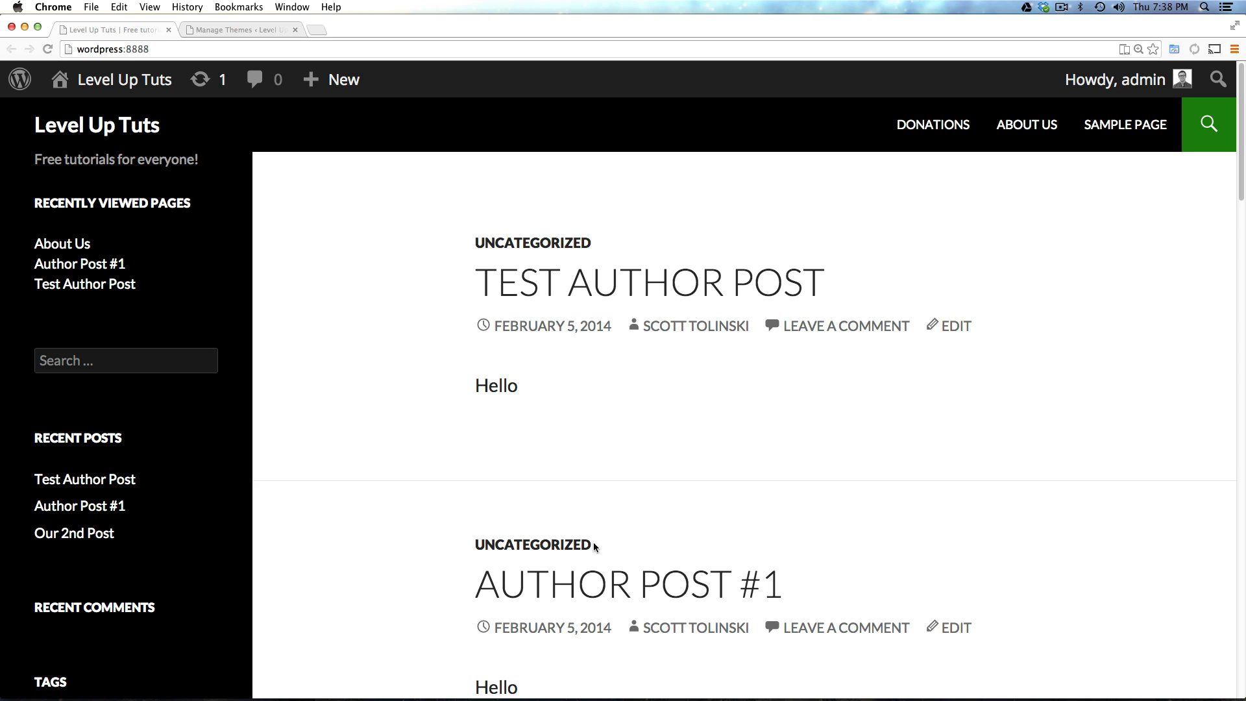
mouse_move(605, 261)
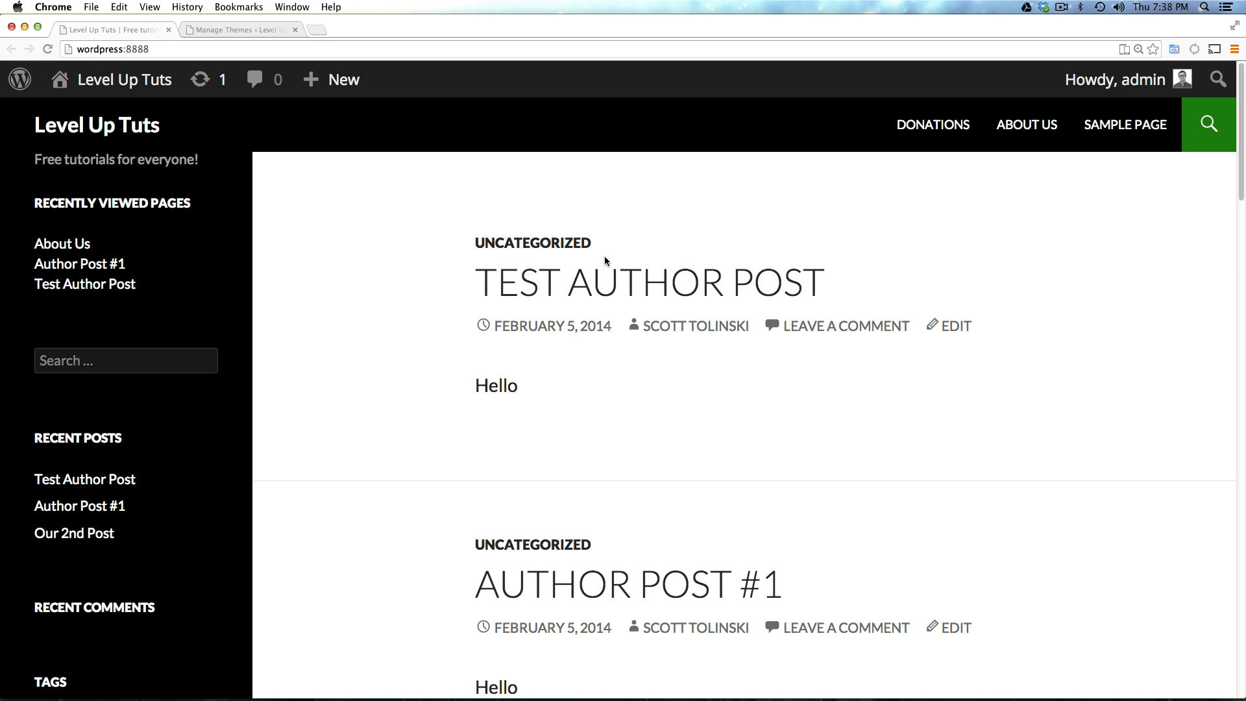
mouse_move(635, 249)
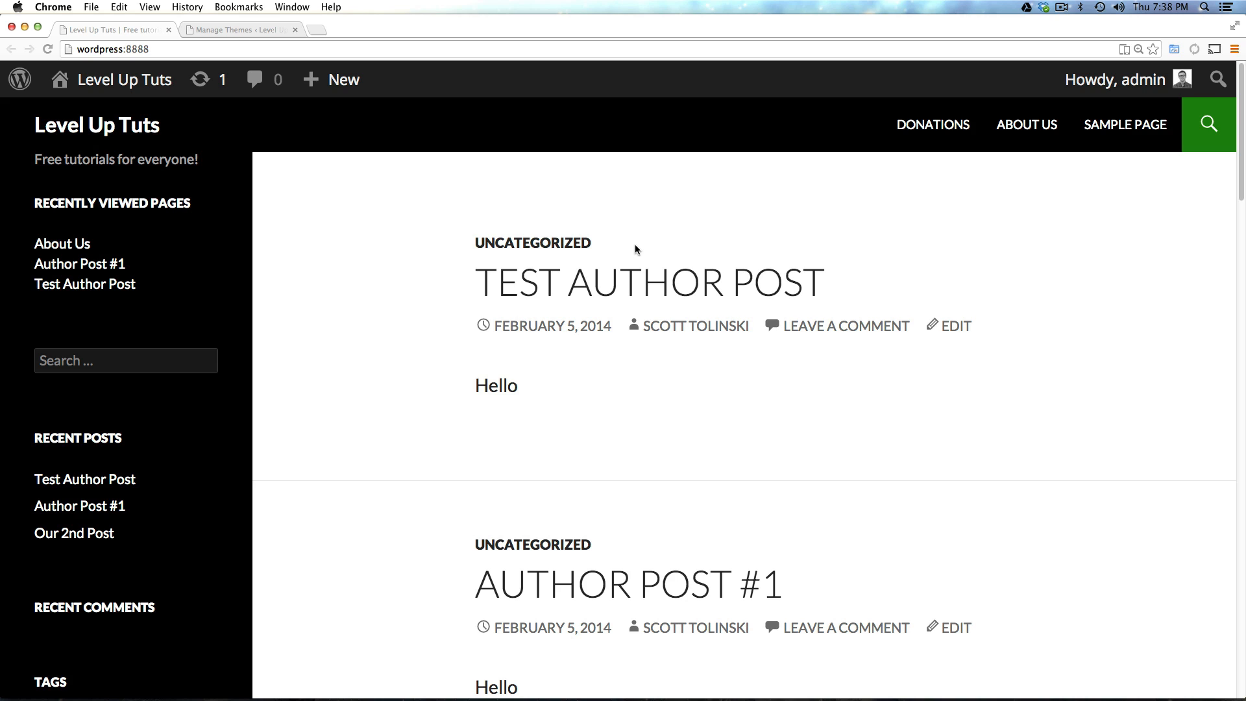
mouse_move(471, 409)
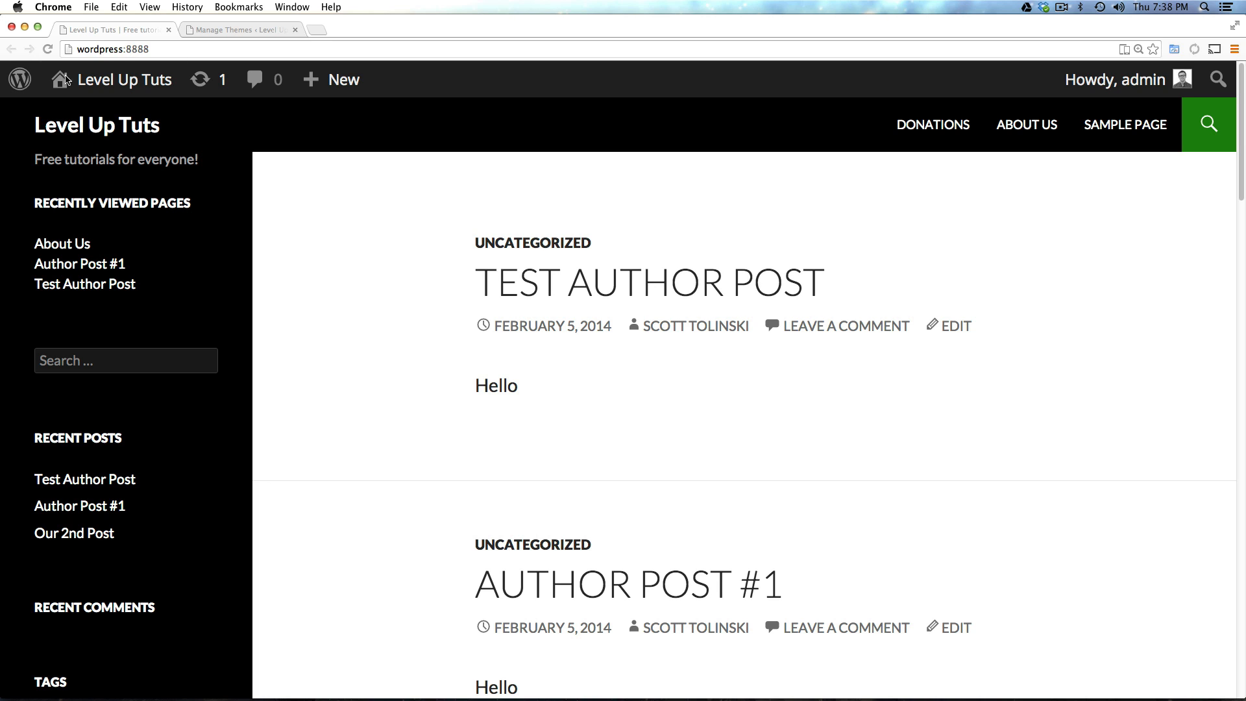
mouse_move(868, 385)
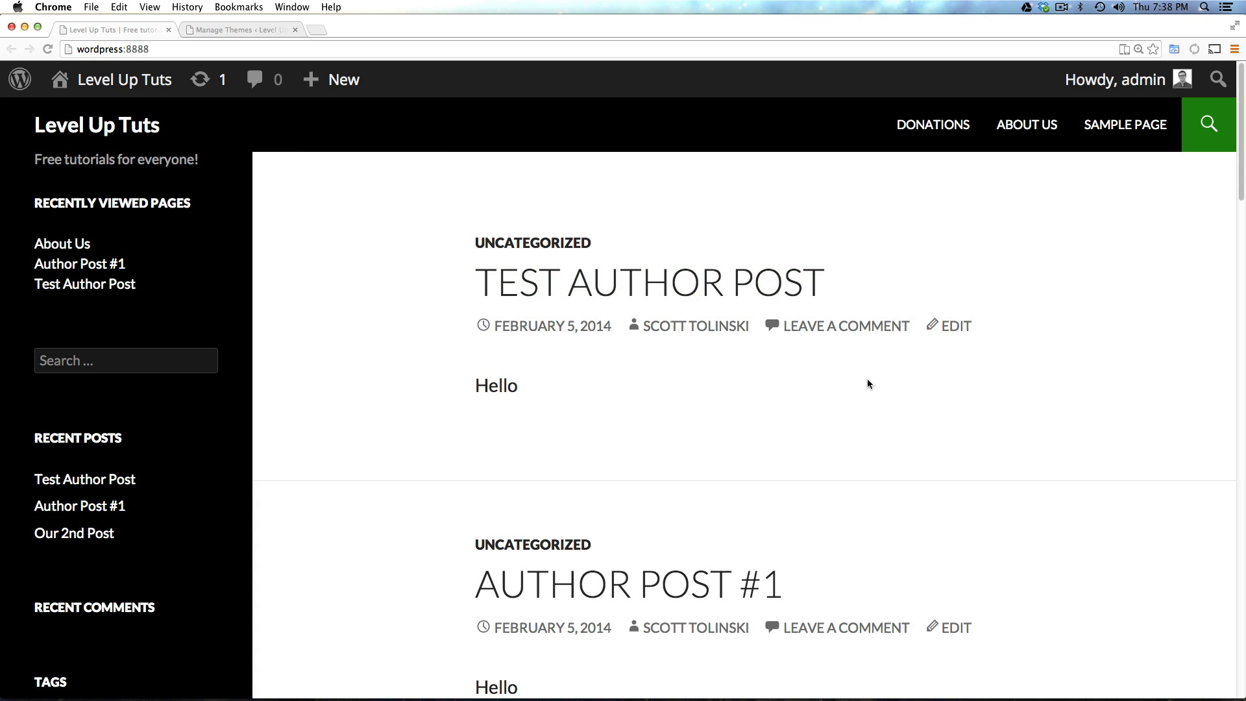
mouse_move(355, 220)
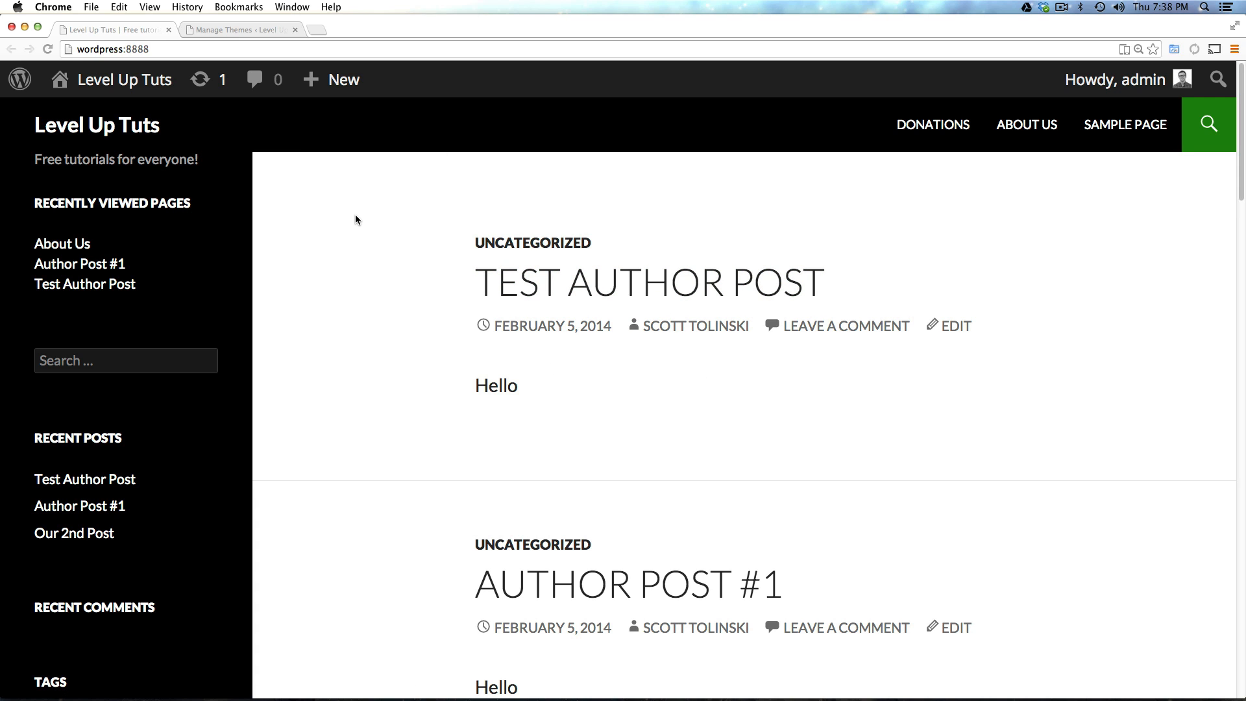
mouse_move(259, 329)
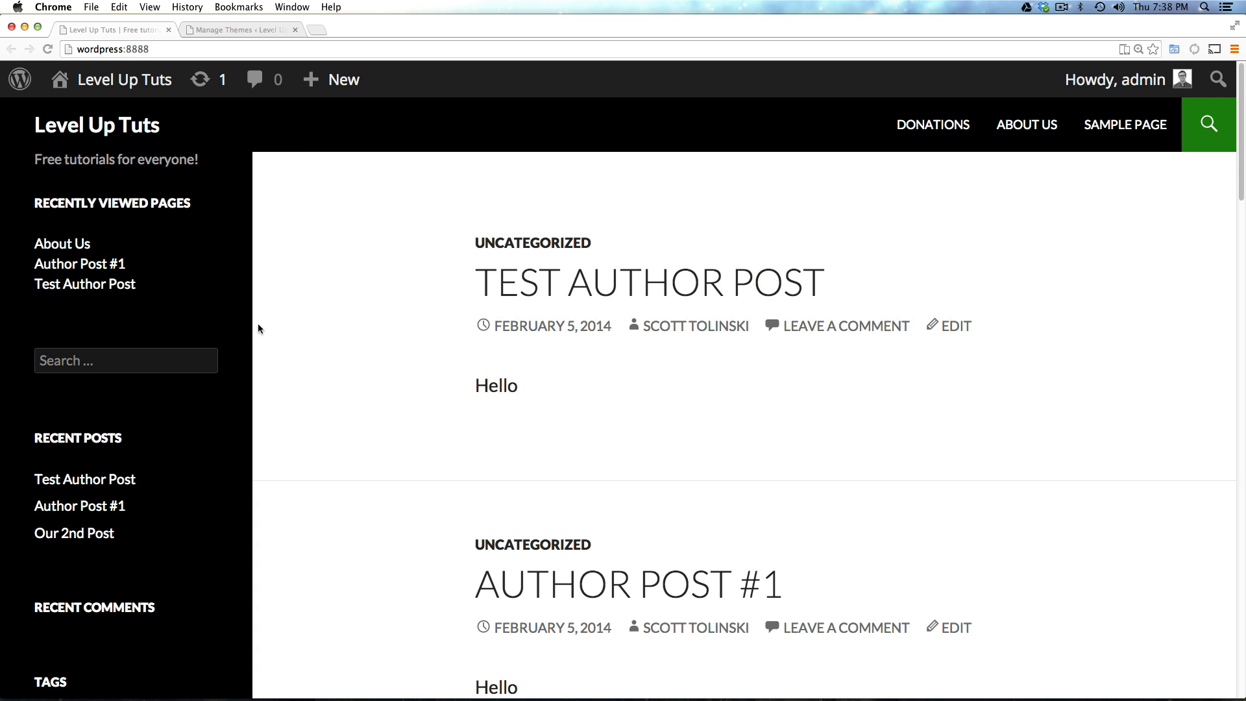
mouse_move(489, 294)
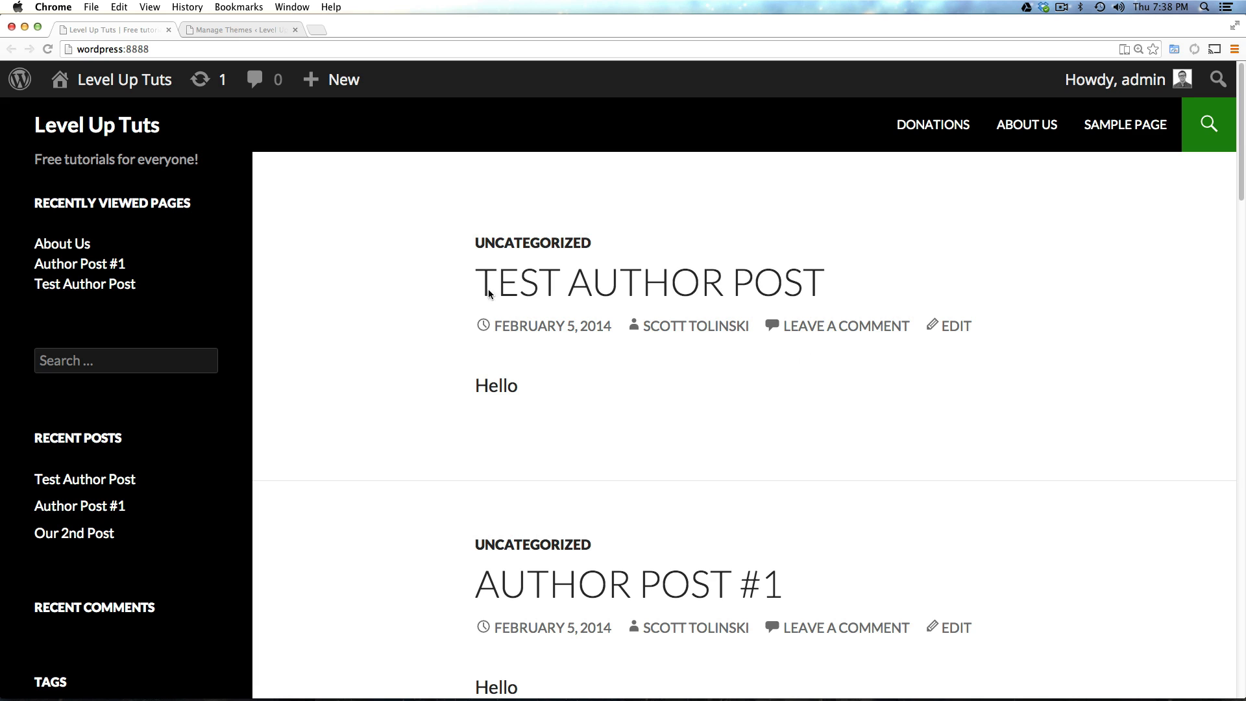
mouse_move(694, 292)
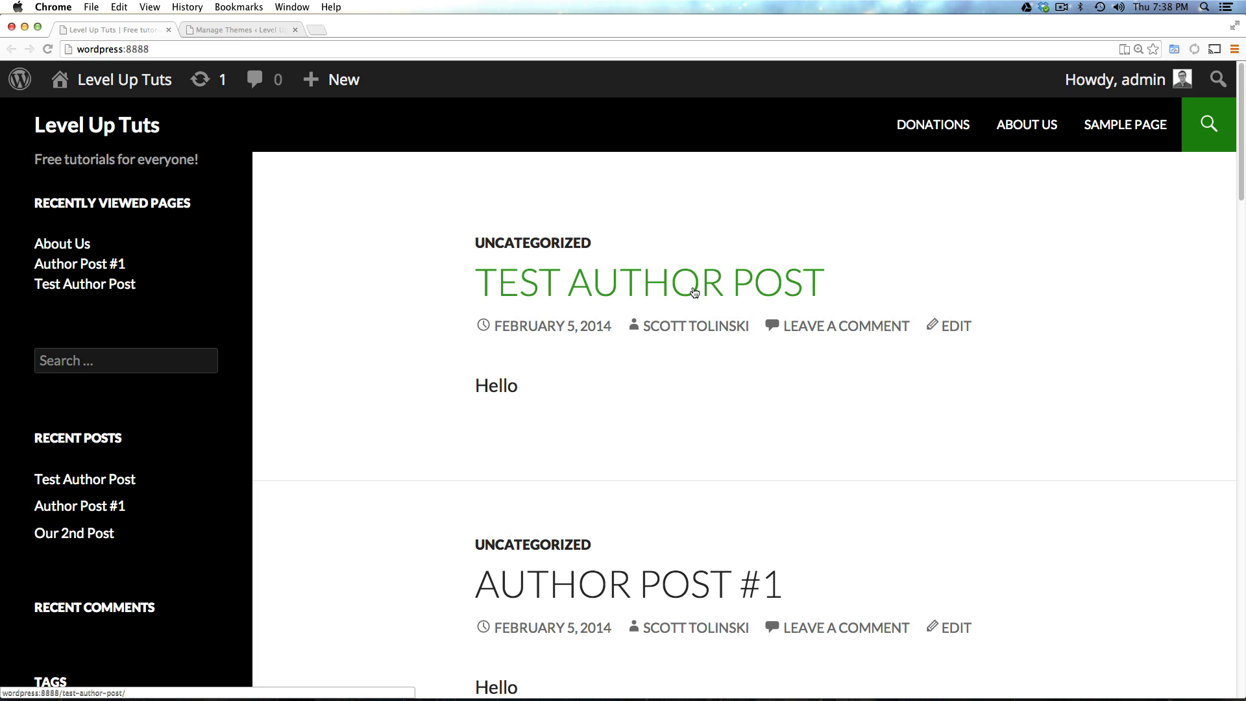
mouse_move(467, 270)
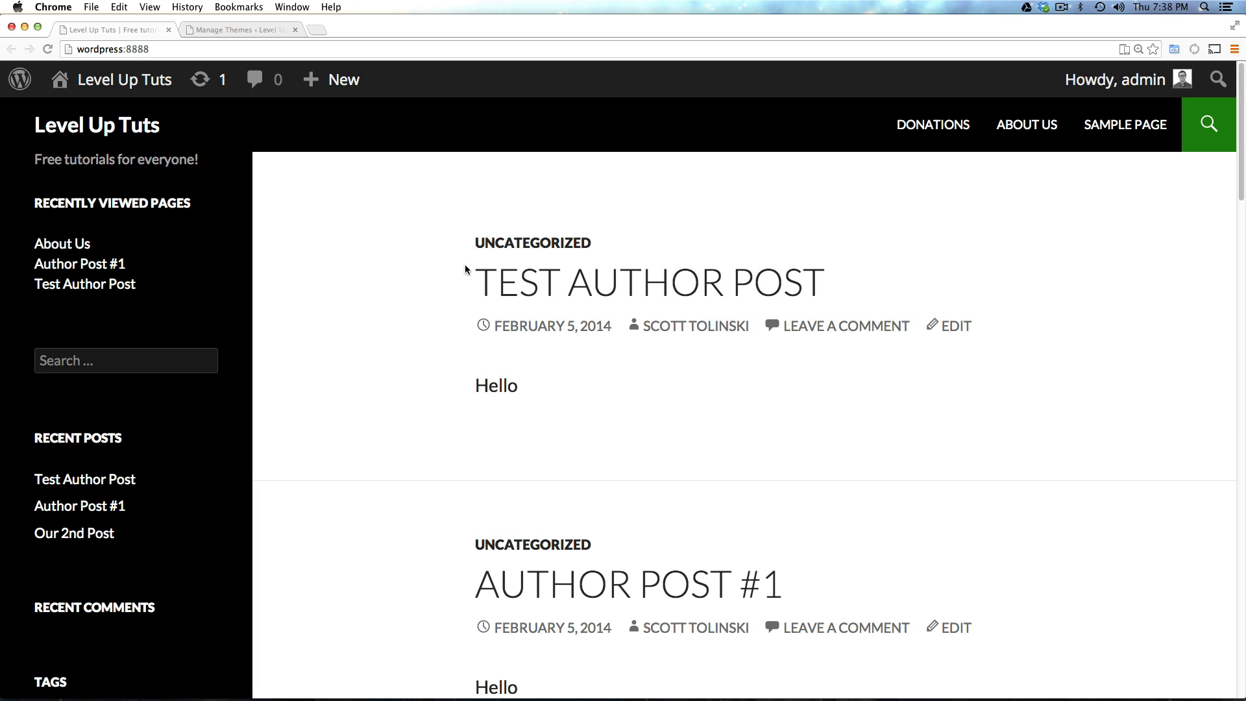
mouse_move(446, 267)
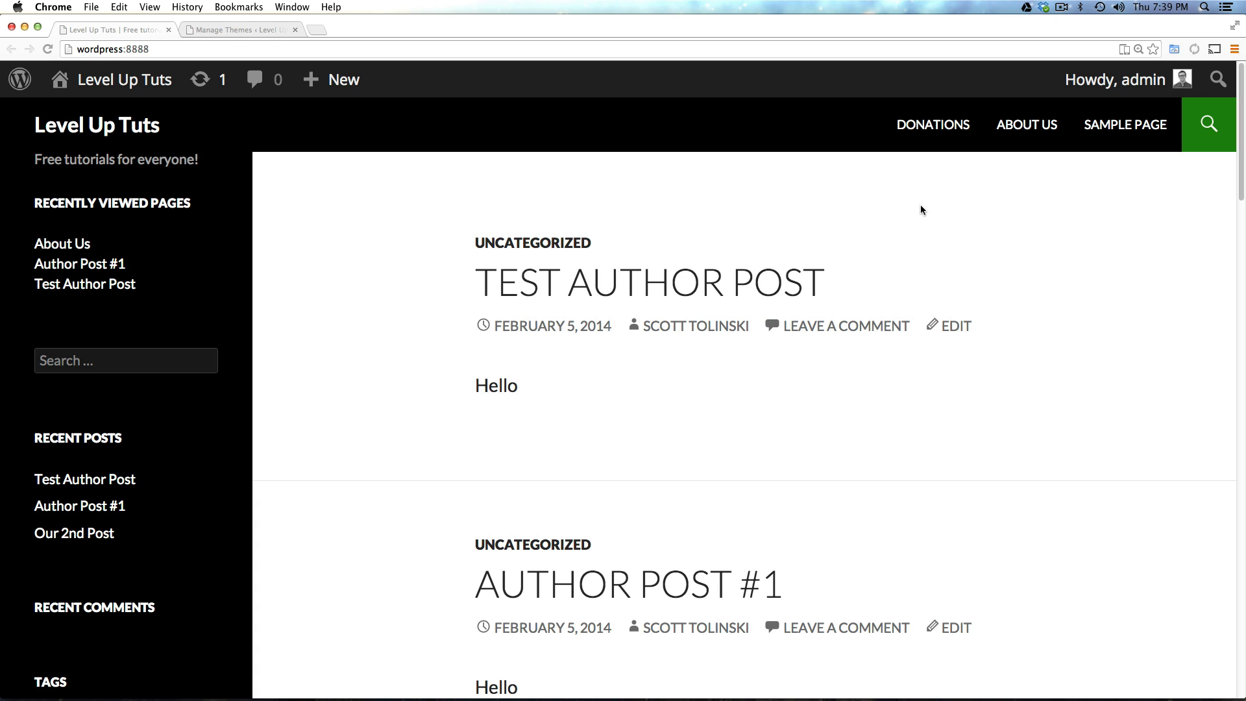
mouse_move(359, 197)
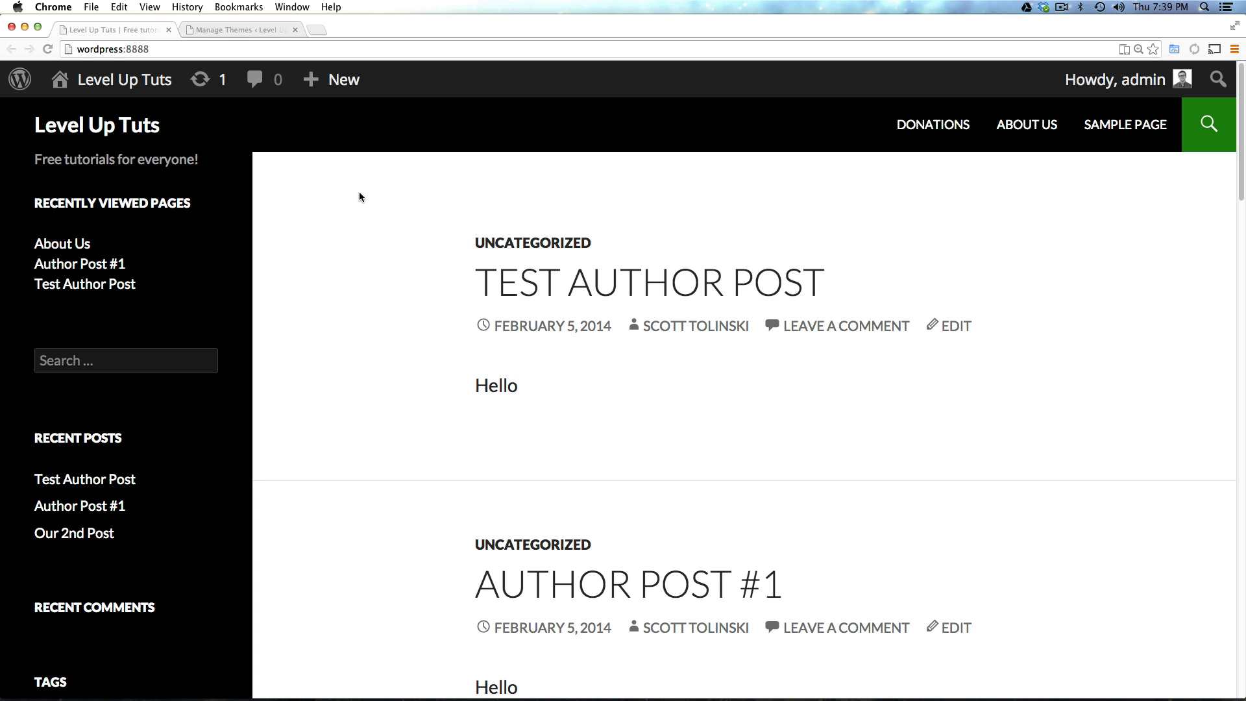
mouse_move(644, 417)
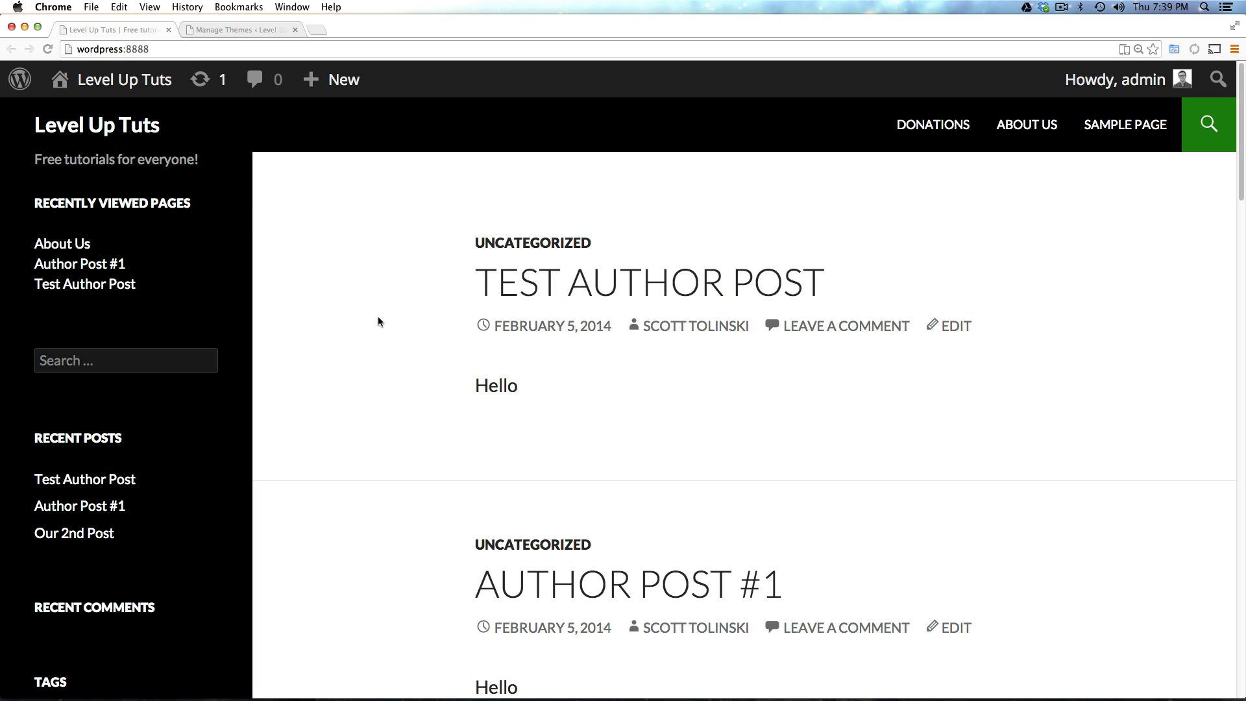
mouse_move(1150, 248)
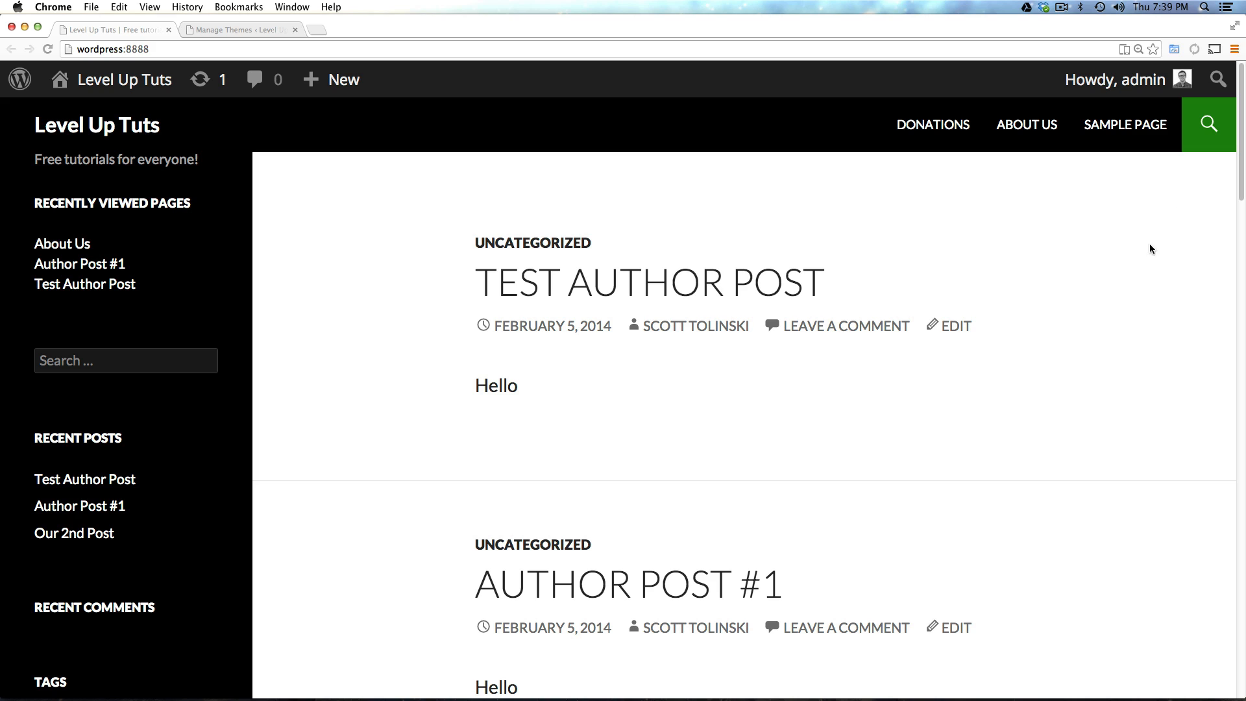
mouse_move(642, 166)
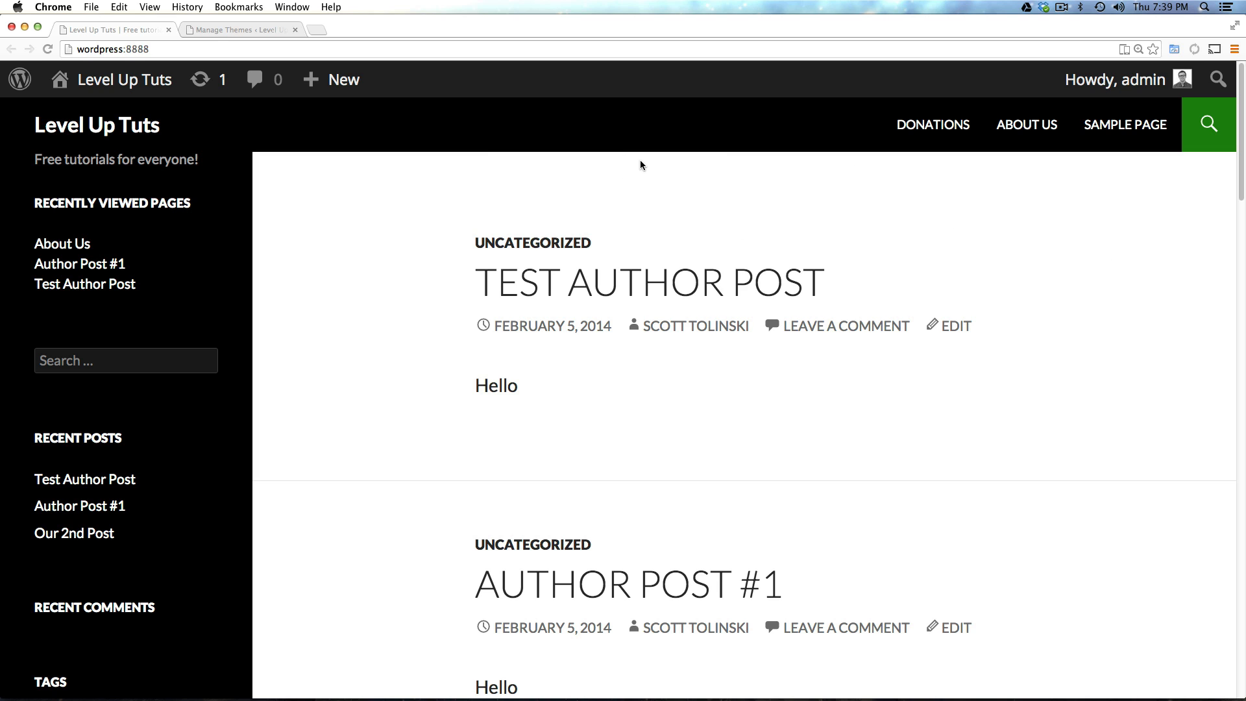
mouse_move(441, 196)
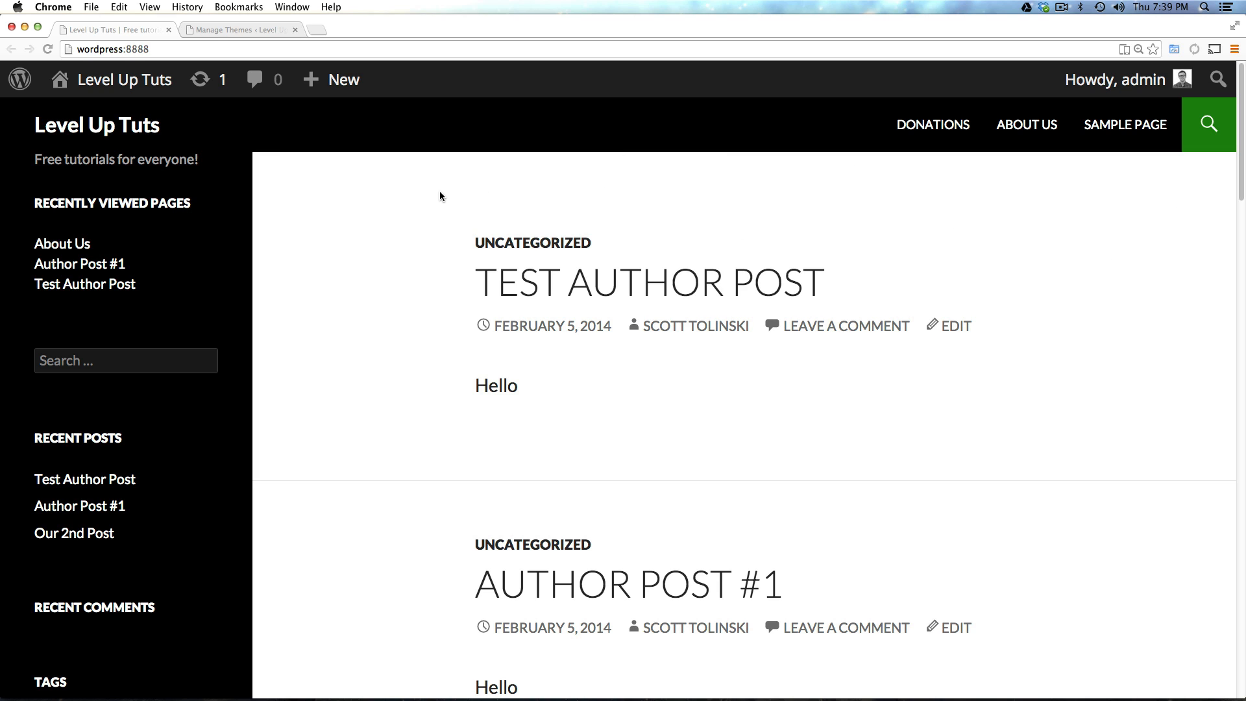
mouse_move(571, 218)
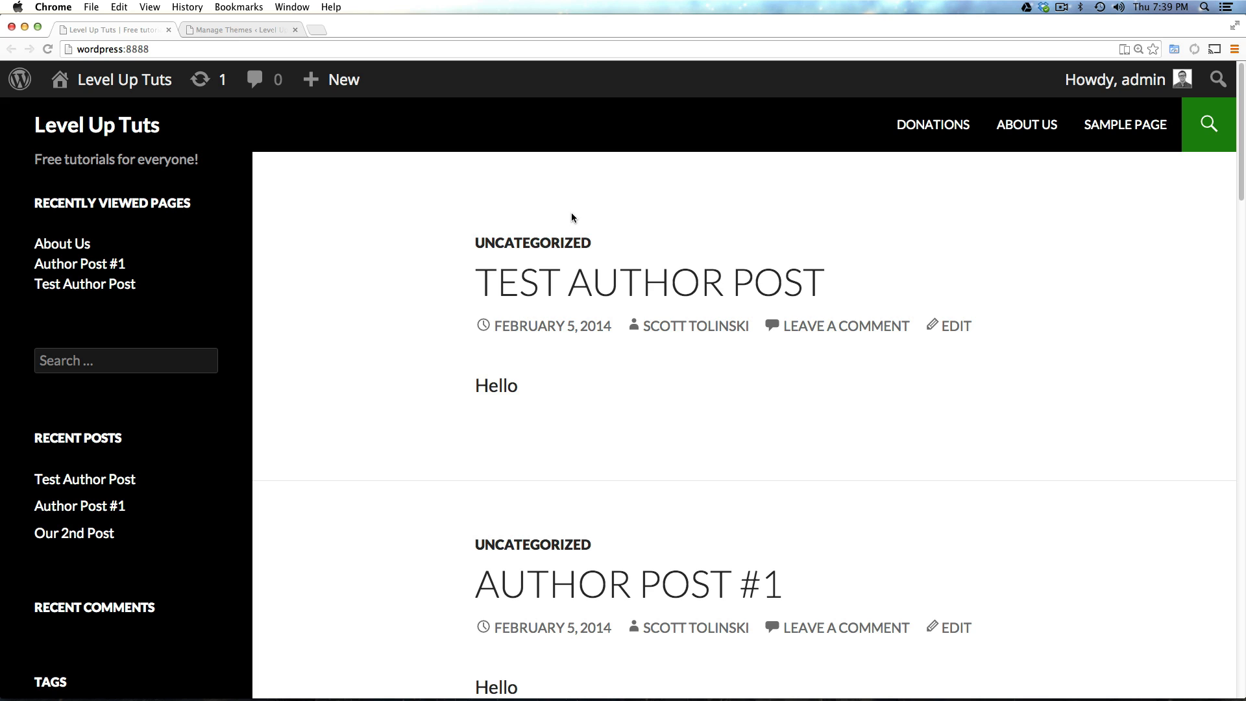
mouse_move(532, 242)
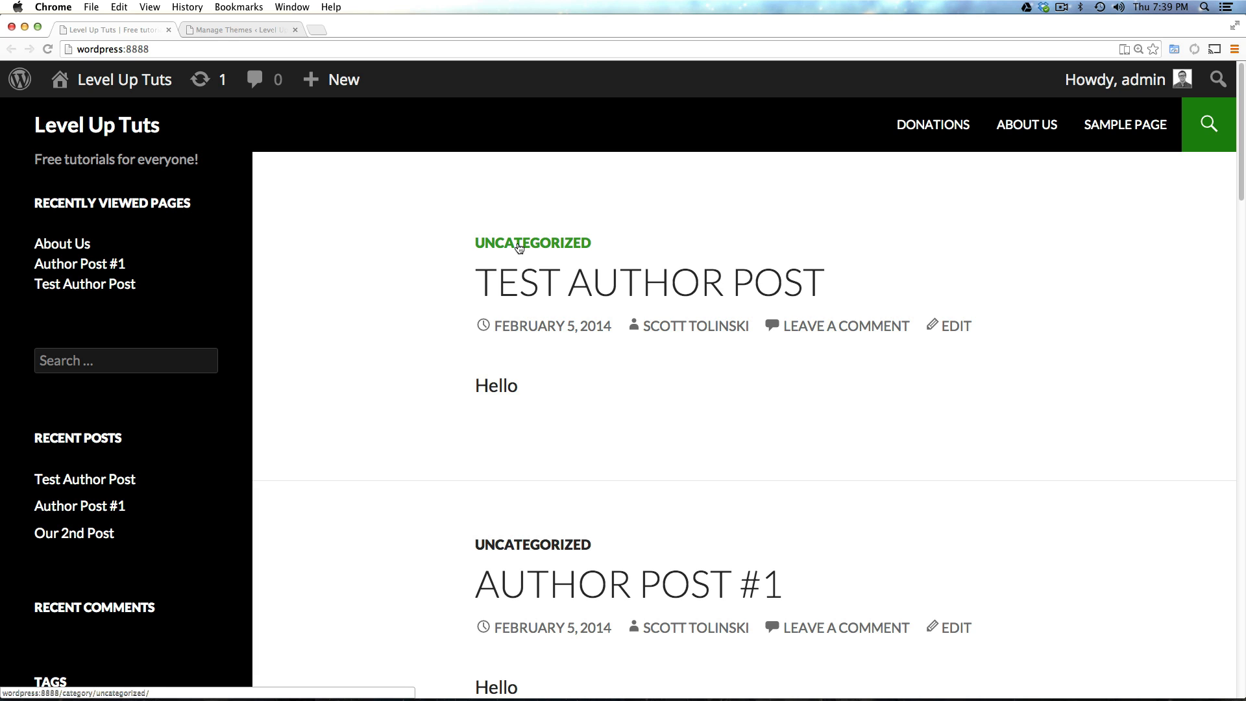
mouse_move(913, 266)
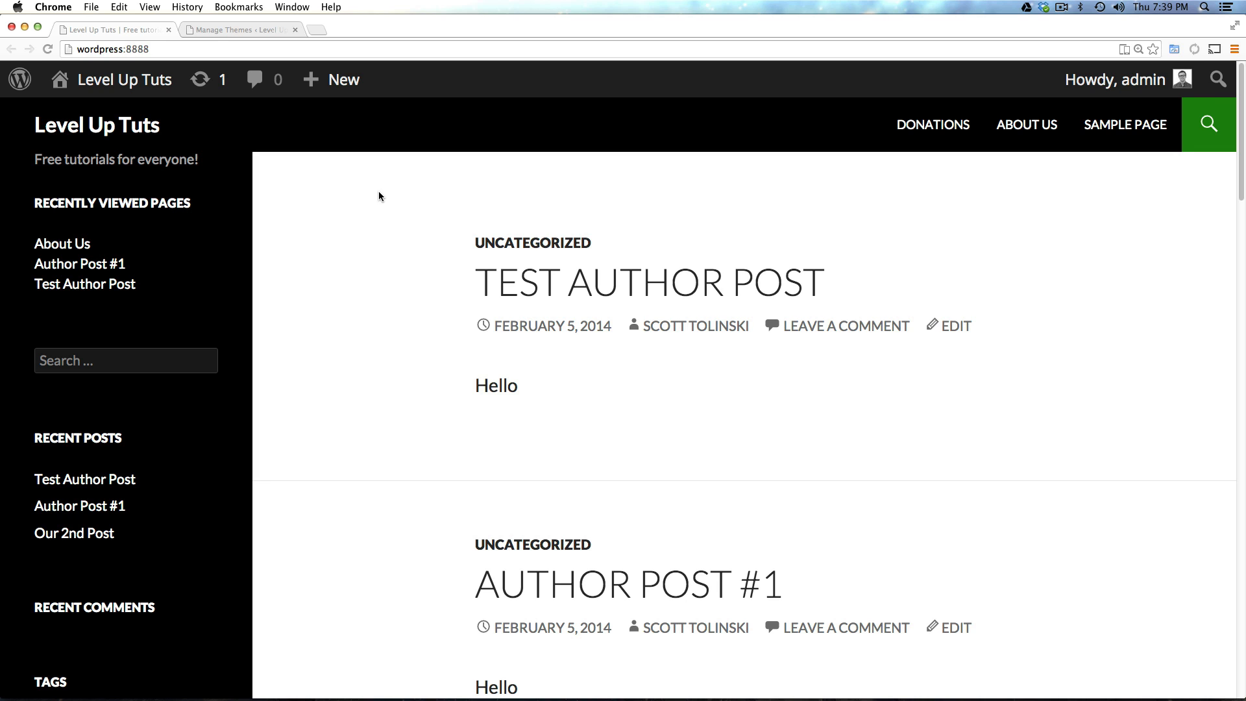
mouse_move(375, 208)
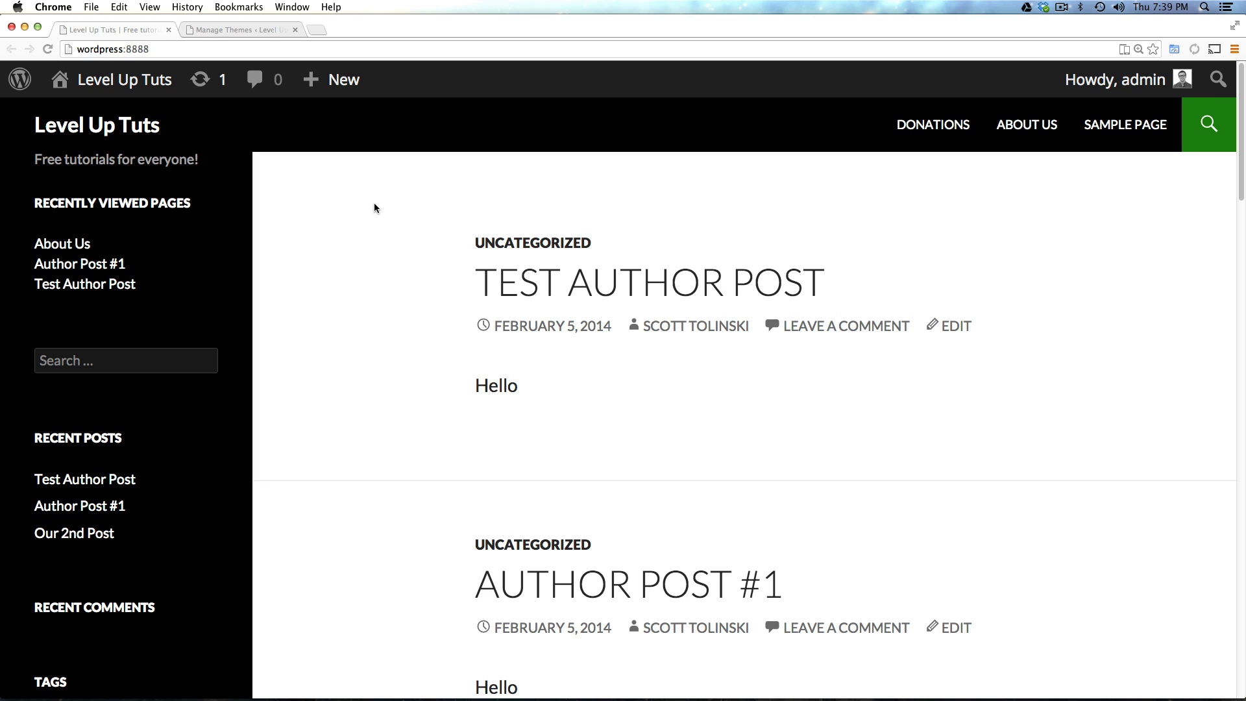
mouse_move(407, 208)
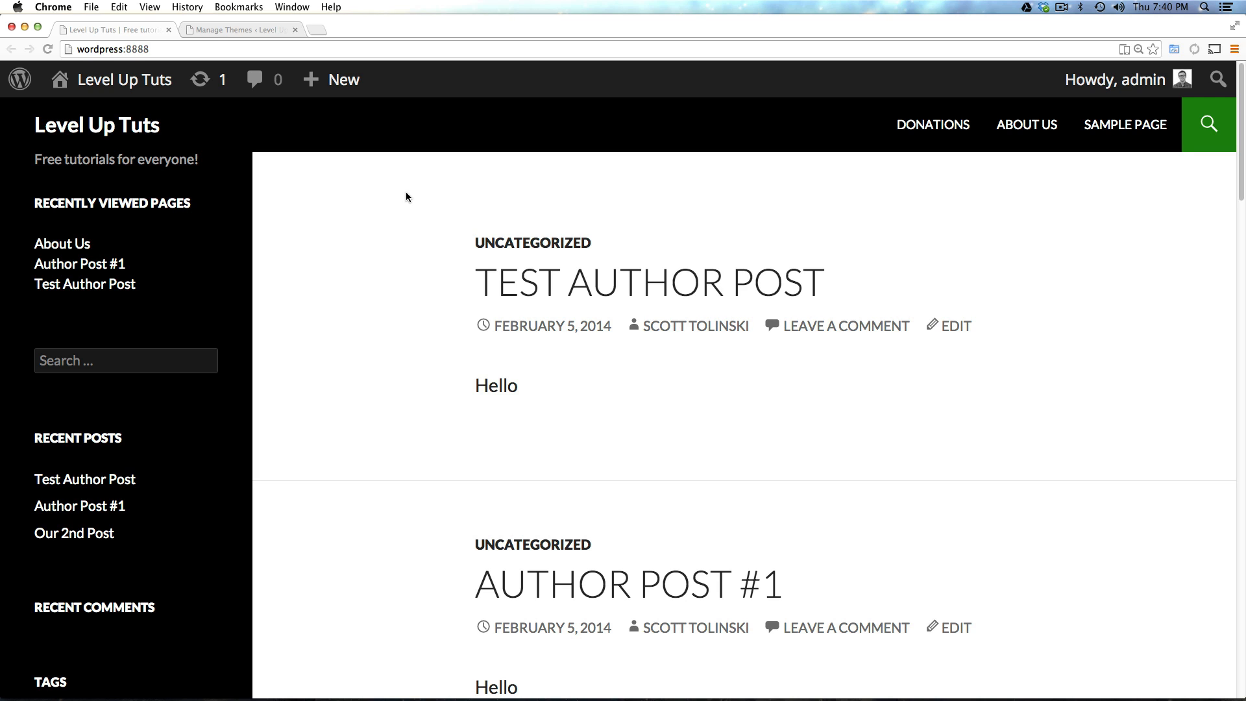
mouse_move(397, 216)
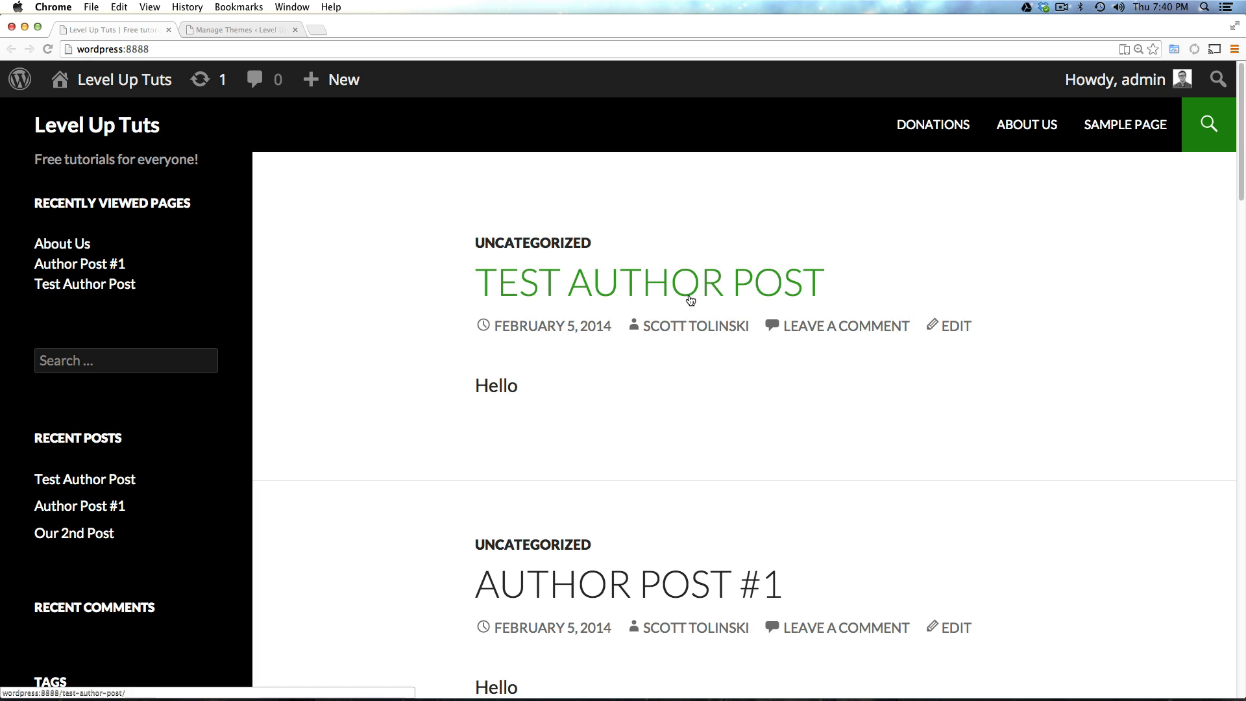
mouse_move(804, 292)
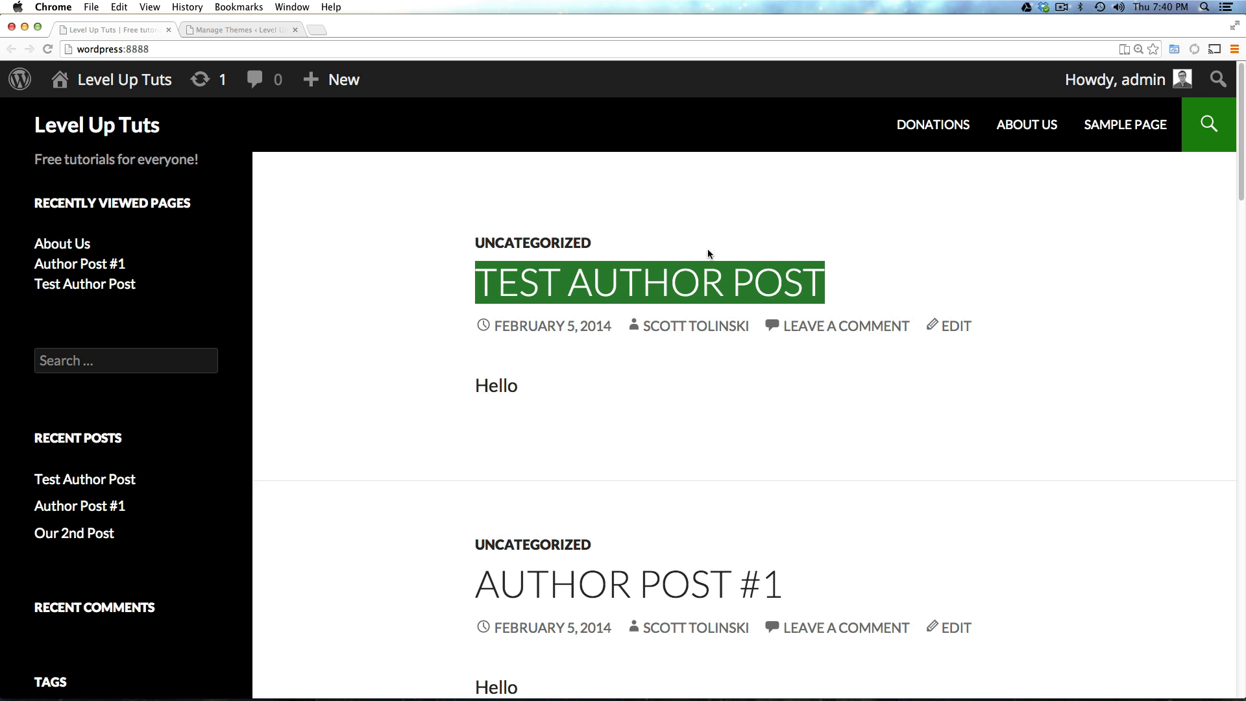
mouse_move(708, 290)
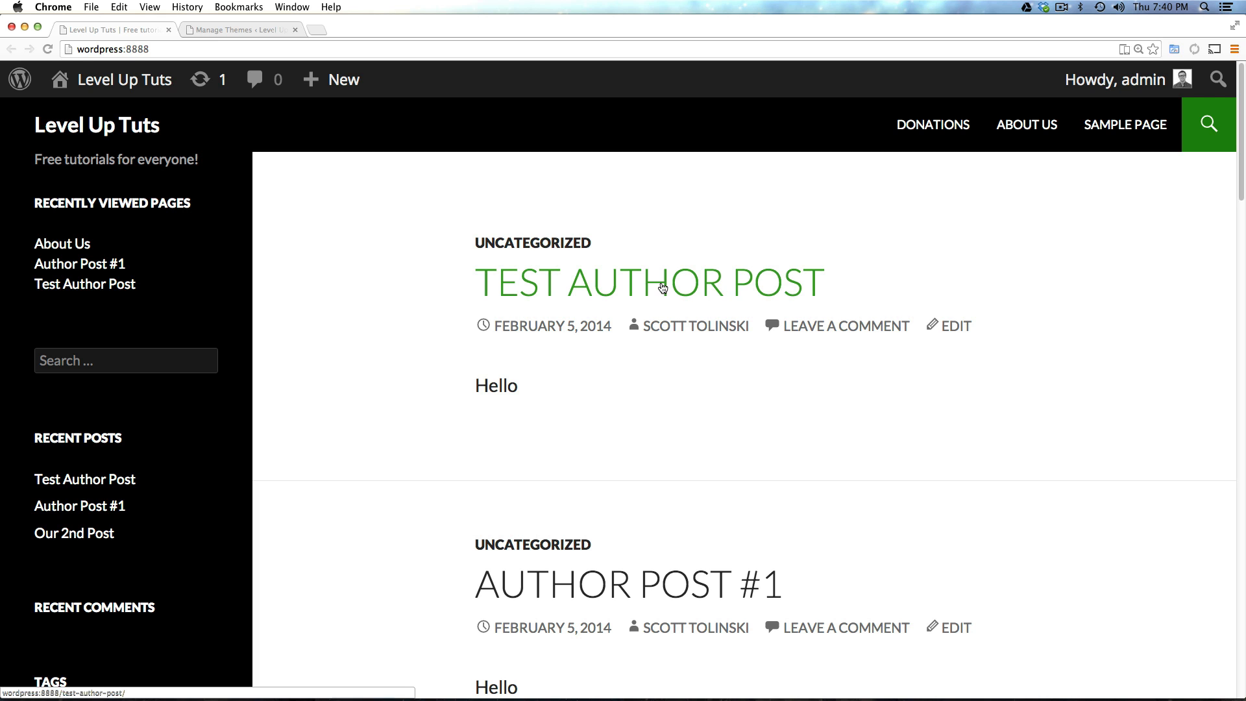
- Inspect the Test Author Post title link in DevTools, docked beside the blog page
right_click(662, 287)
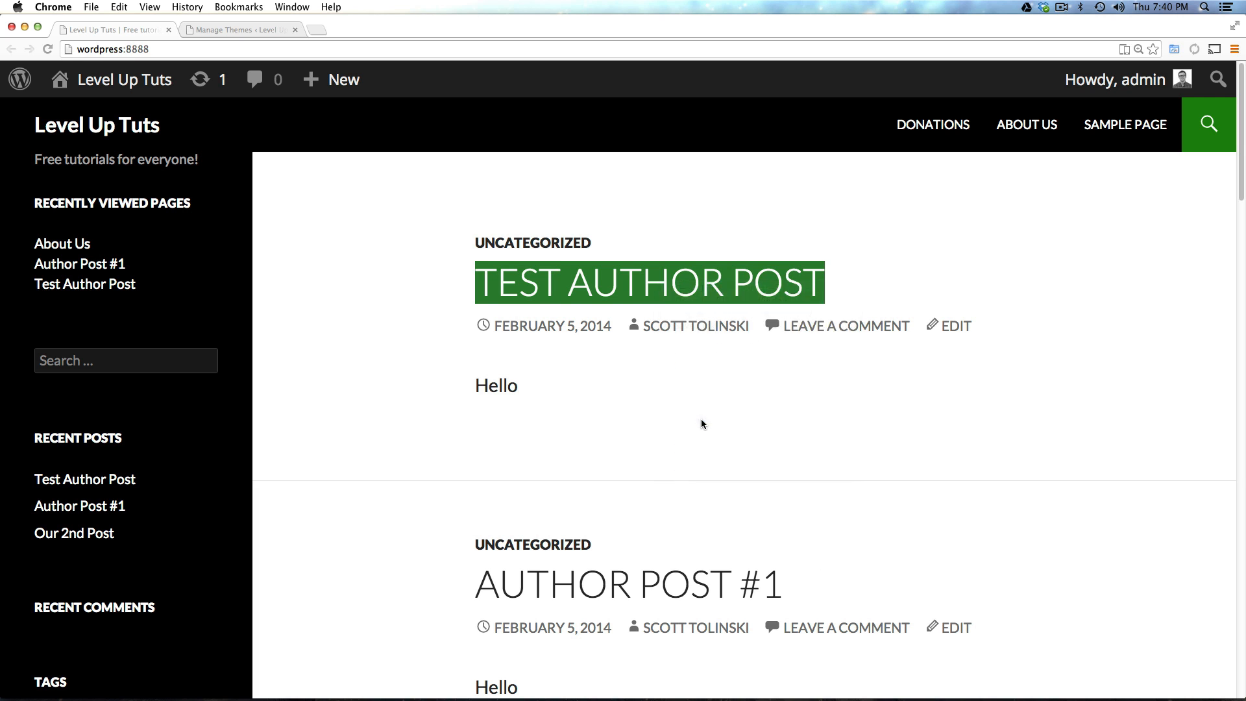
key("F12")
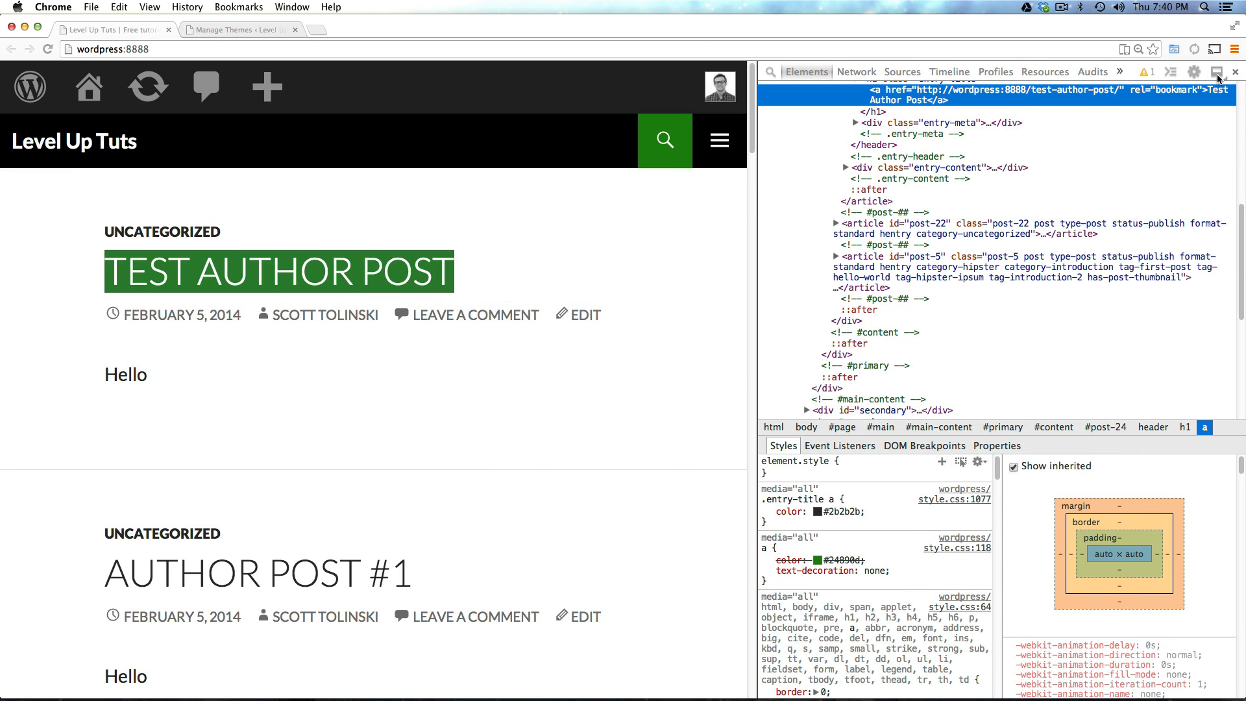
mouse_move(1218, 71)
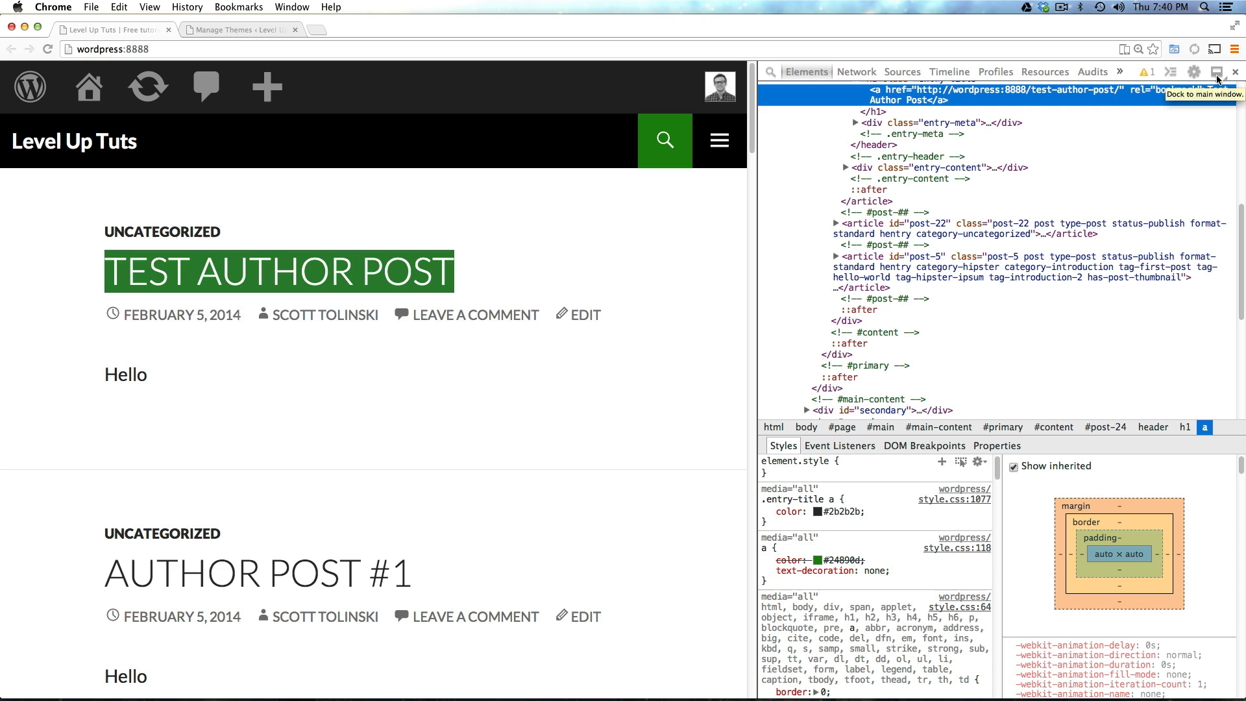
mouse_move(914, 135)
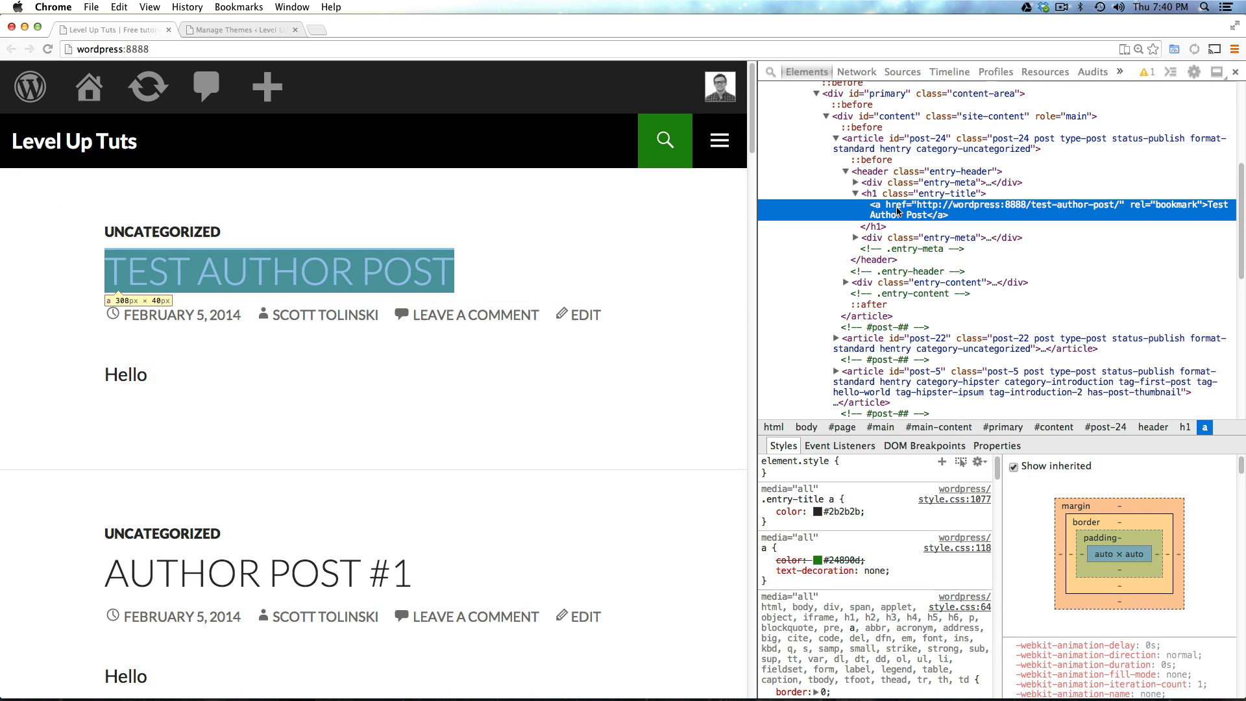
mouse_move(898, 211)
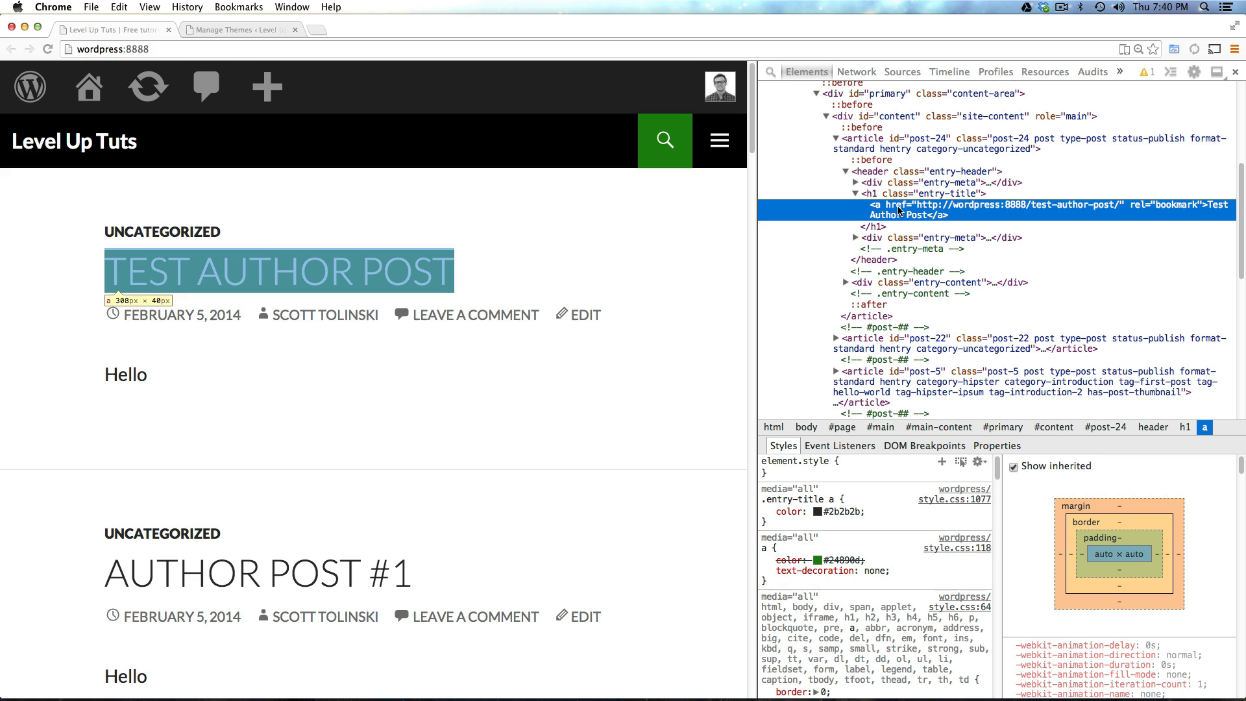
mouse_move(898, 215)
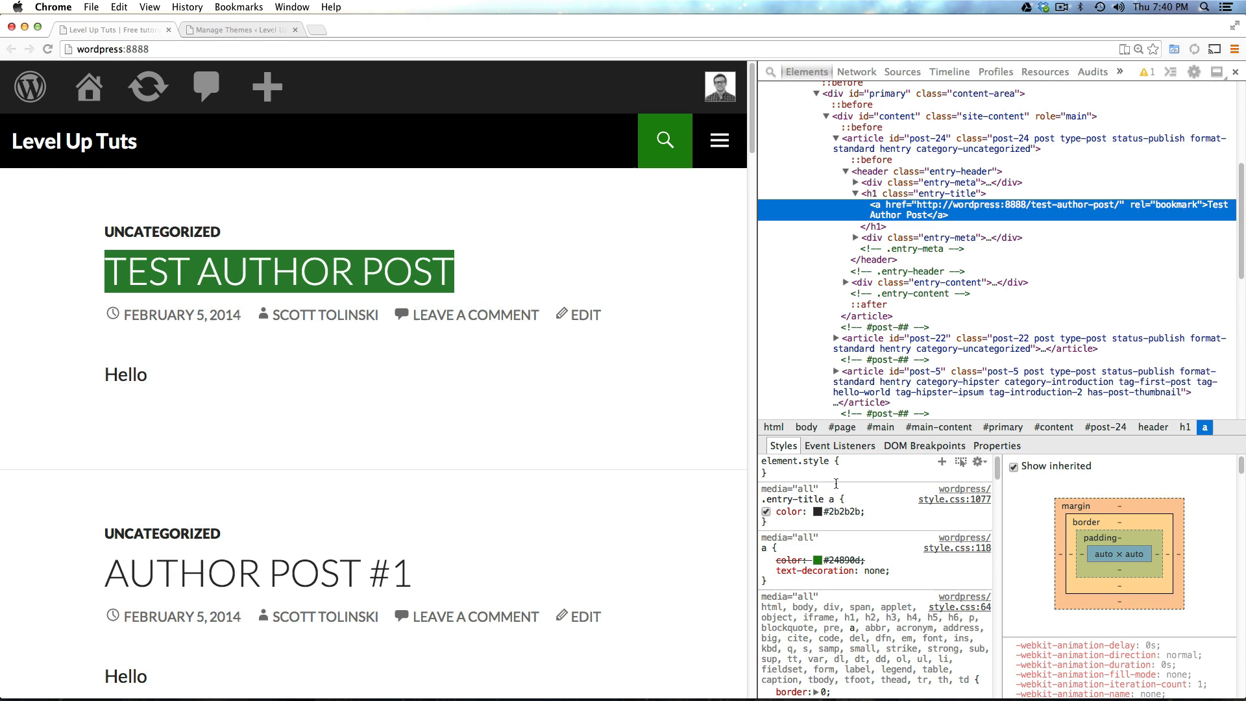
- Scroll the Styles pane to the h1.entry-title rule showing its 33px font size
scroll("down", 3)
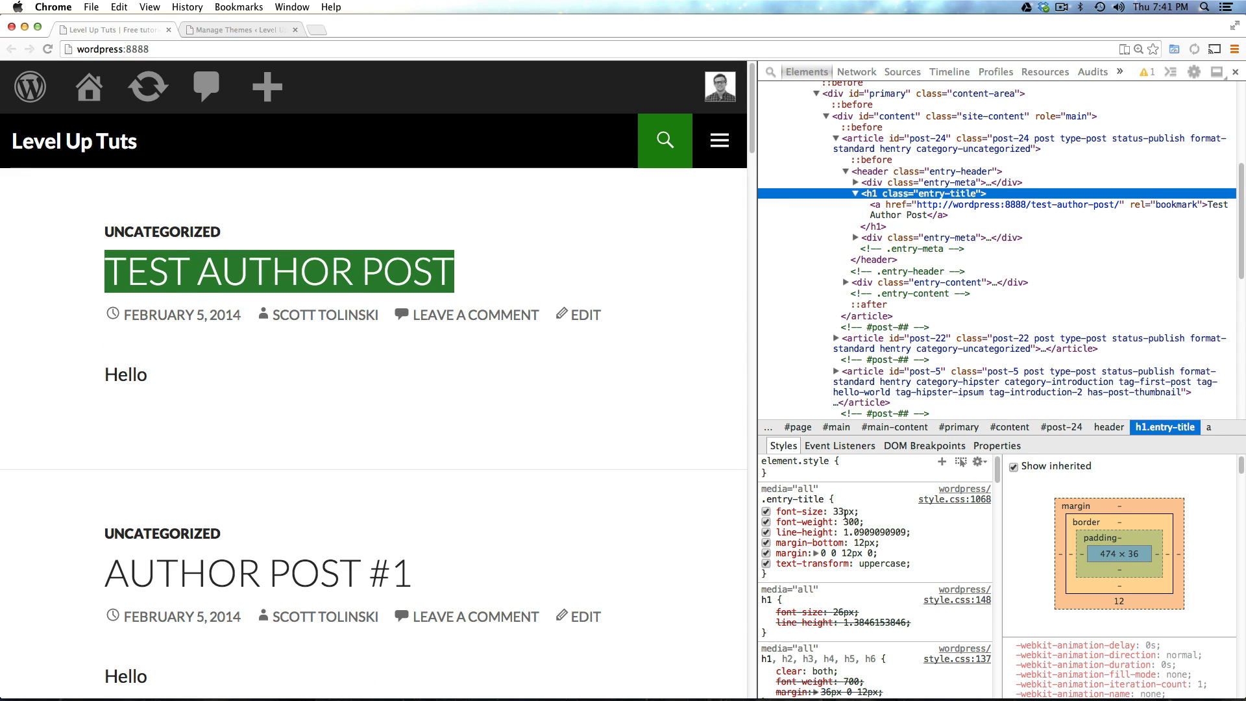
- Change the .entry-title font-size value from 33px to 40px in the Styles pane
double_click(841, 511)
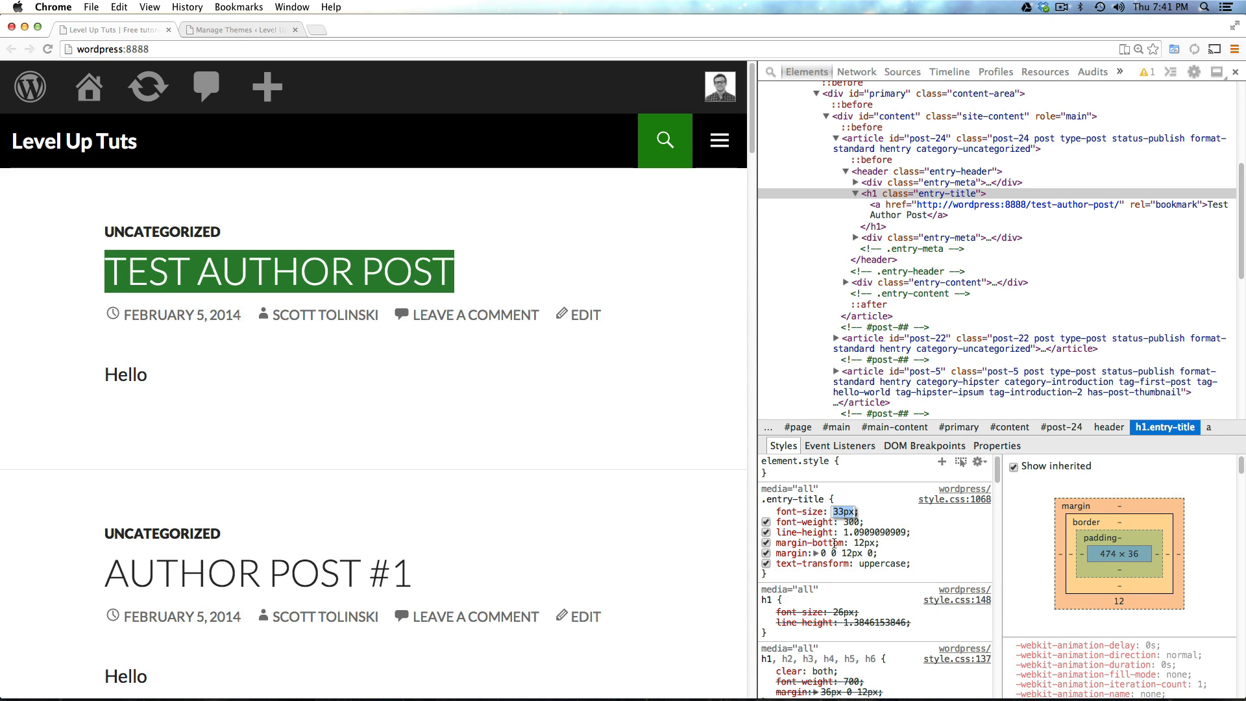
mouse_move(868, 515)
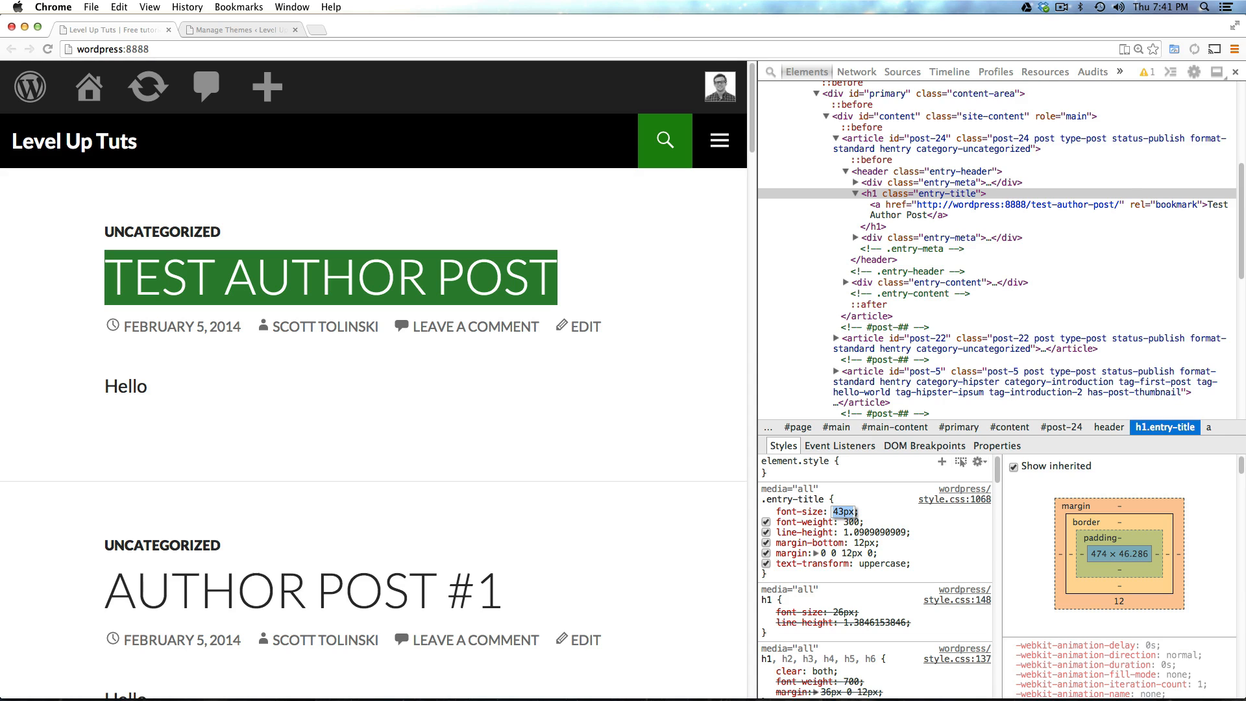
type("40px")
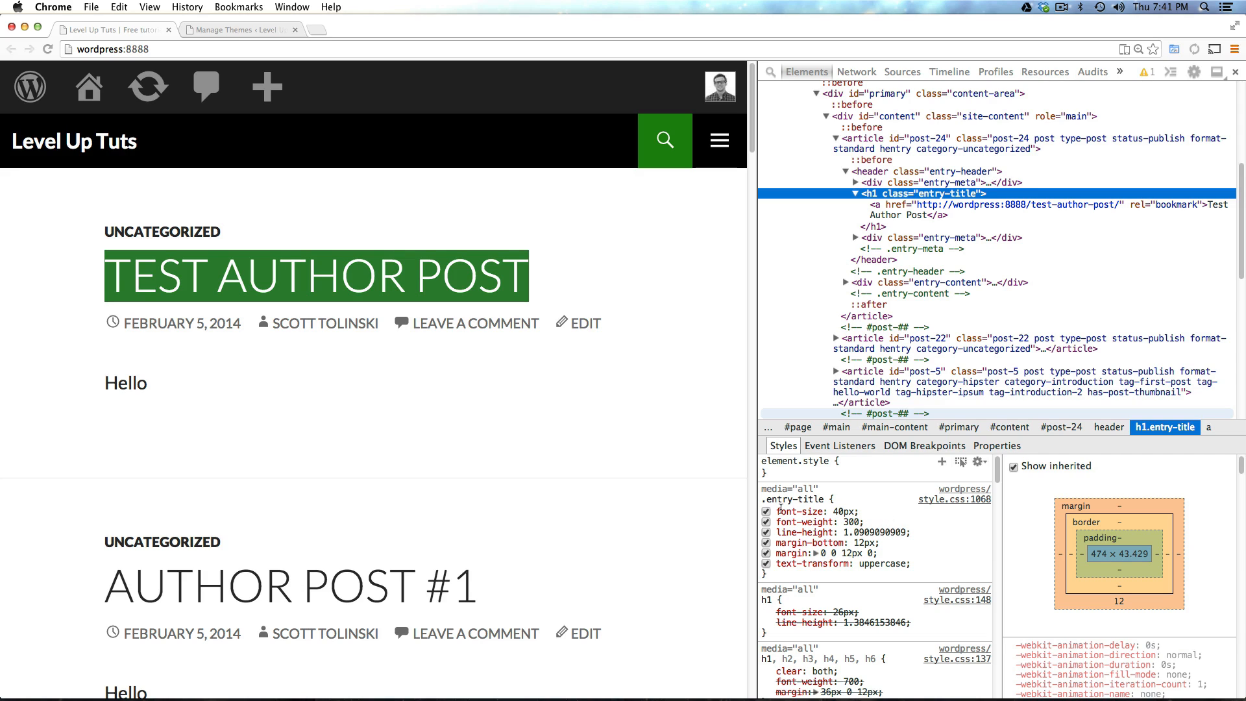
left_click(795, 499)
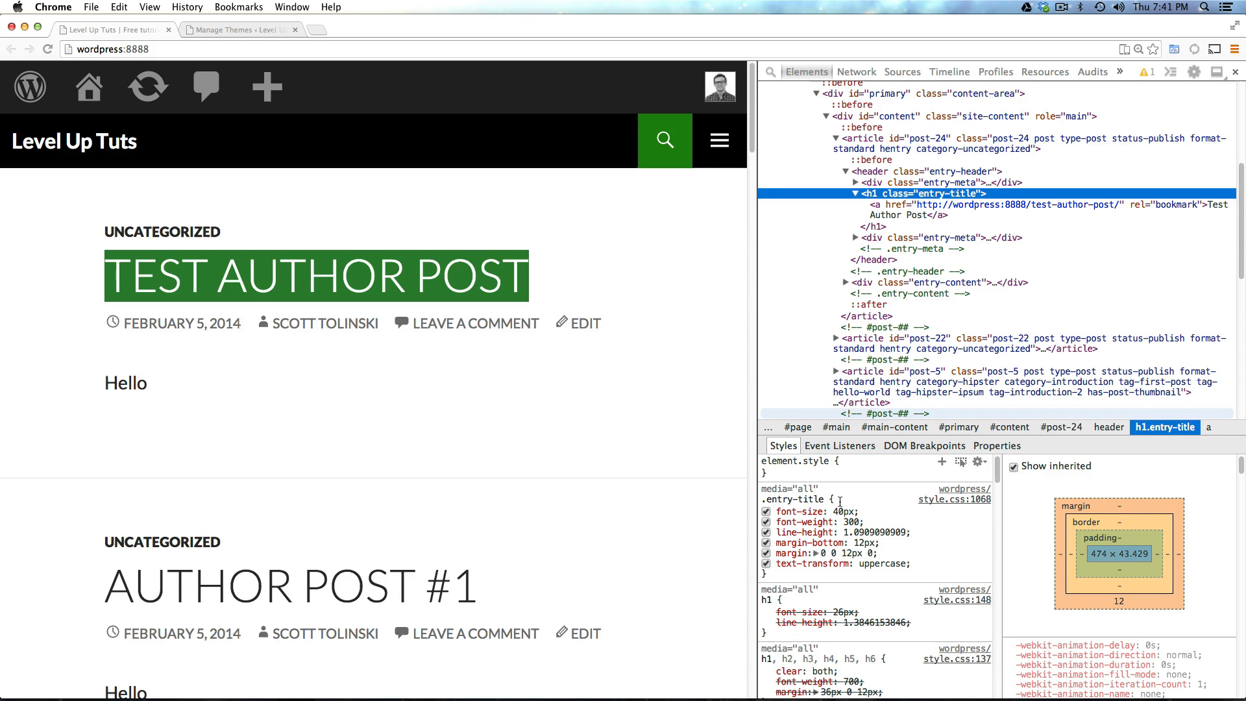
mouse_move(970, 499)
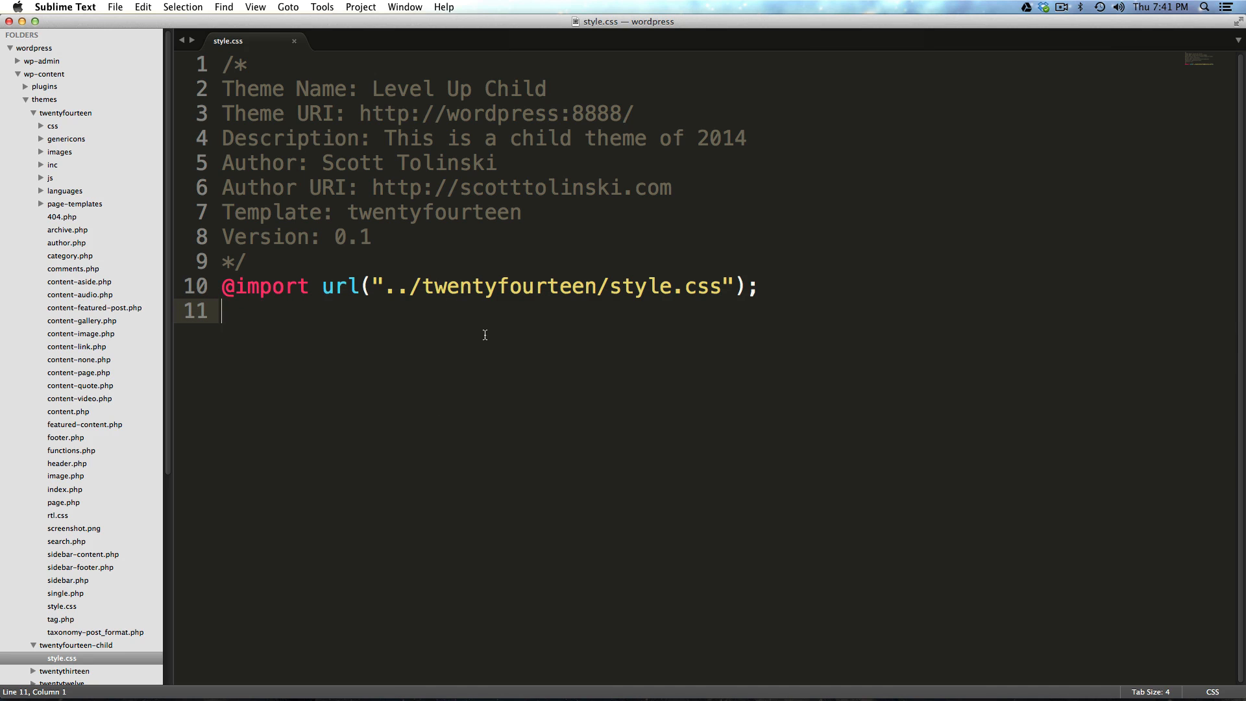
mouse_move(537, 346)
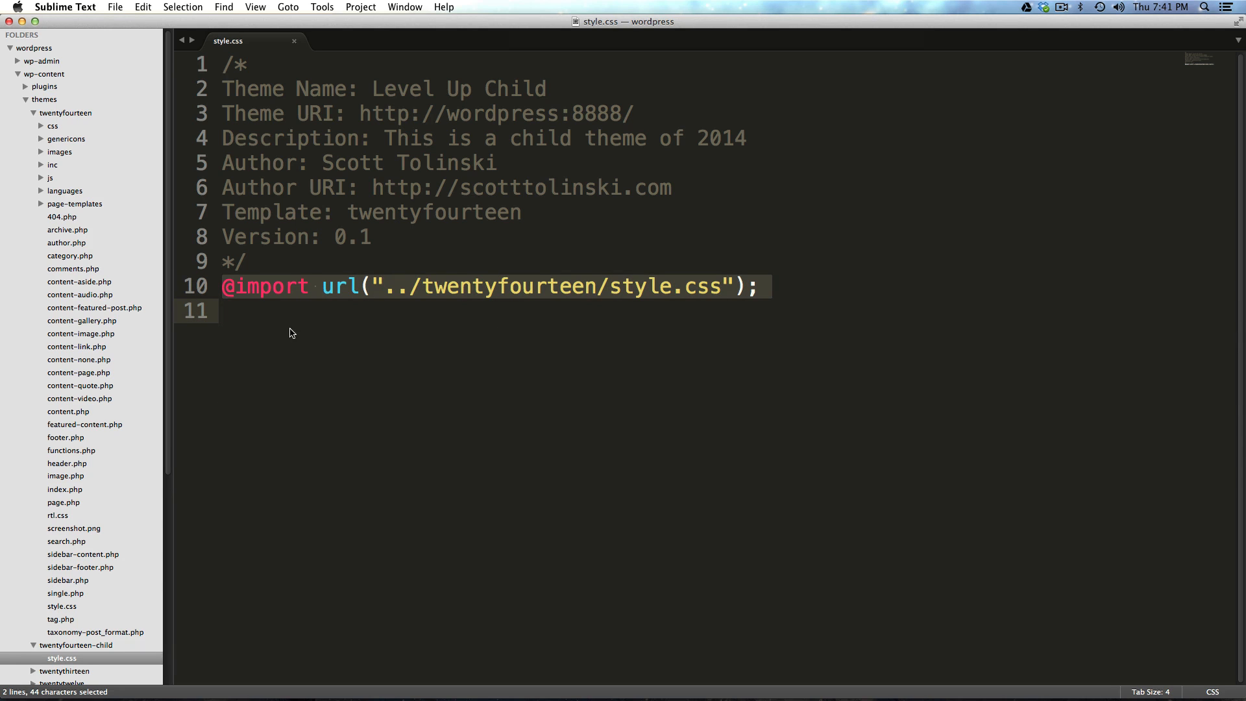
mouse_move(493, 405)
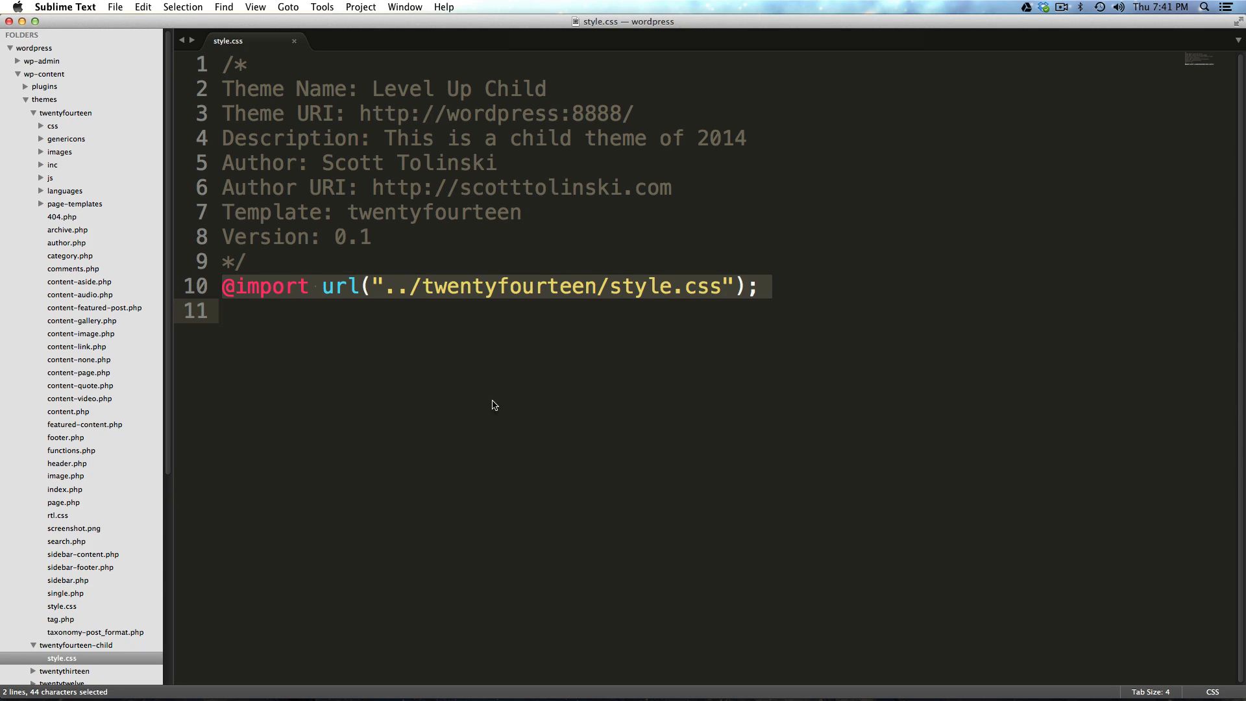
mouse_move(78, 117)
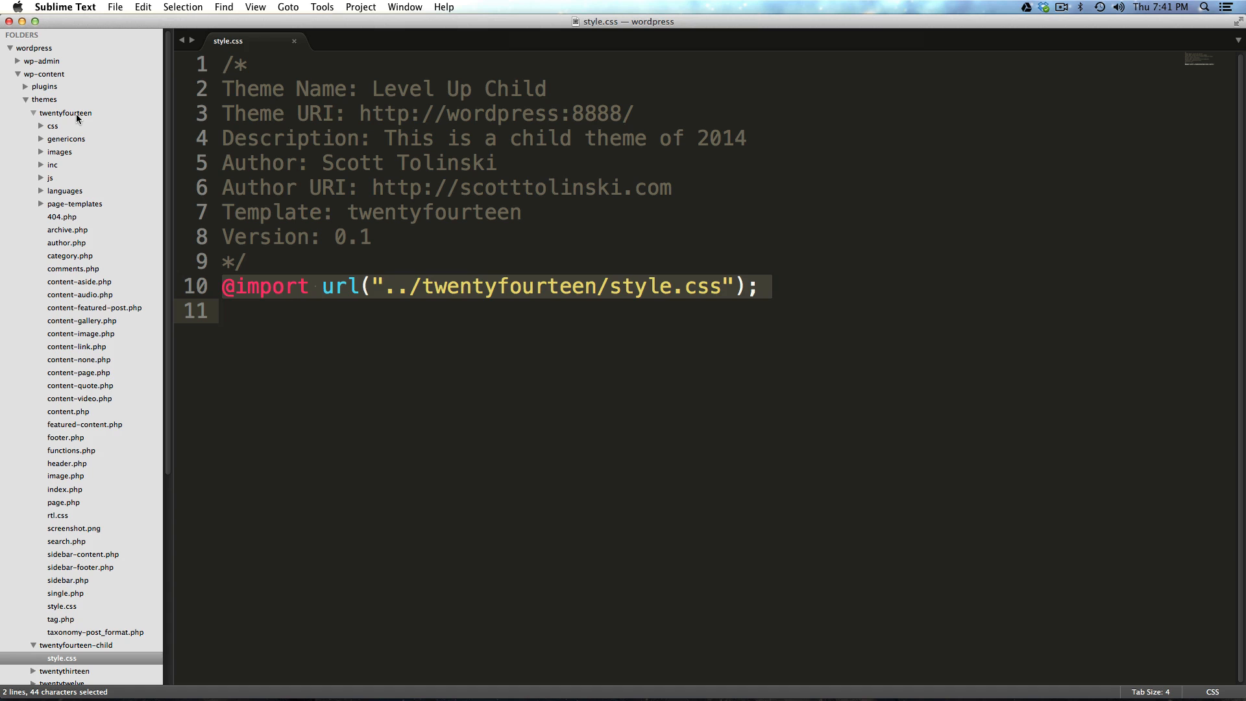
mouse_move(70, 590)
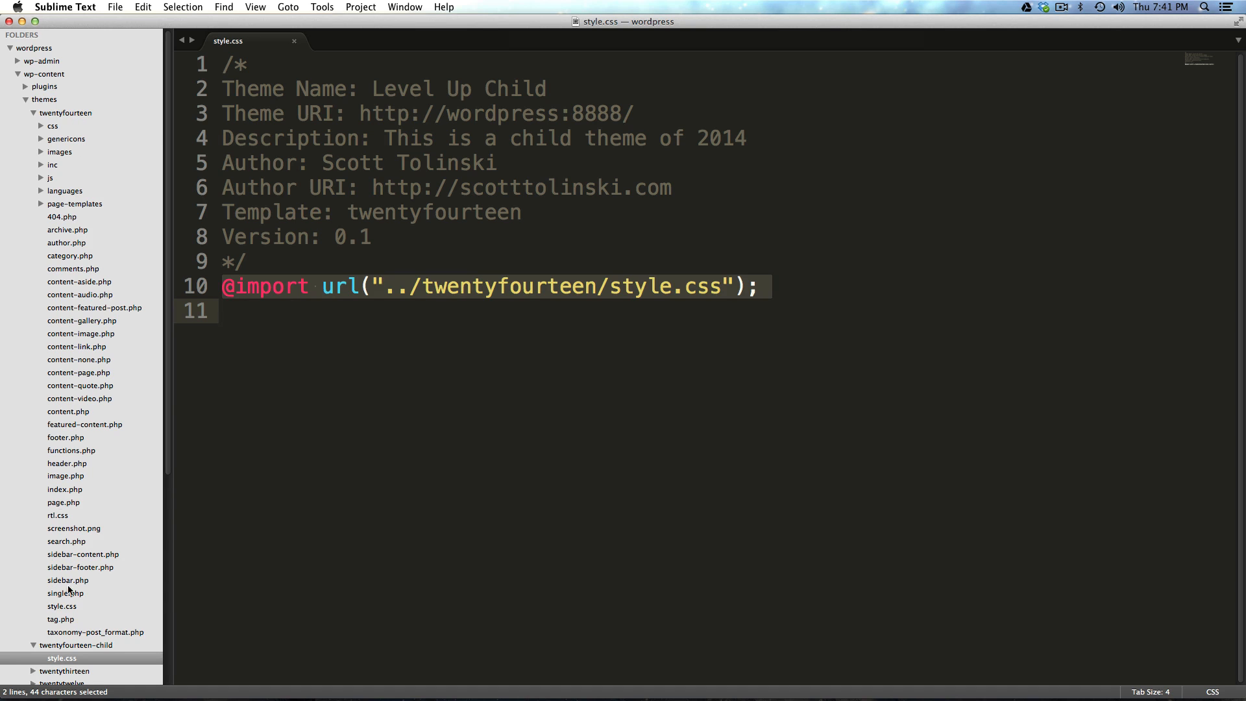
- Open twentyfourteen's style.css from the Sublime Text sidebar in a new tab
left_click(61, 606)
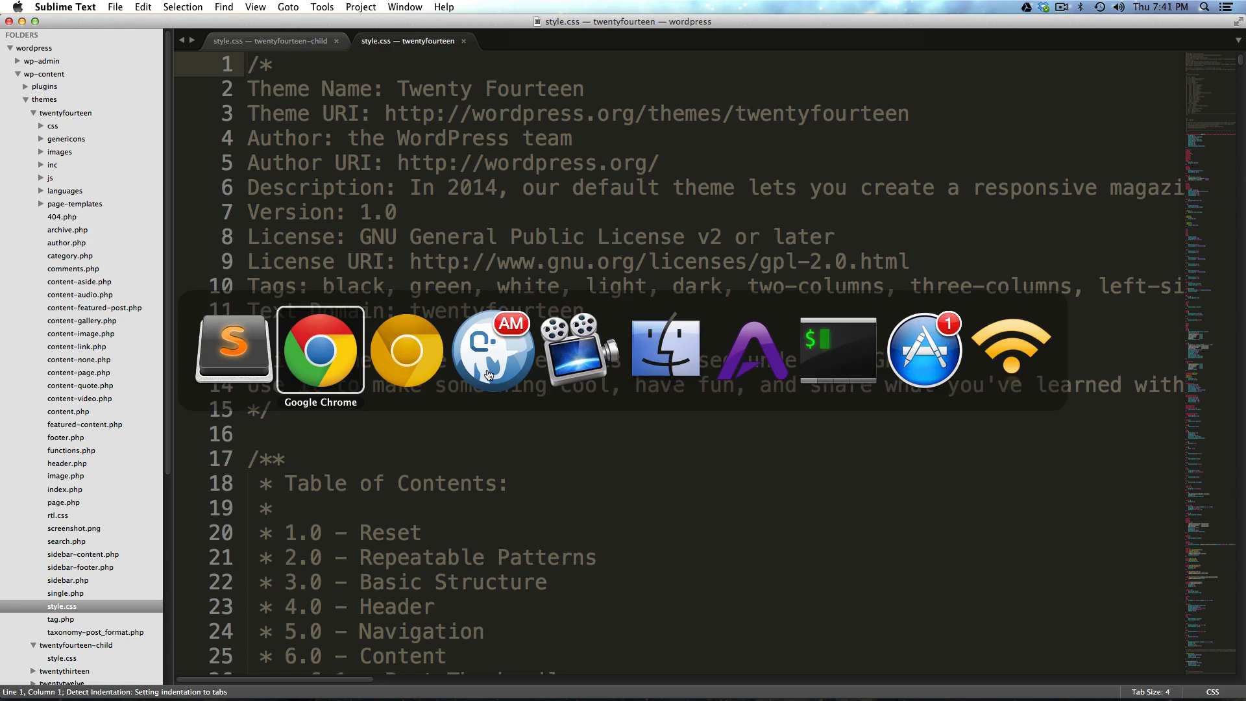
- Copy the parent's .entry-title rule and paste it into the child style.css
left_click(319, 350)
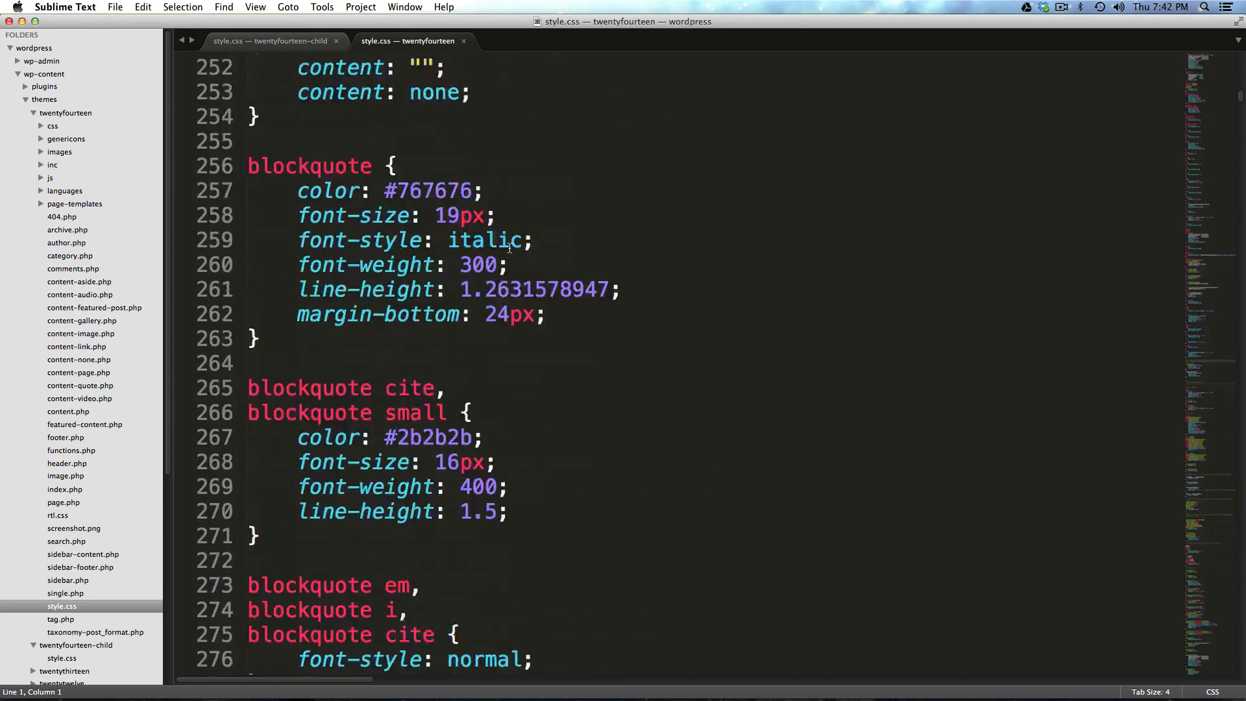
scroll("down", 3)
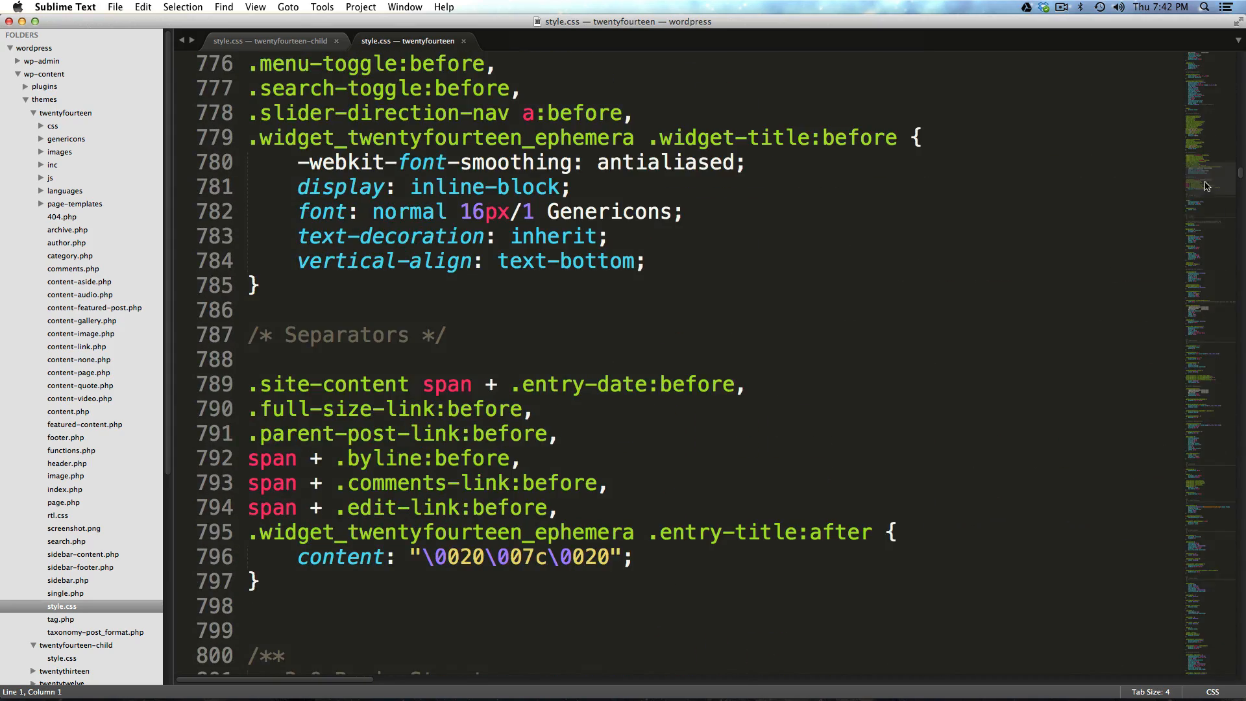
scroll("down", 3)
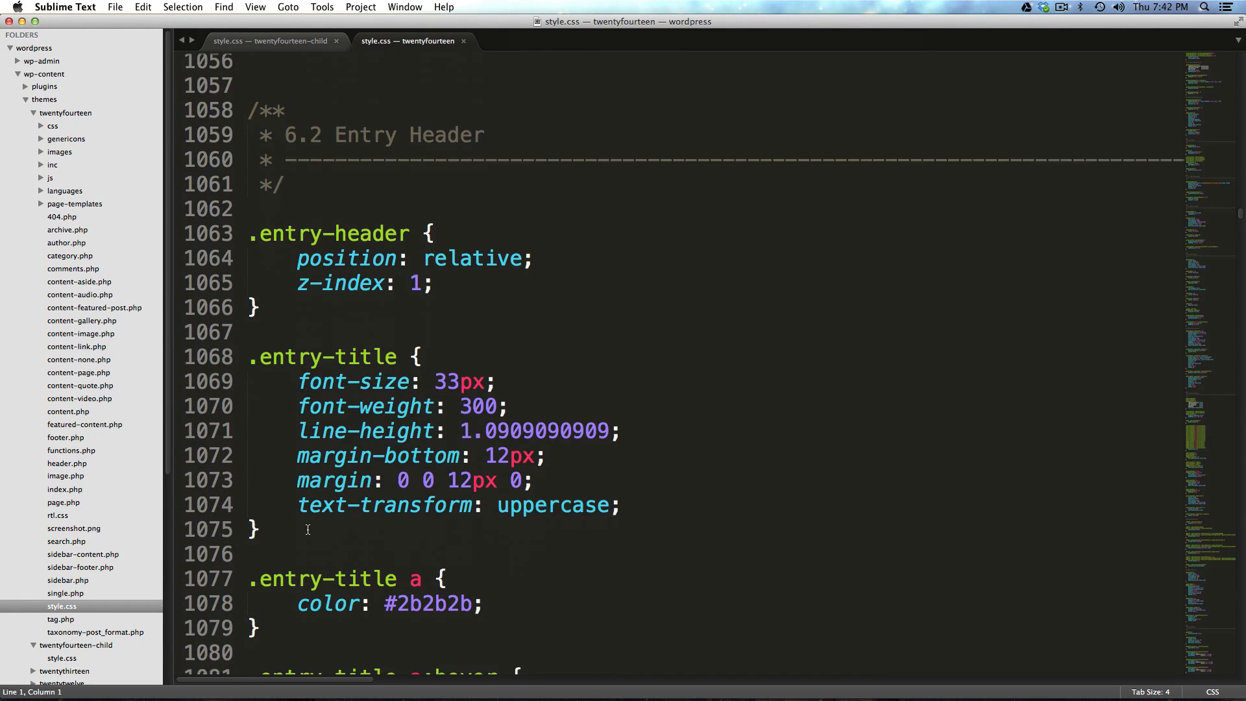
left_click_drag(252, 356, 270, 529)
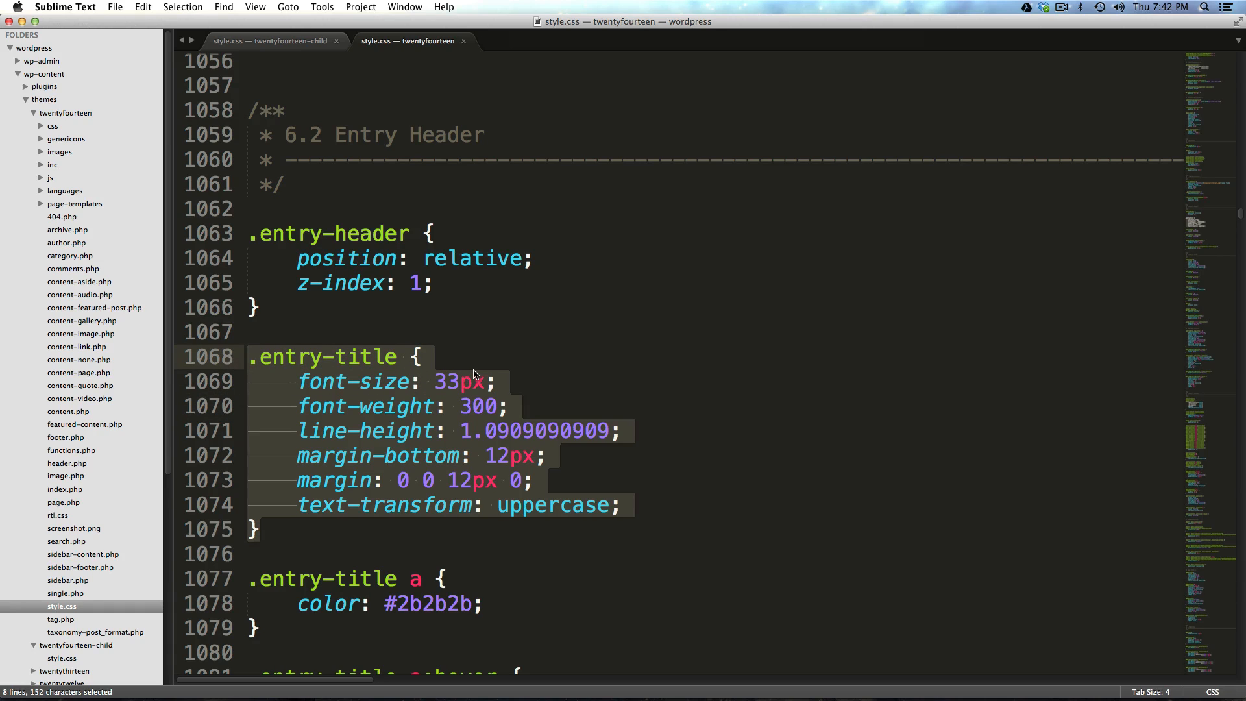
mouse_move(463, 386)
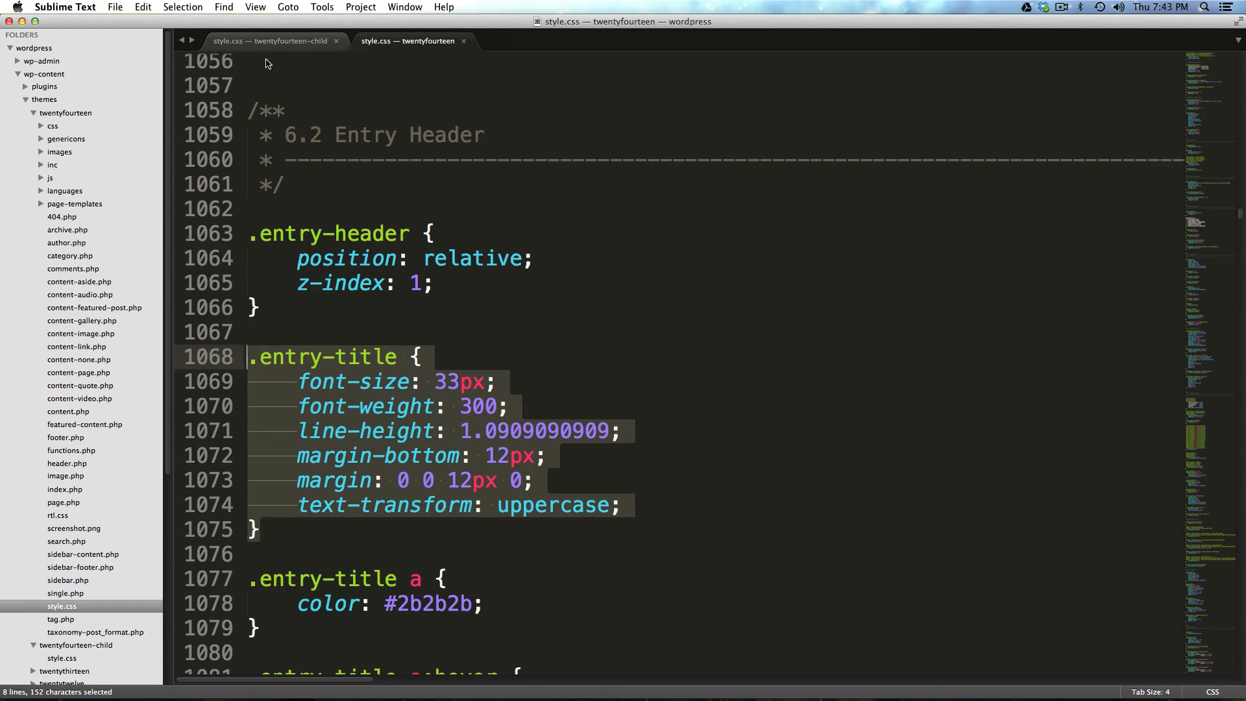
left_click(270, 41)
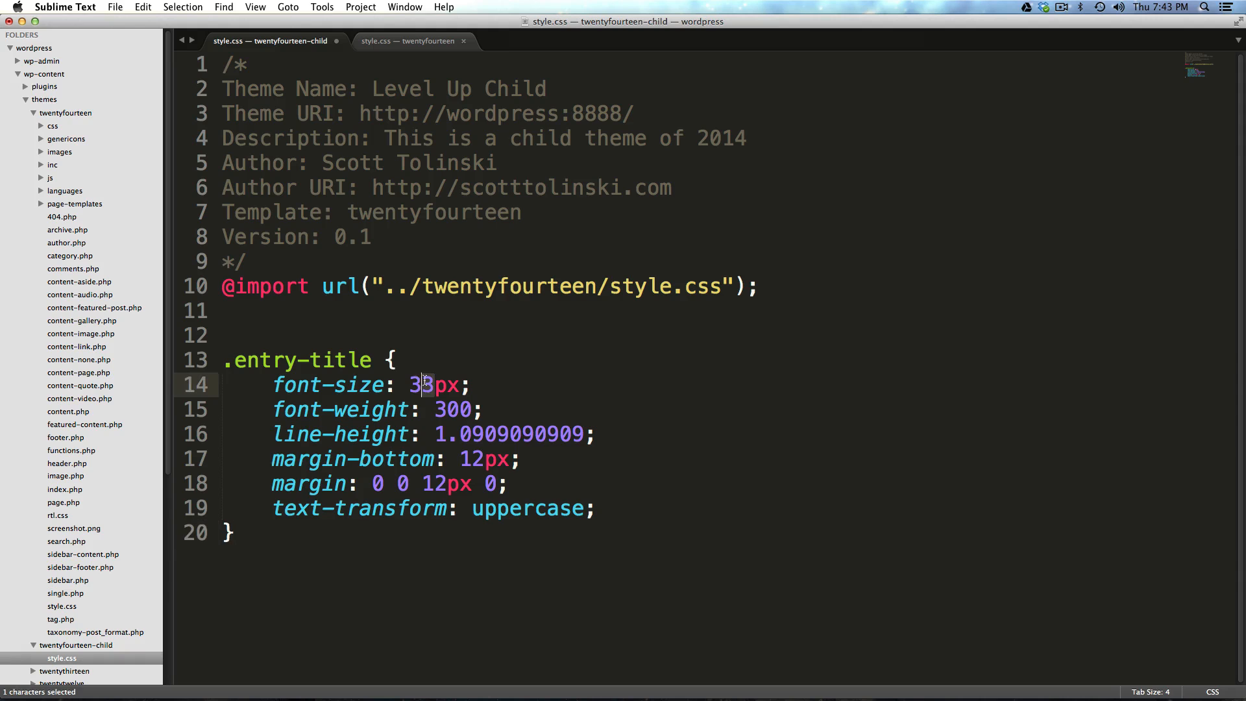
- Try 40 instead of 33 in the pasted rule, then select and delete the rule
type("40")
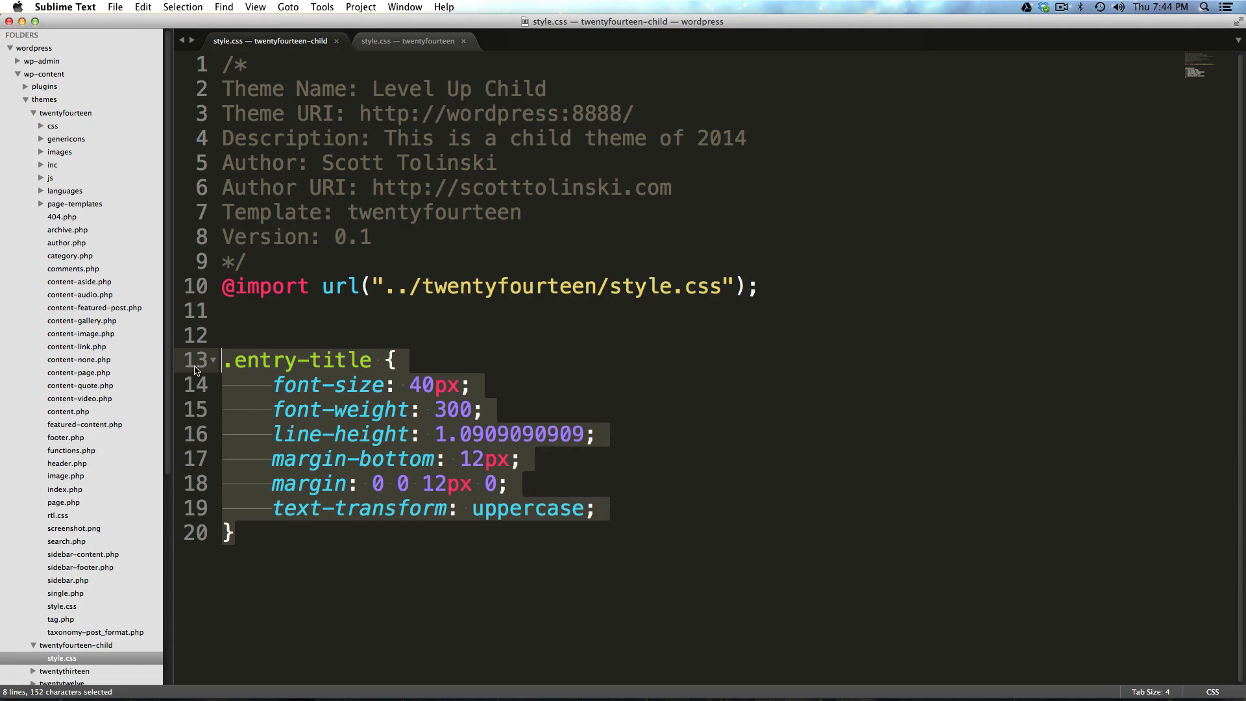
left_click(634, 521)
type("\\")
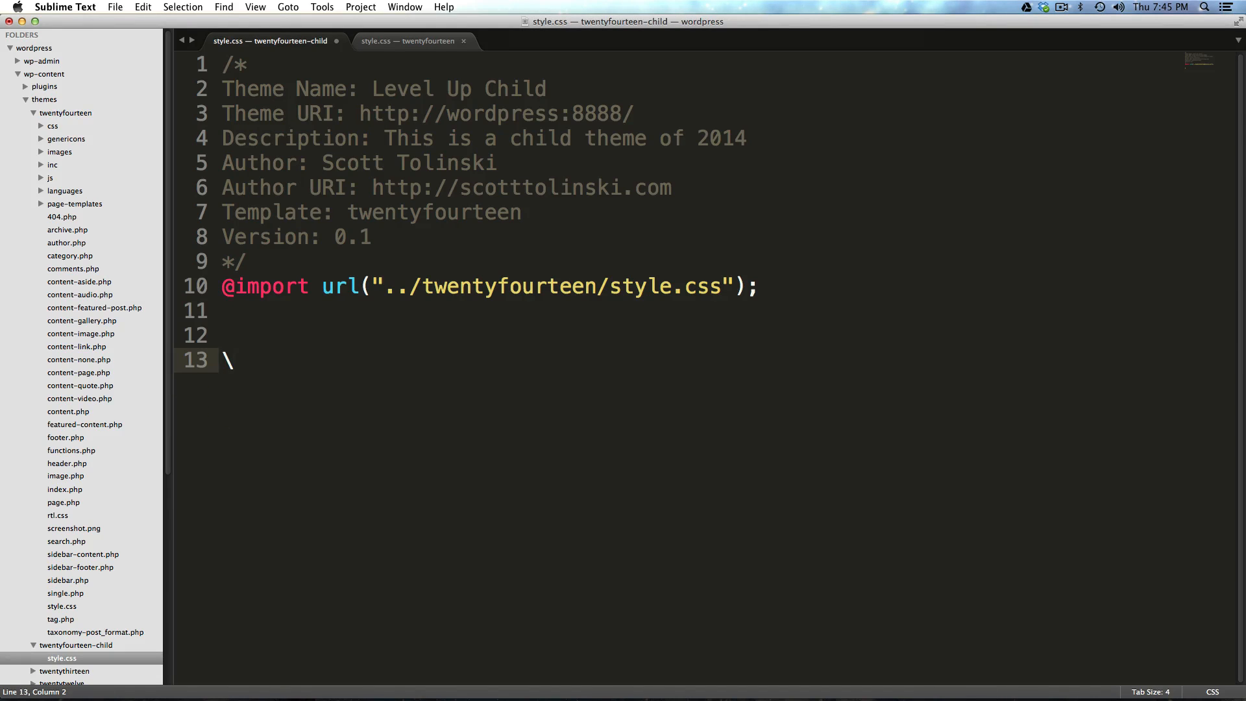
- Write a child .entry-title rule with font-size: 42px and save the stylesheet
type(".entry-")
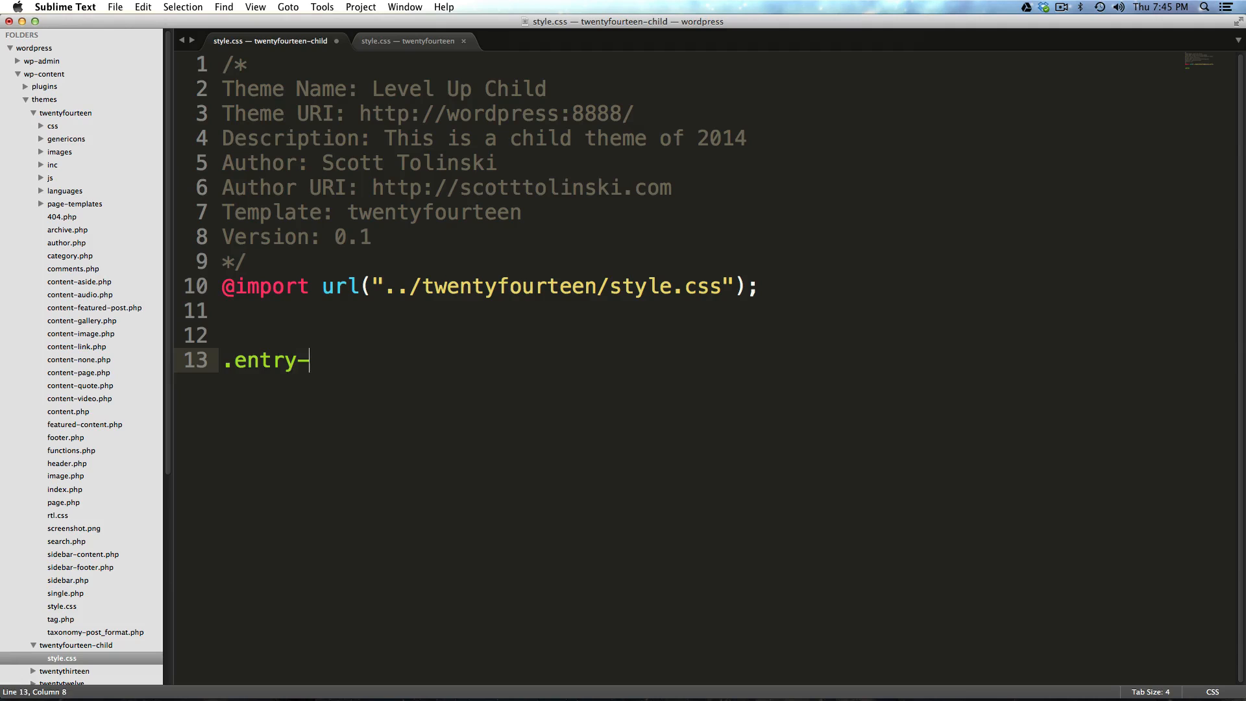
type("title {")
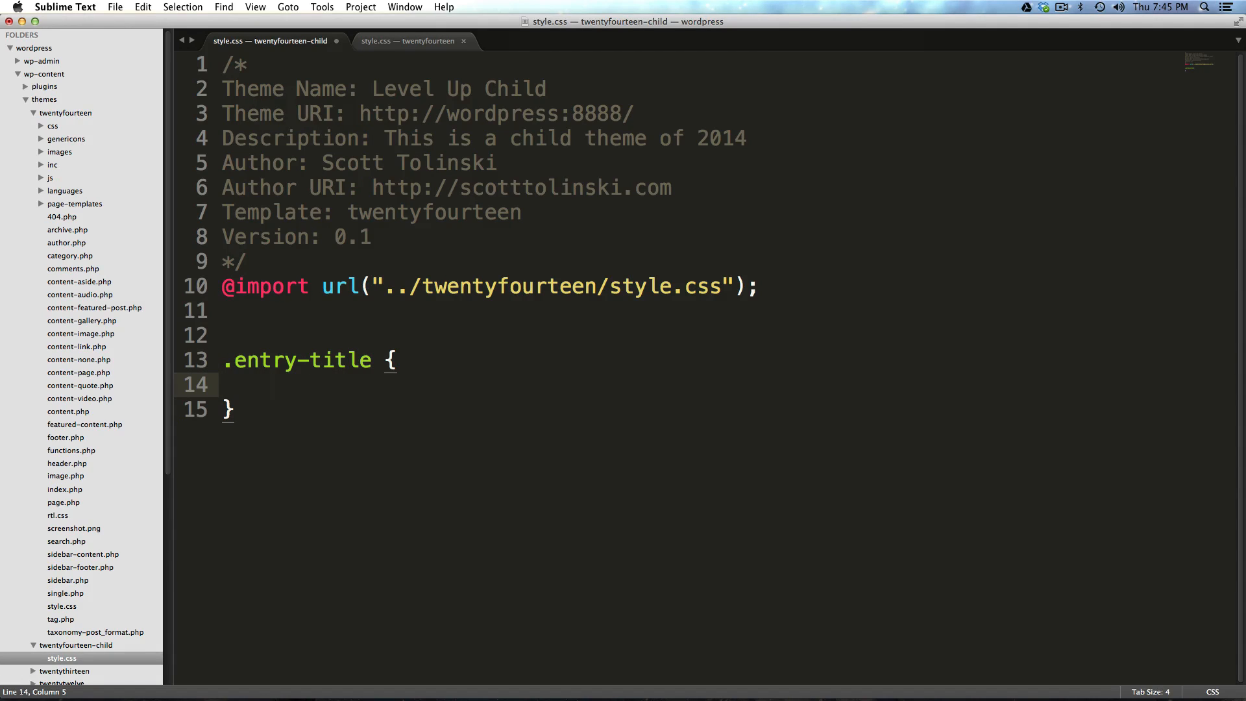
type("fs")
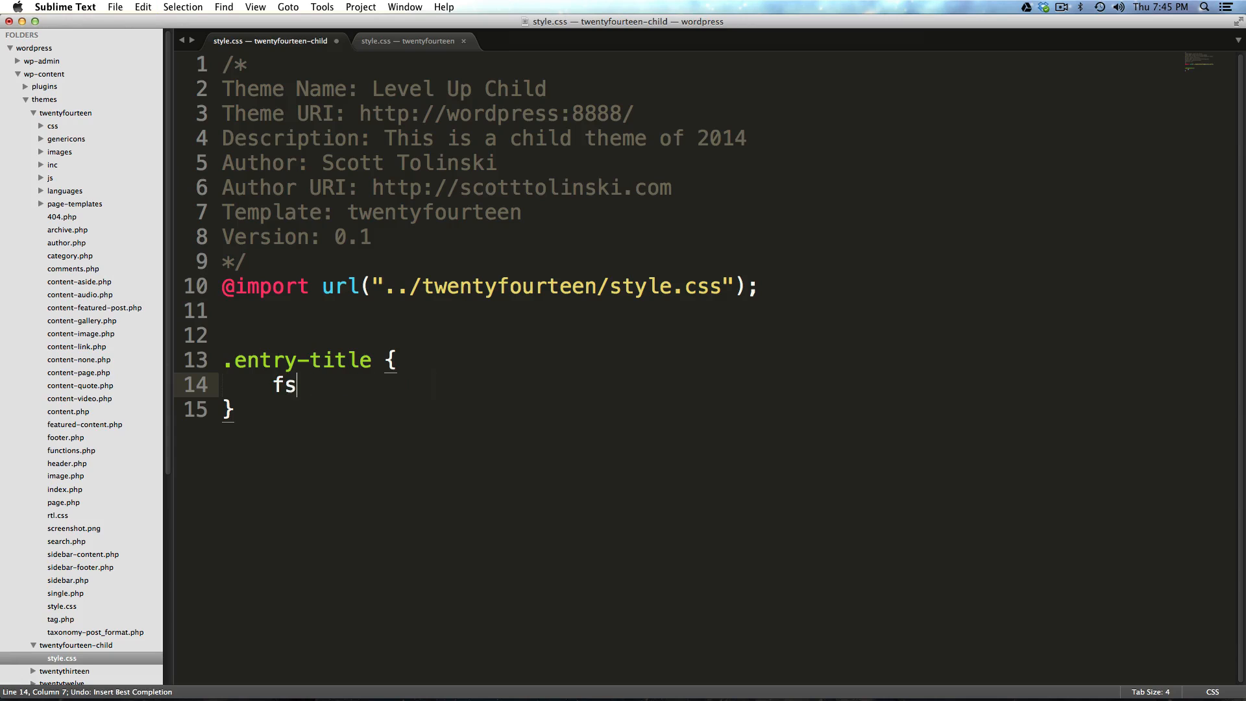
type("font-size:;")
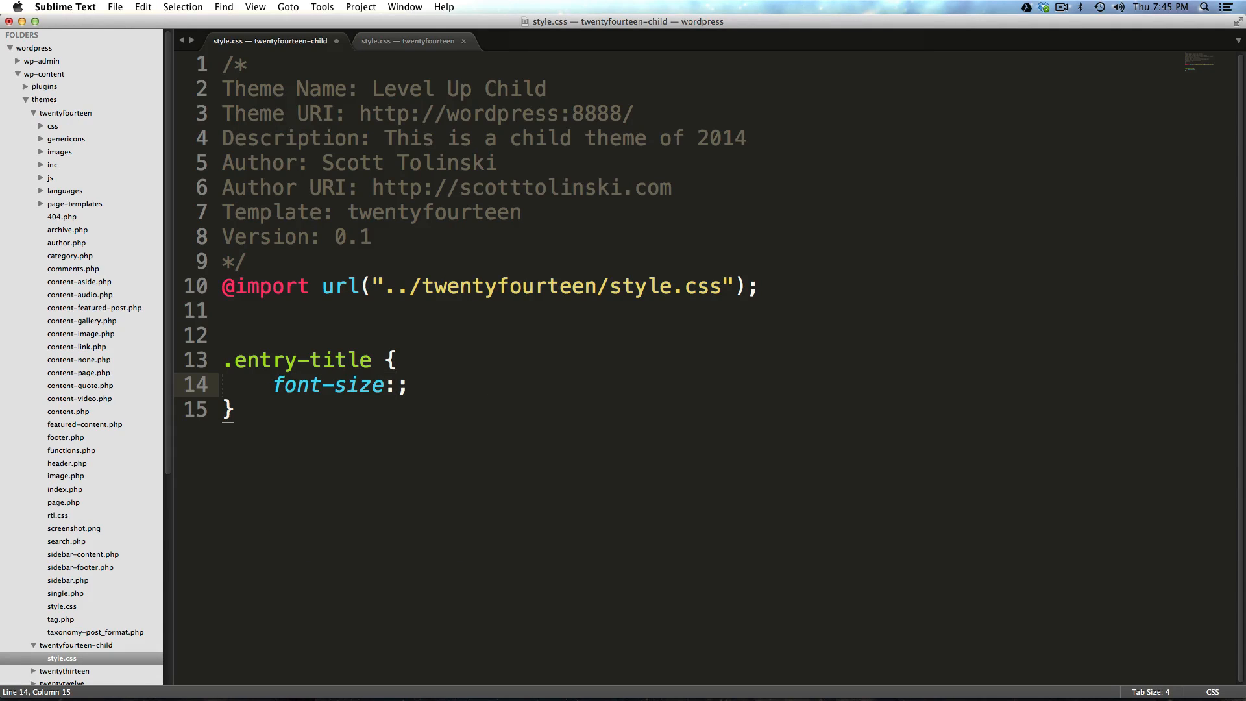
type("42px")
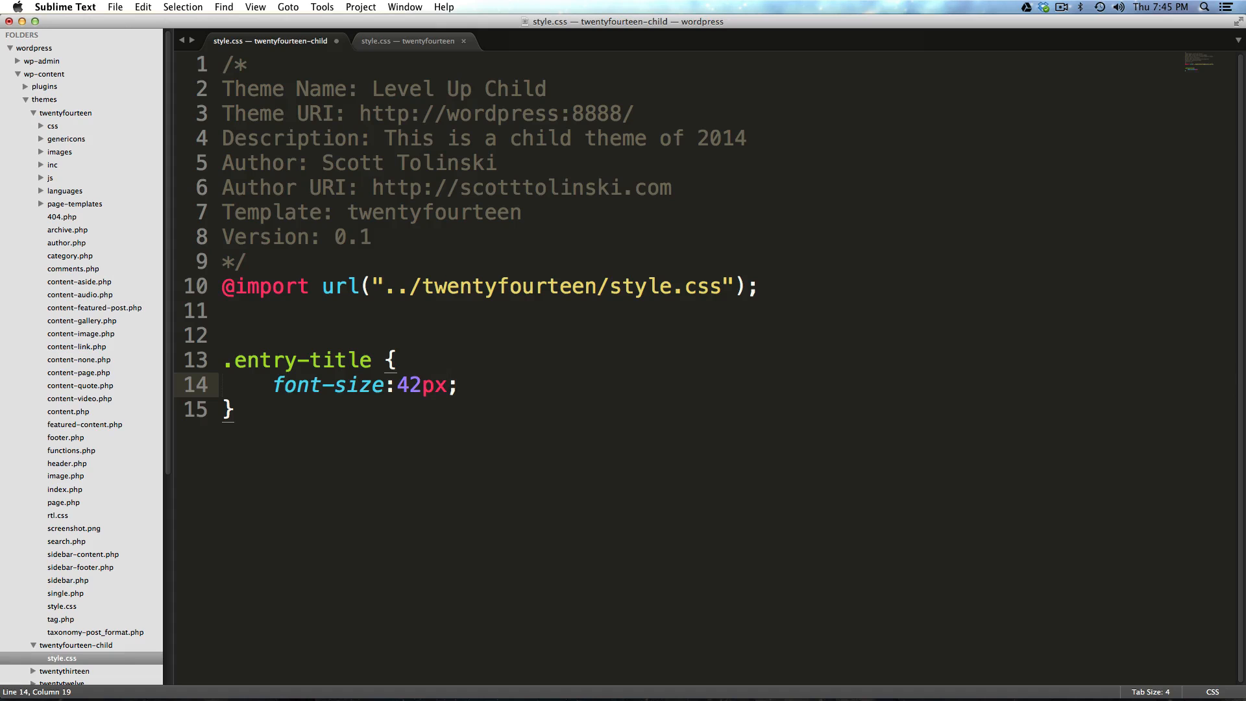
key("cmd+s")
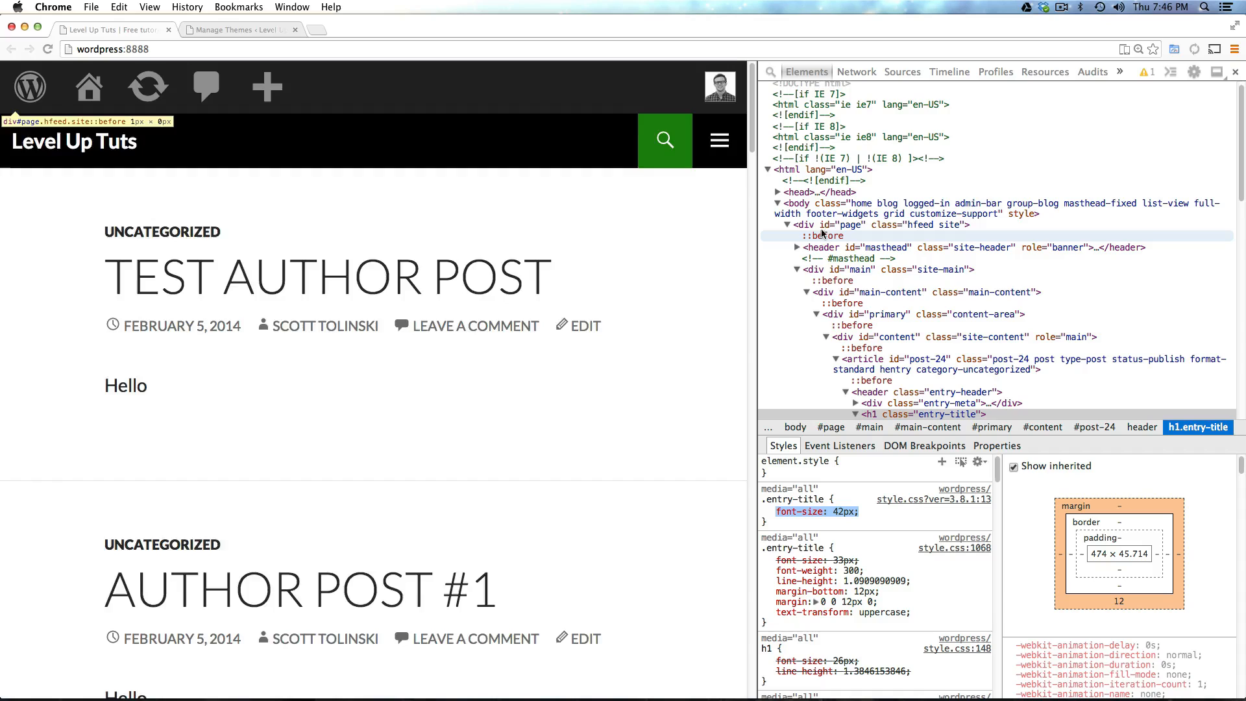
- Reload the page to confirm the 42px .entry-title override, then return to Sublime Text
left_click(826, 225)
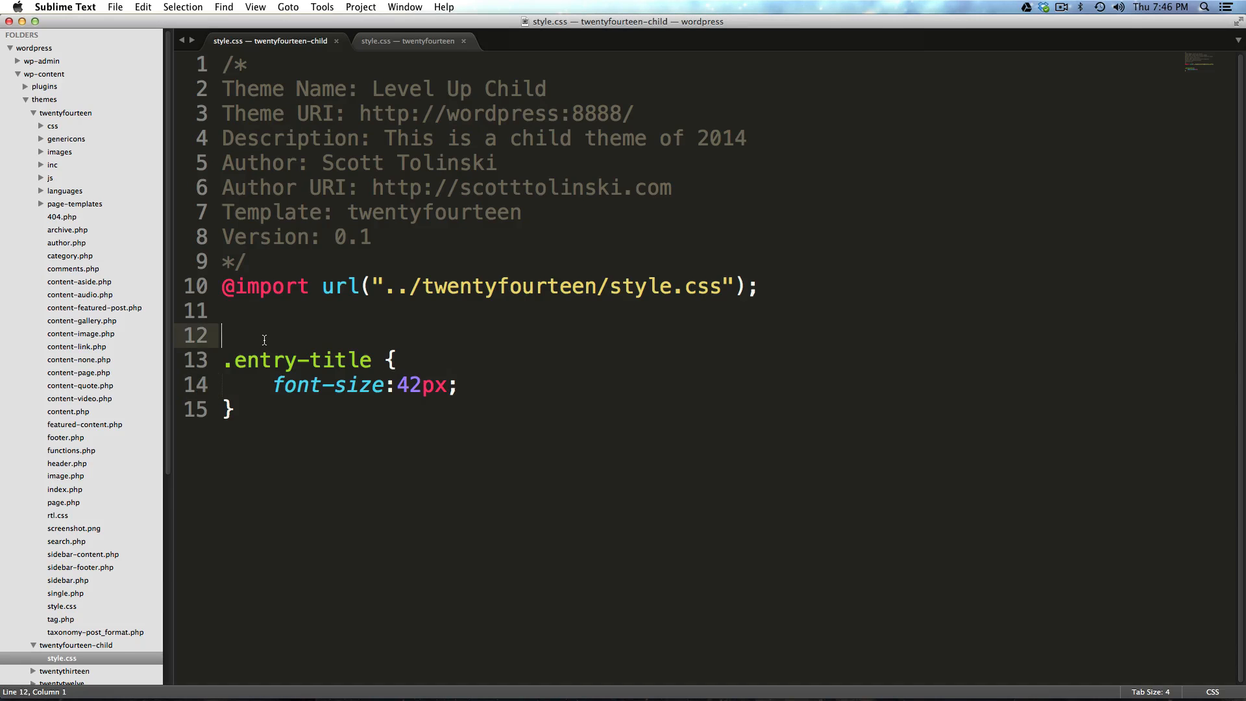
- Add a .site rule with background #eee and save the child stylesheet
type(".site {")
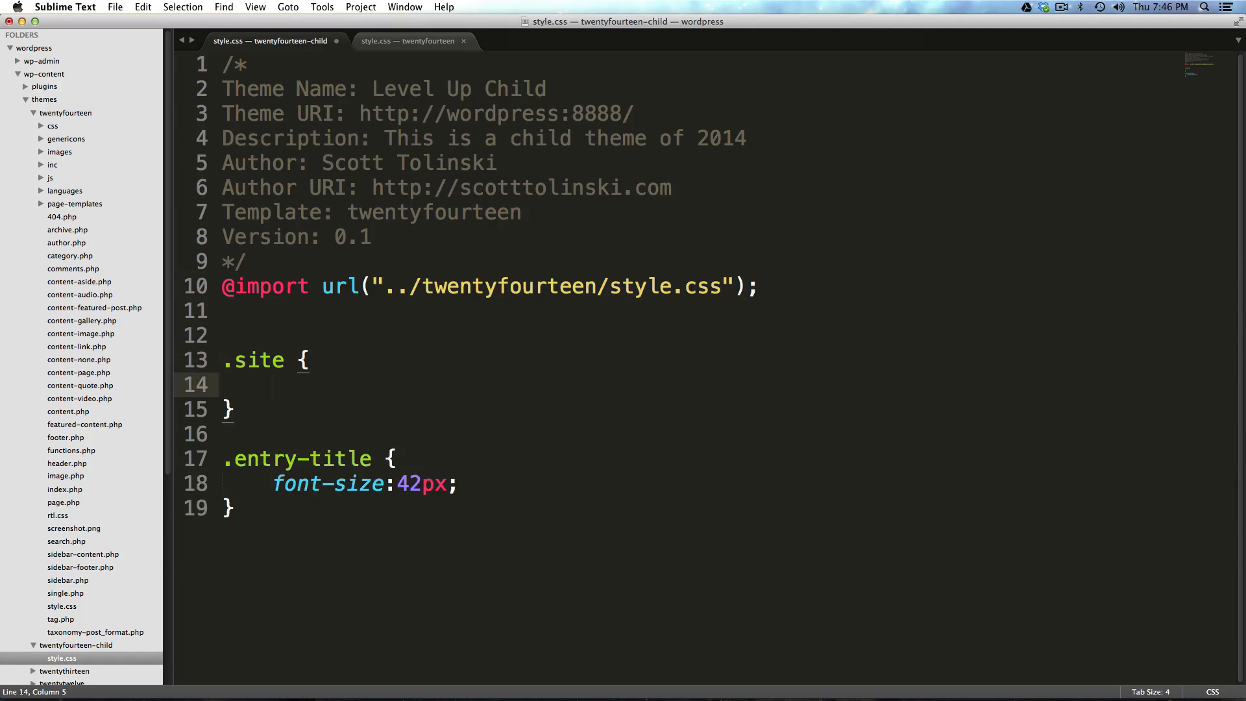
type("background:")
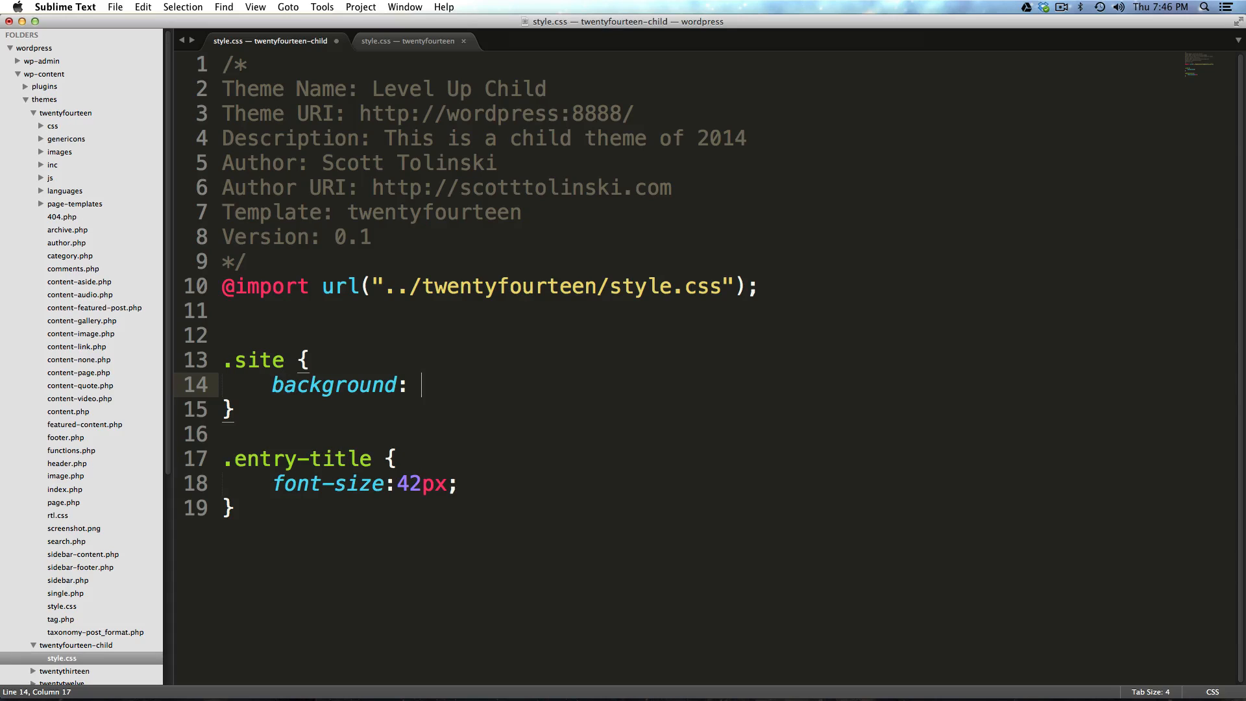
type("#e")
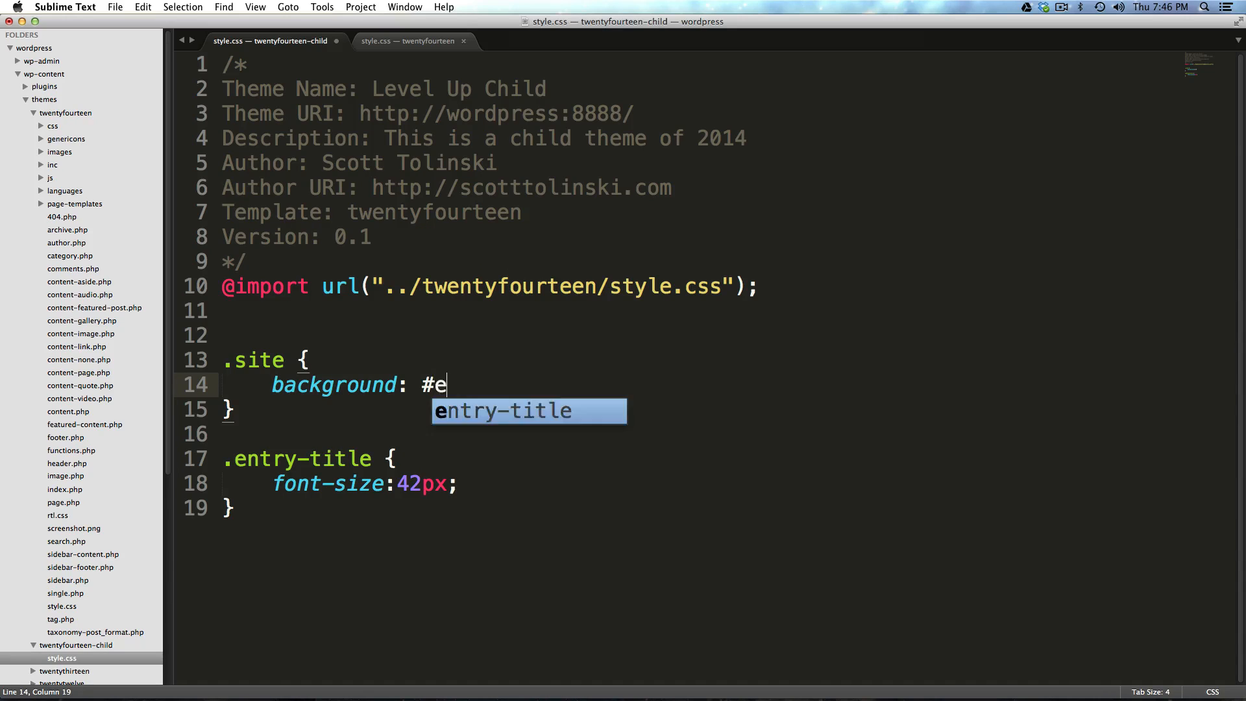
type("ee;")
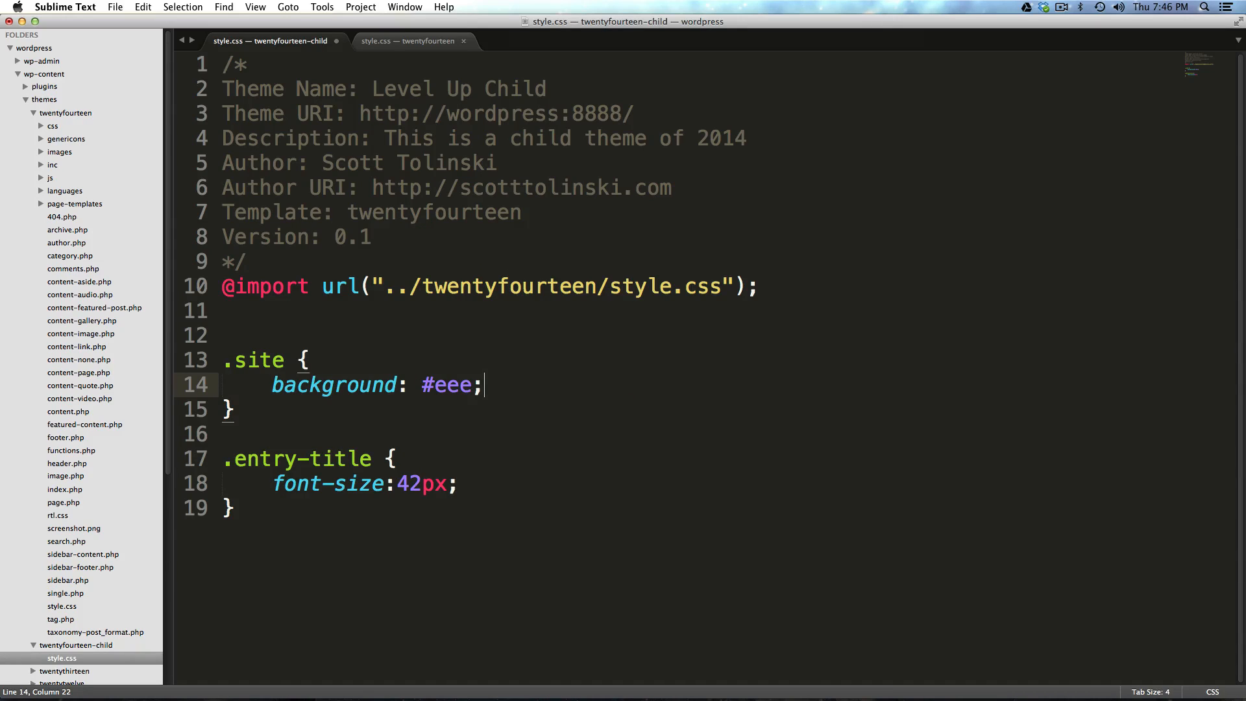
key("cmd+s")
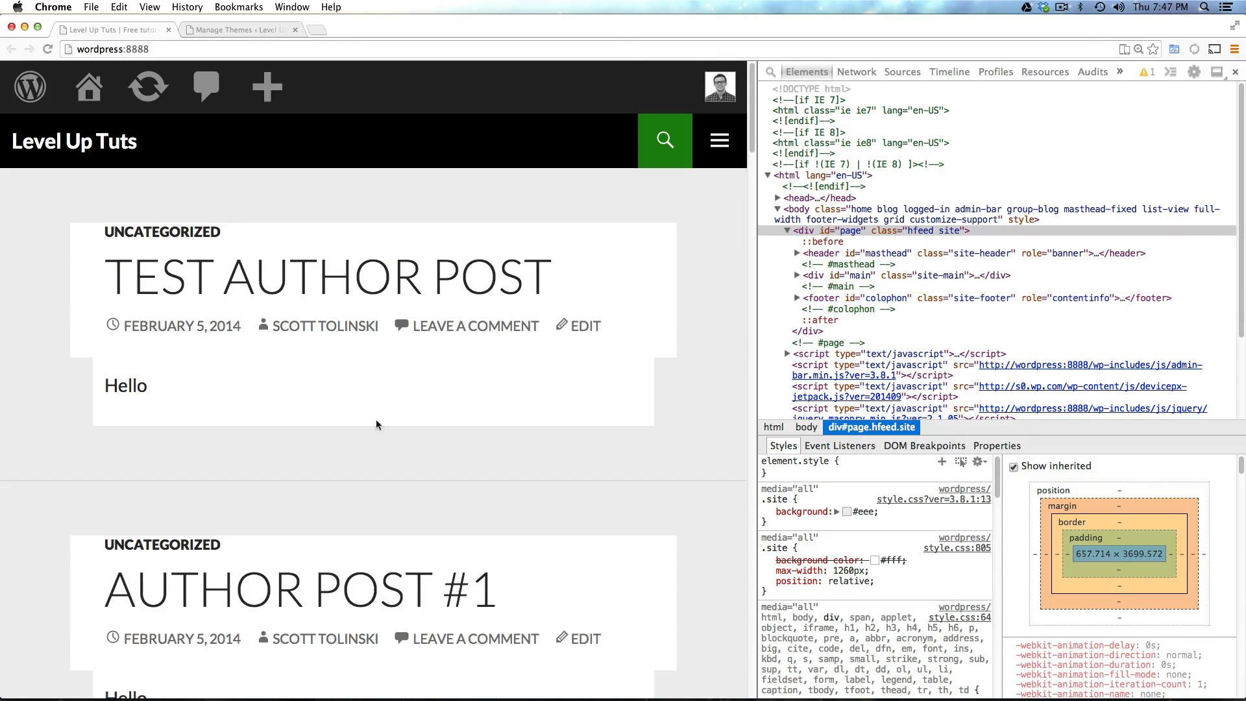
mouse_move(436, 407)
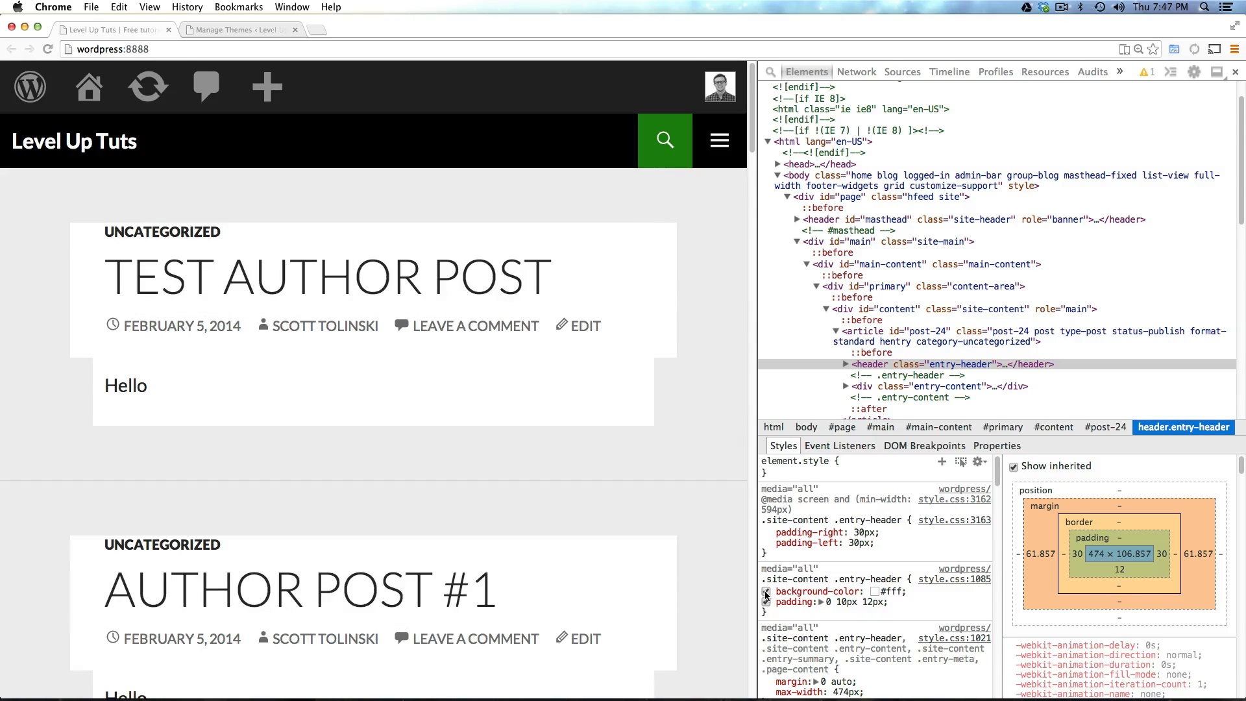
- Uncheck background-color on .entry-header and .entry-content to drop their white backgrounds
left_click(938, 387)
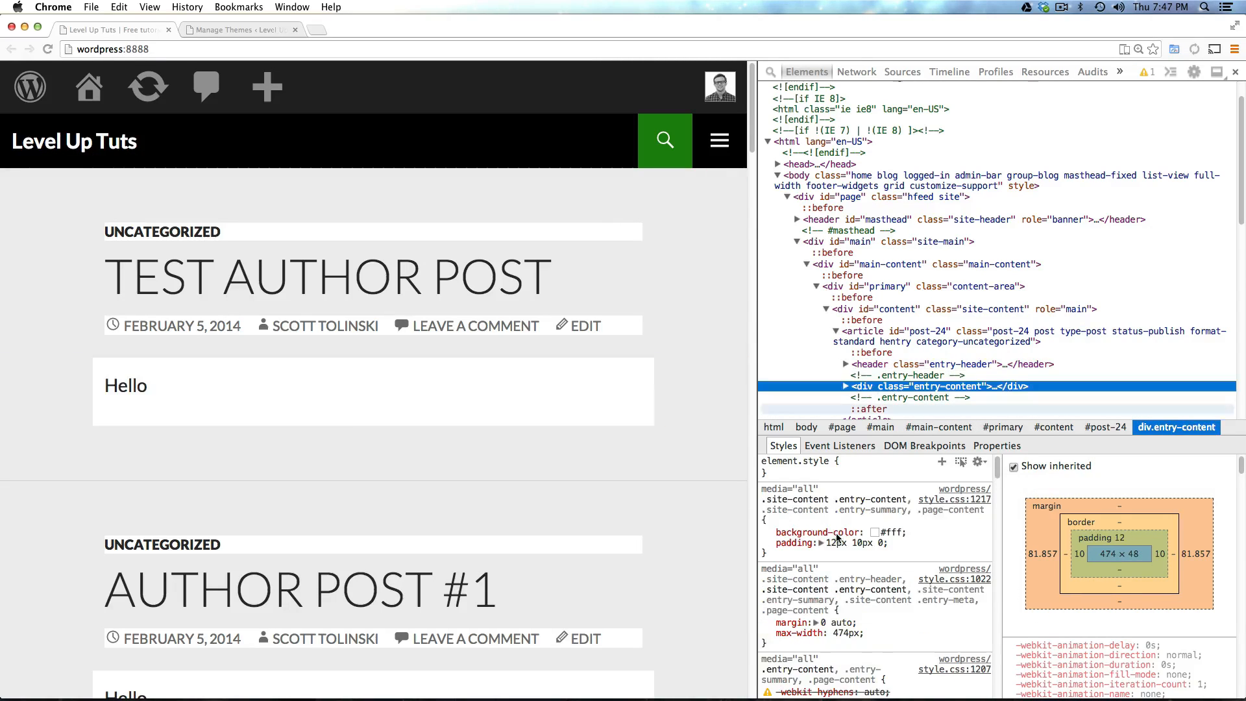
left_click(766, 532)
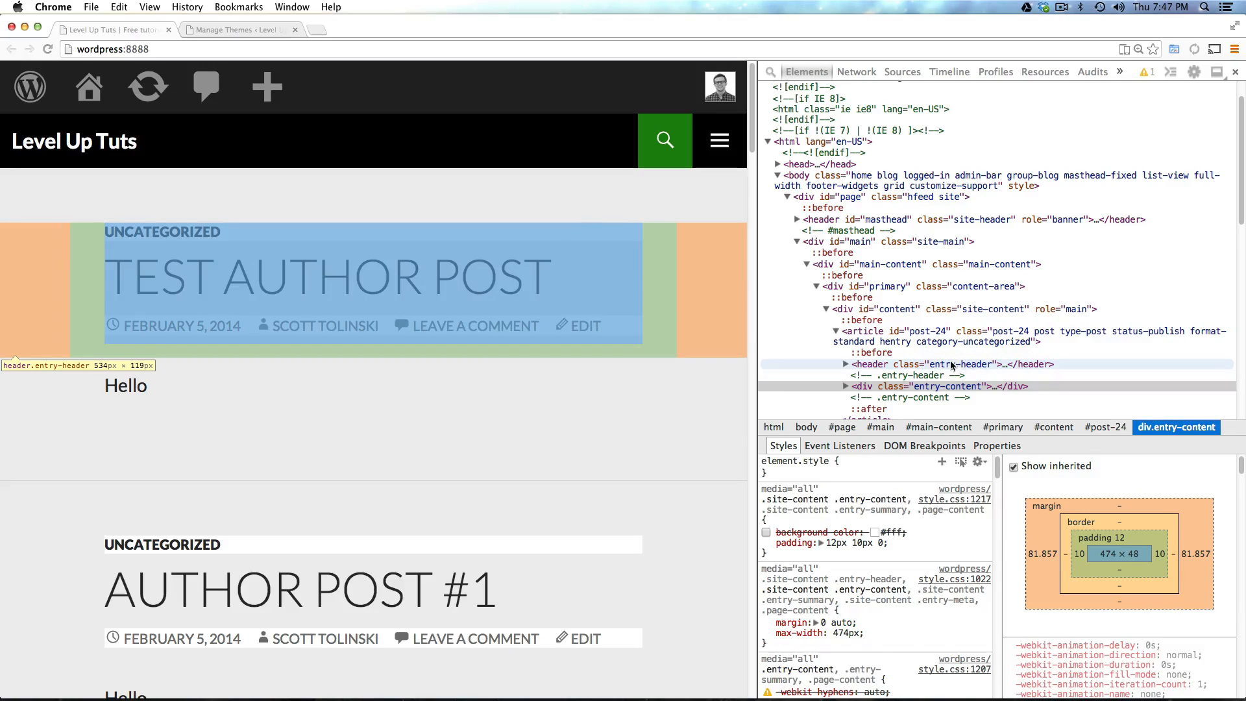
left_click(950, 364)
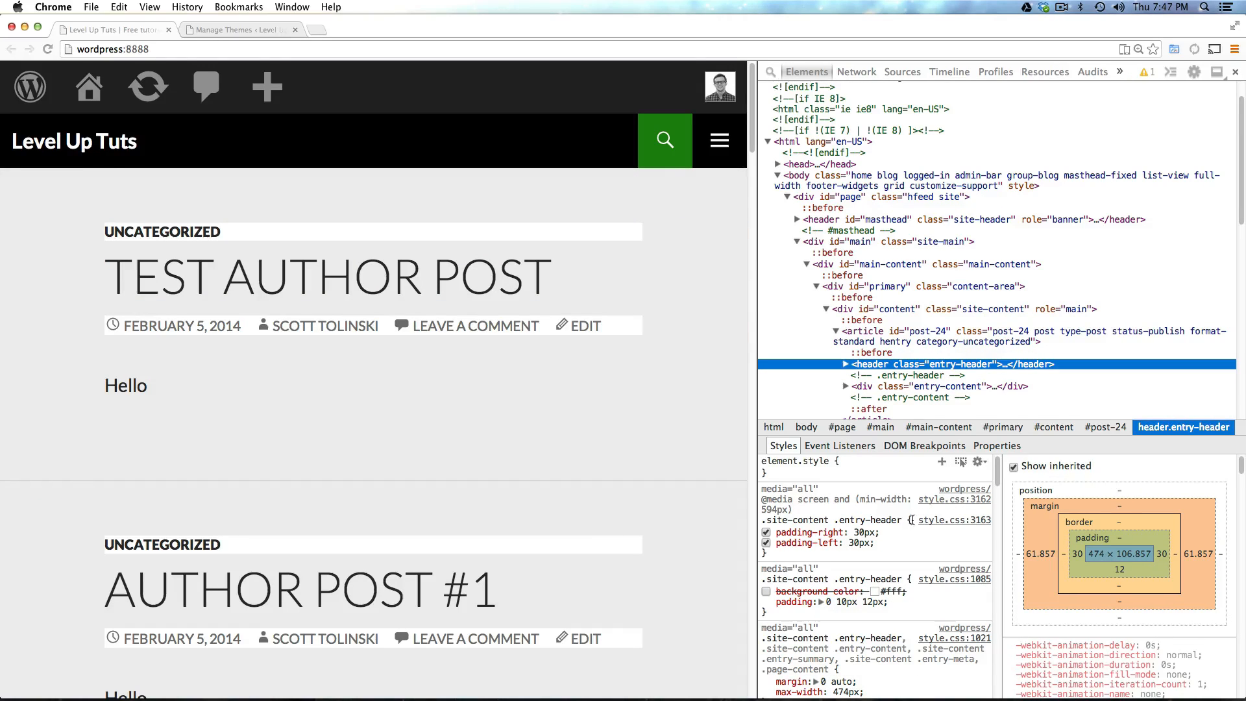
- Open the header padding rule at style.css:3163 and select its selector text
left_click(903, 71)
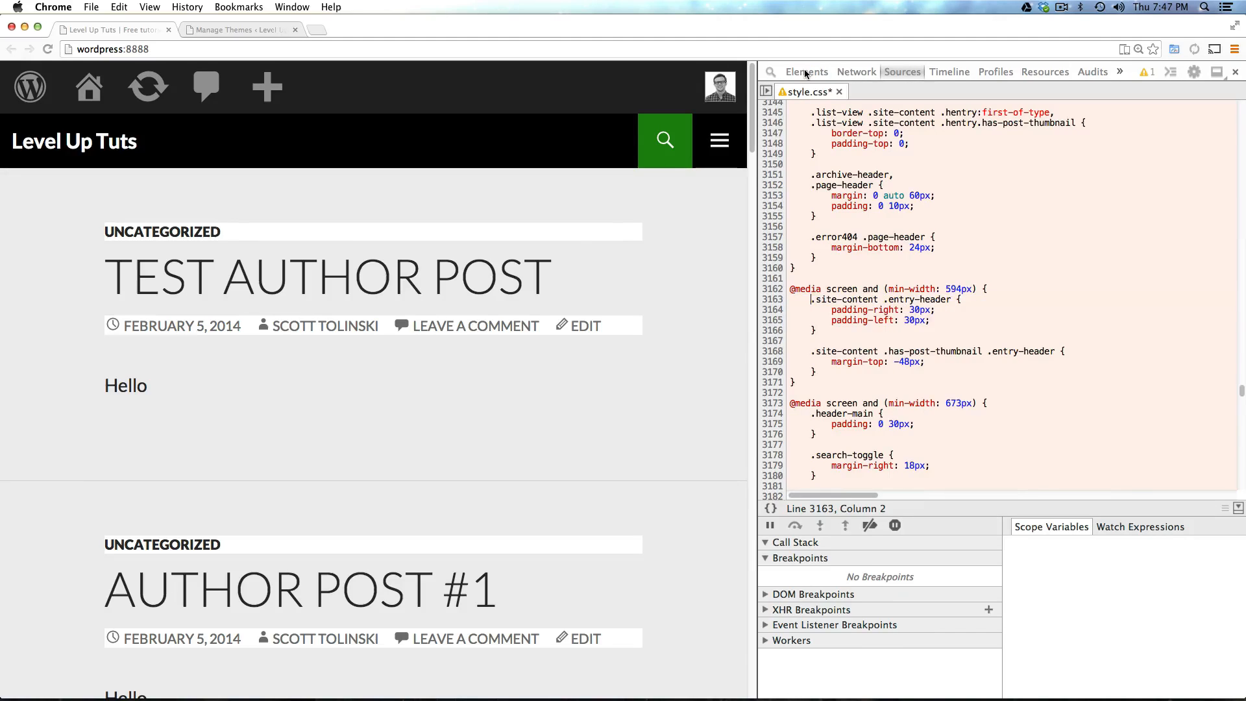
left_click(806, 71)
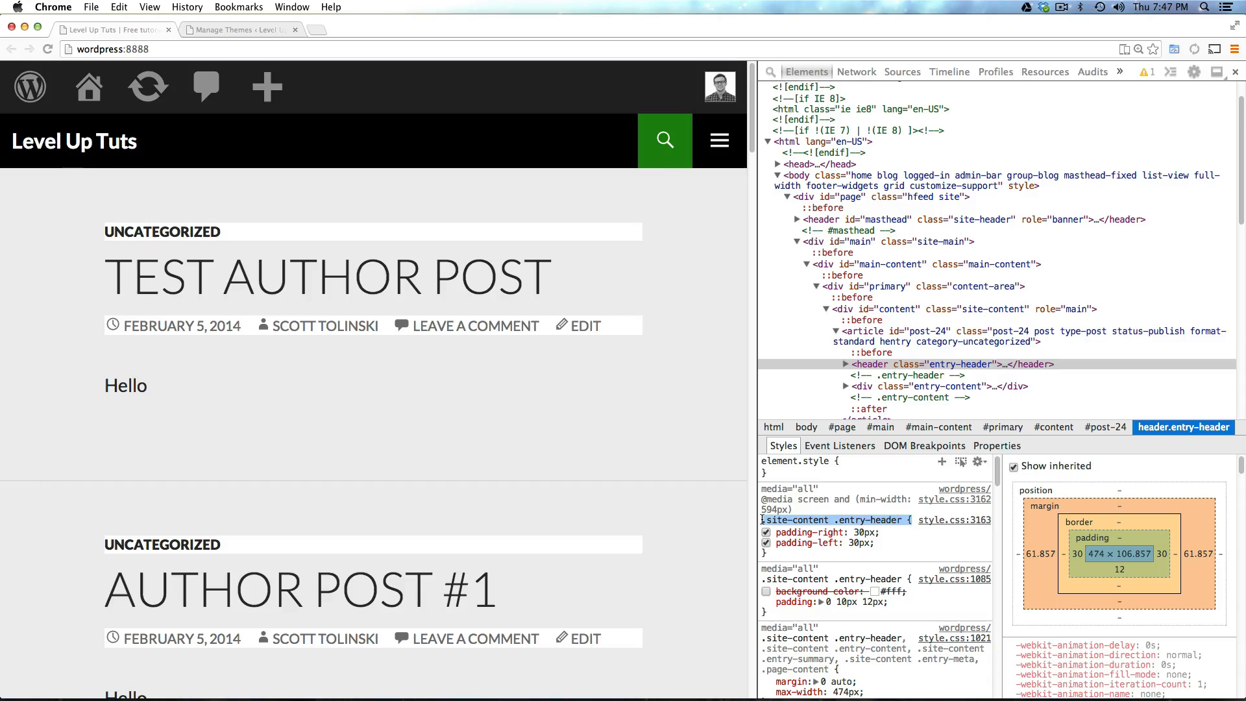
left_click(950, 364)
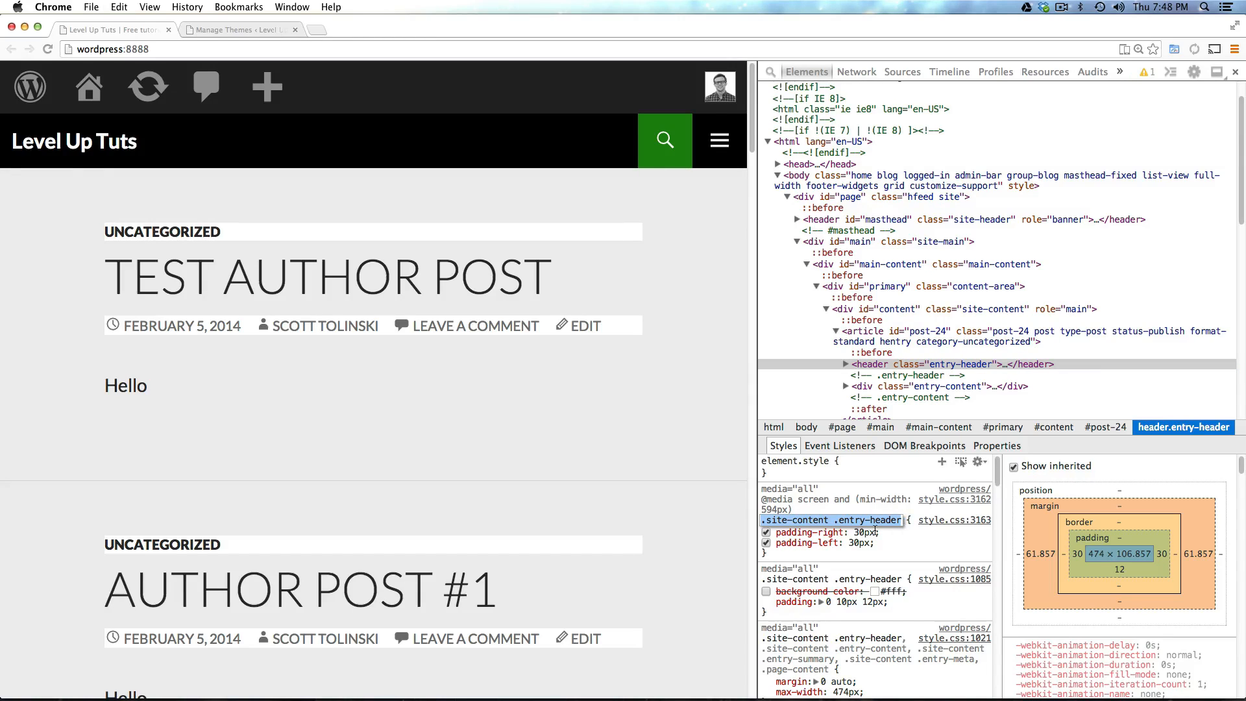
left_click(319, 348)
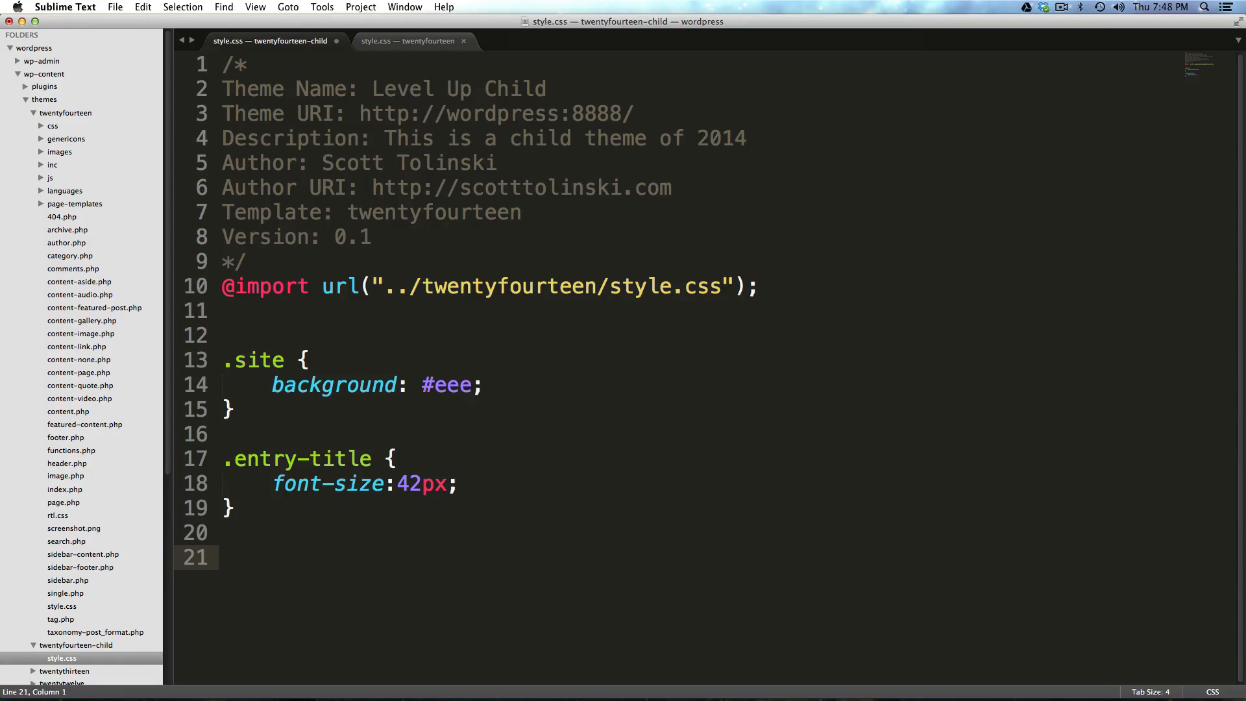
- Add a '.site-content .entry-header' rule with background: transparent below the .site rule
key("enter")
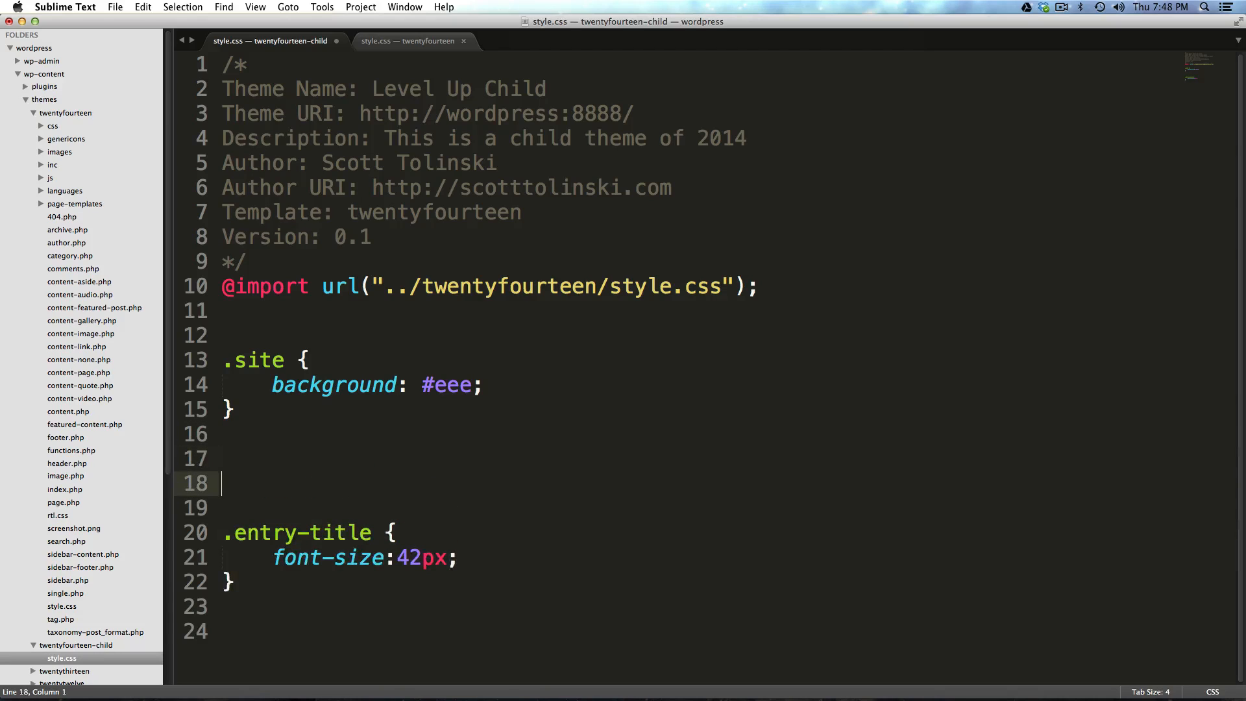
type(".site-content .entry-header {")
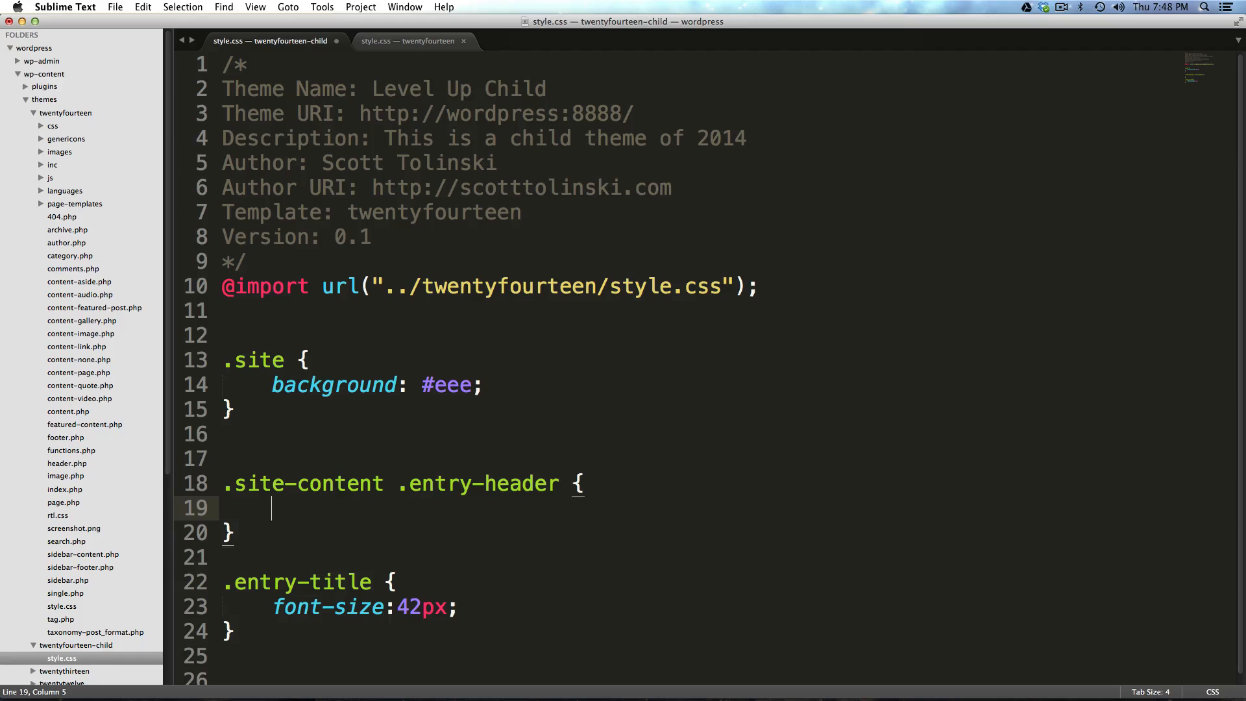
type("b")
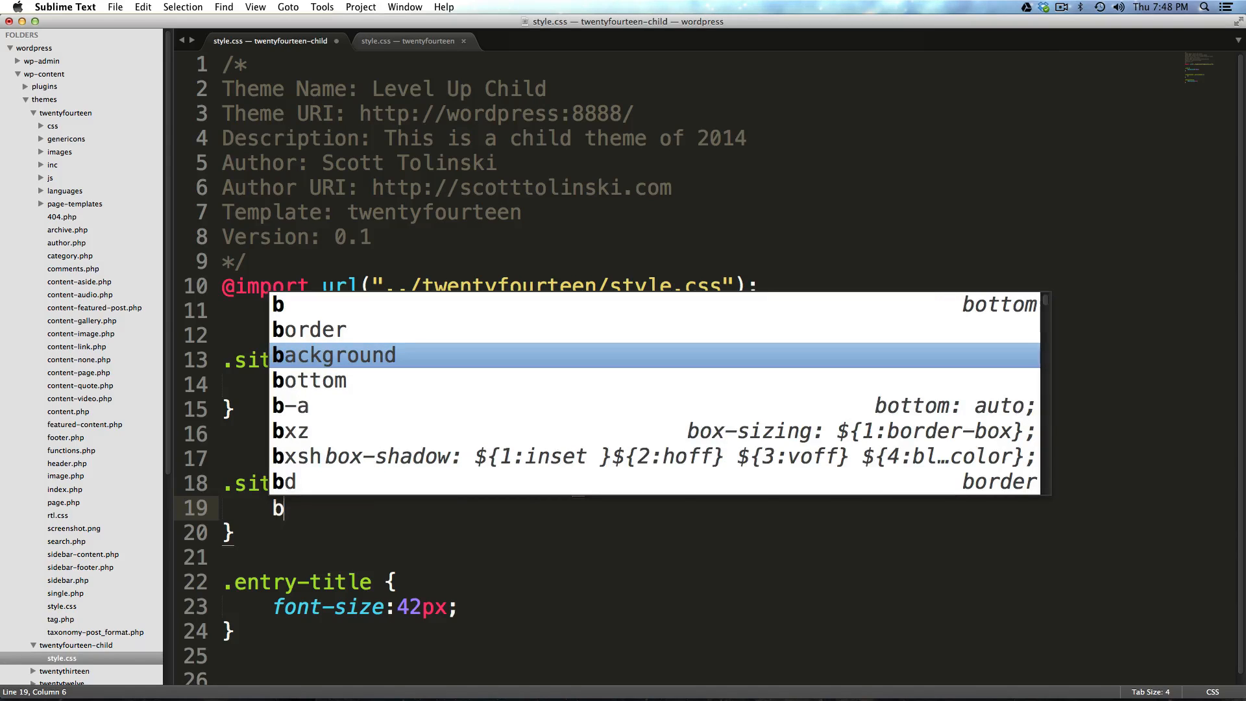
key("tab")
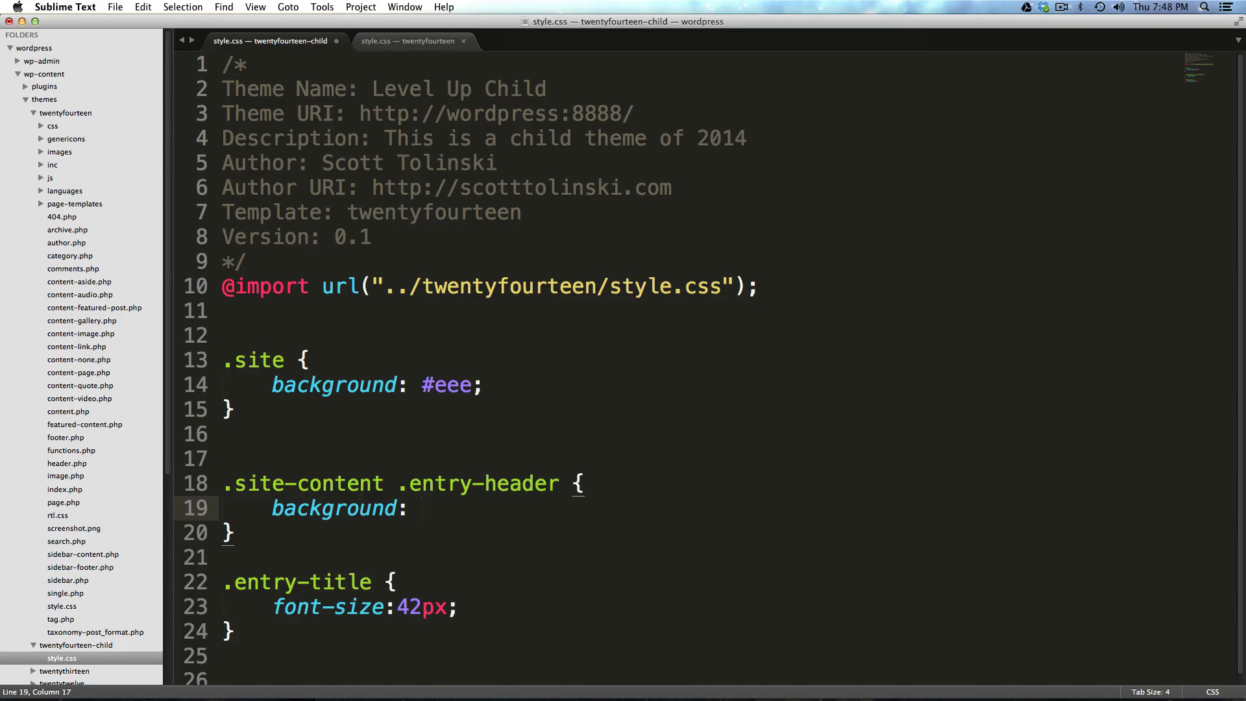
type("transparent")
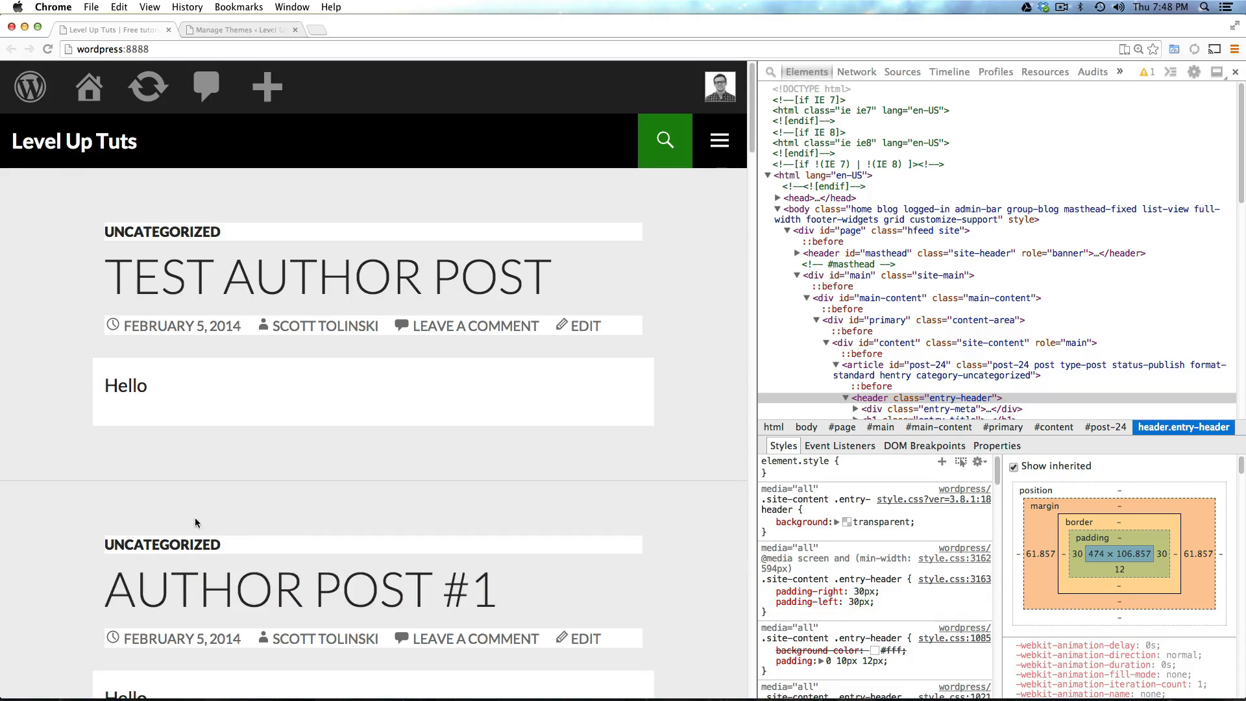
mouse_move(180, 230)
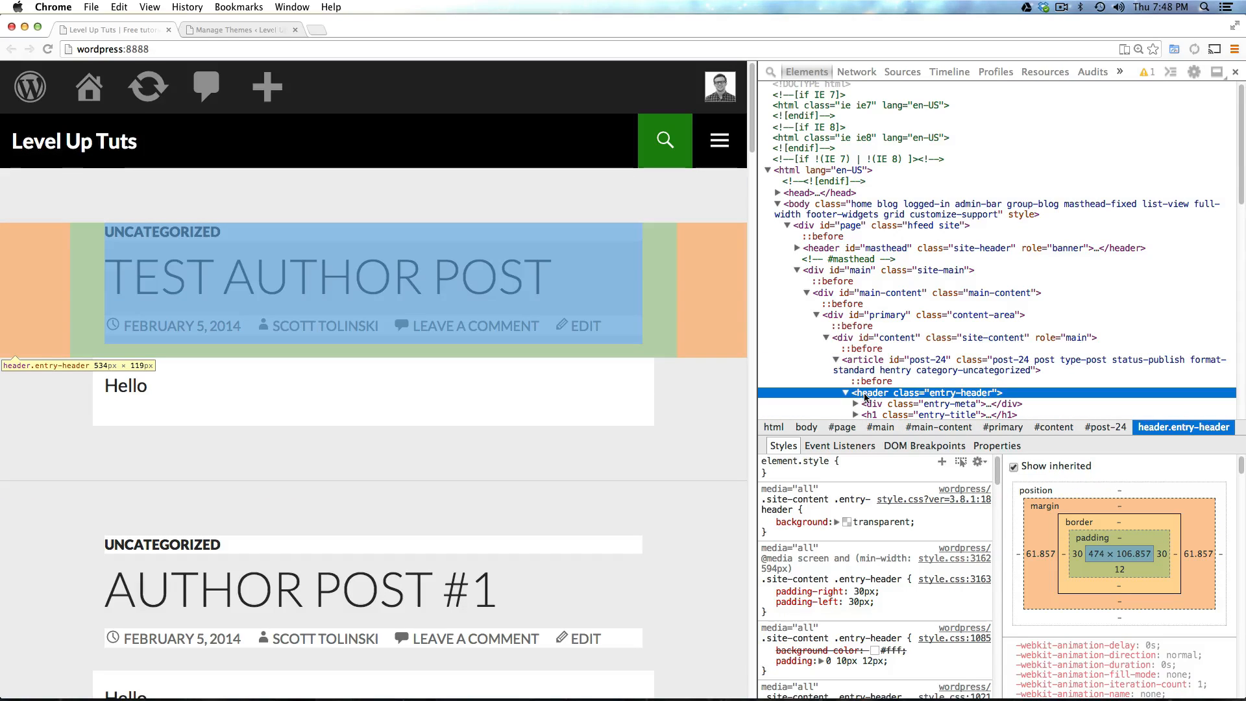
- Select the entry-meta div to find its #fff background rule, then return to Sublime
left_click(893, 403)
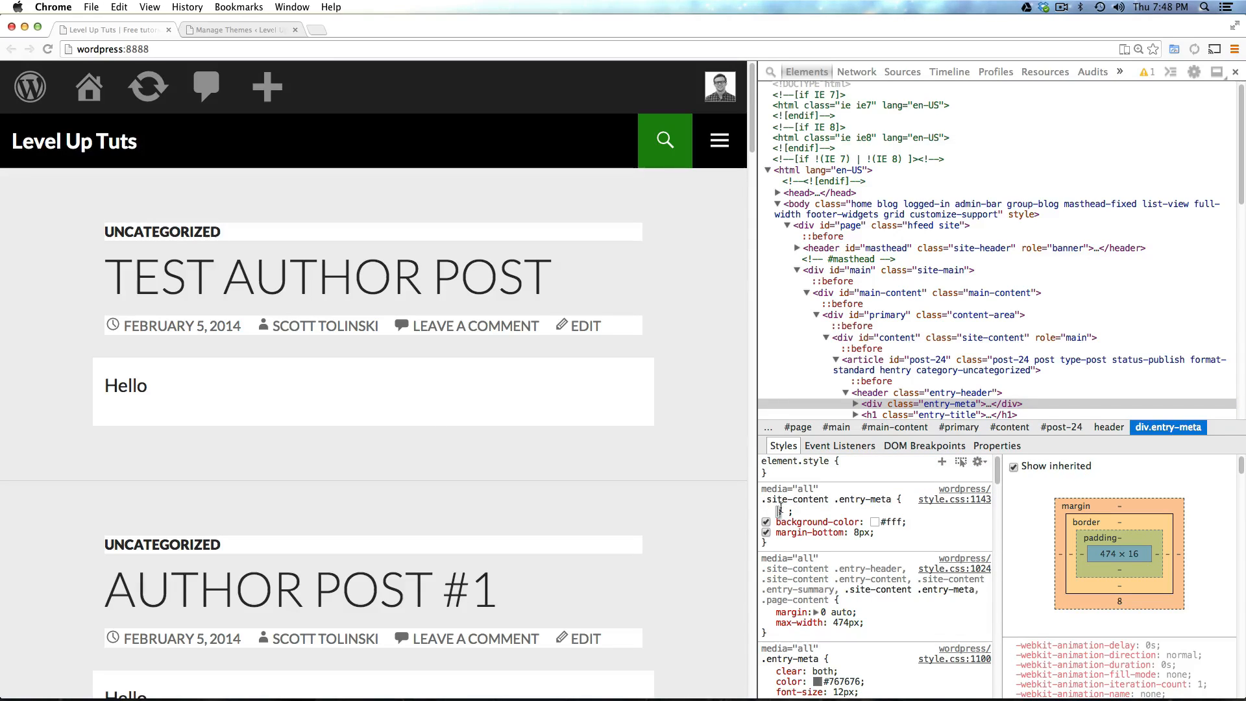
key("cmd+tab")
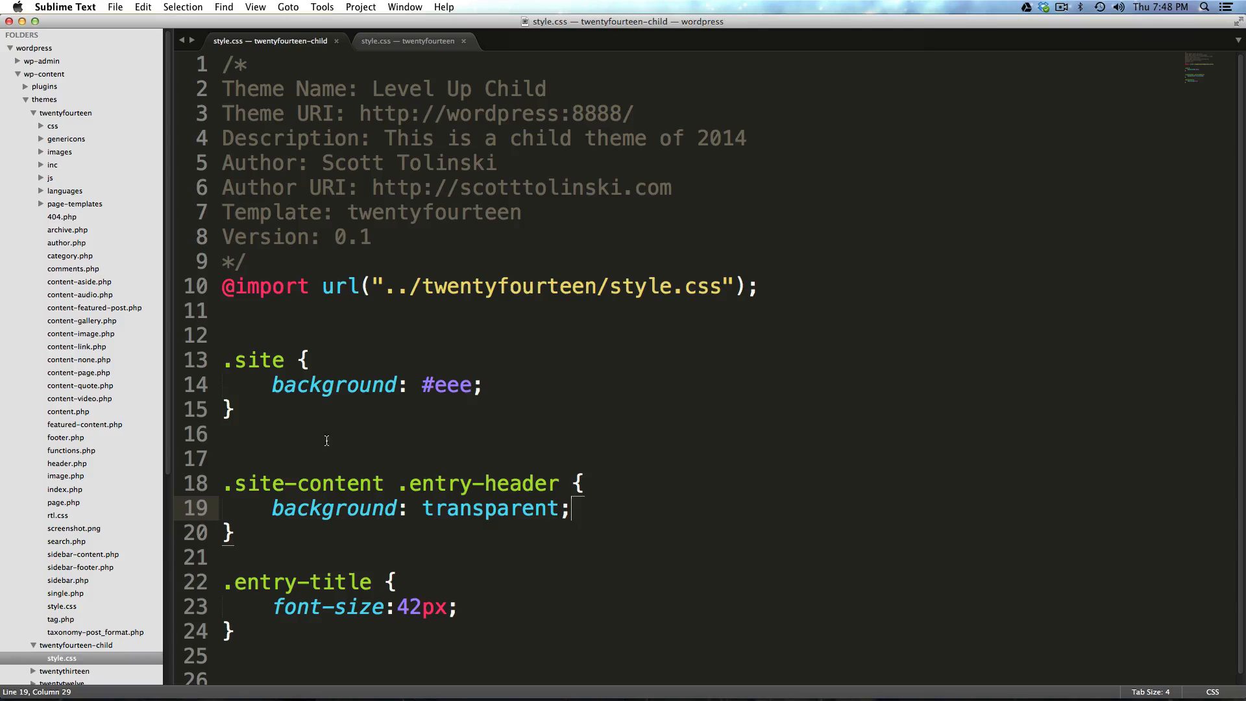
- Extend the transparent rule's selector with '.site-content .entry-meta' and '.site-content .entry-content'
type(".")
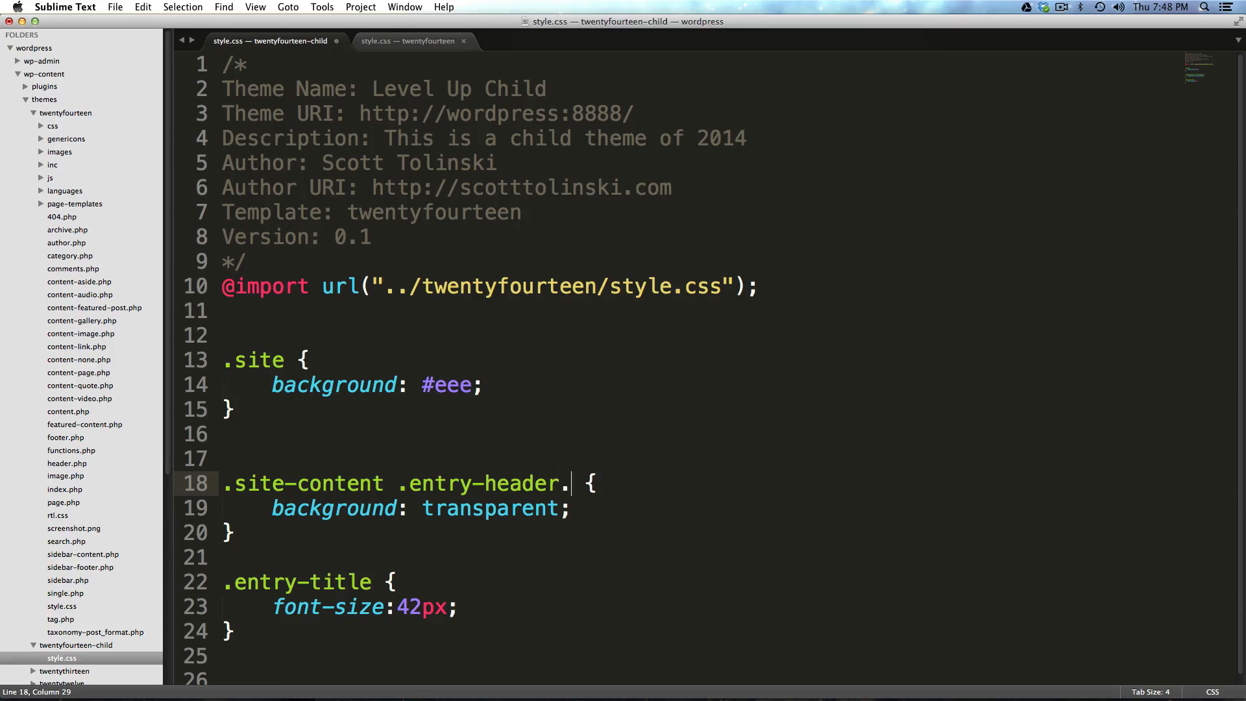
type(", .site-content .entry-meta")
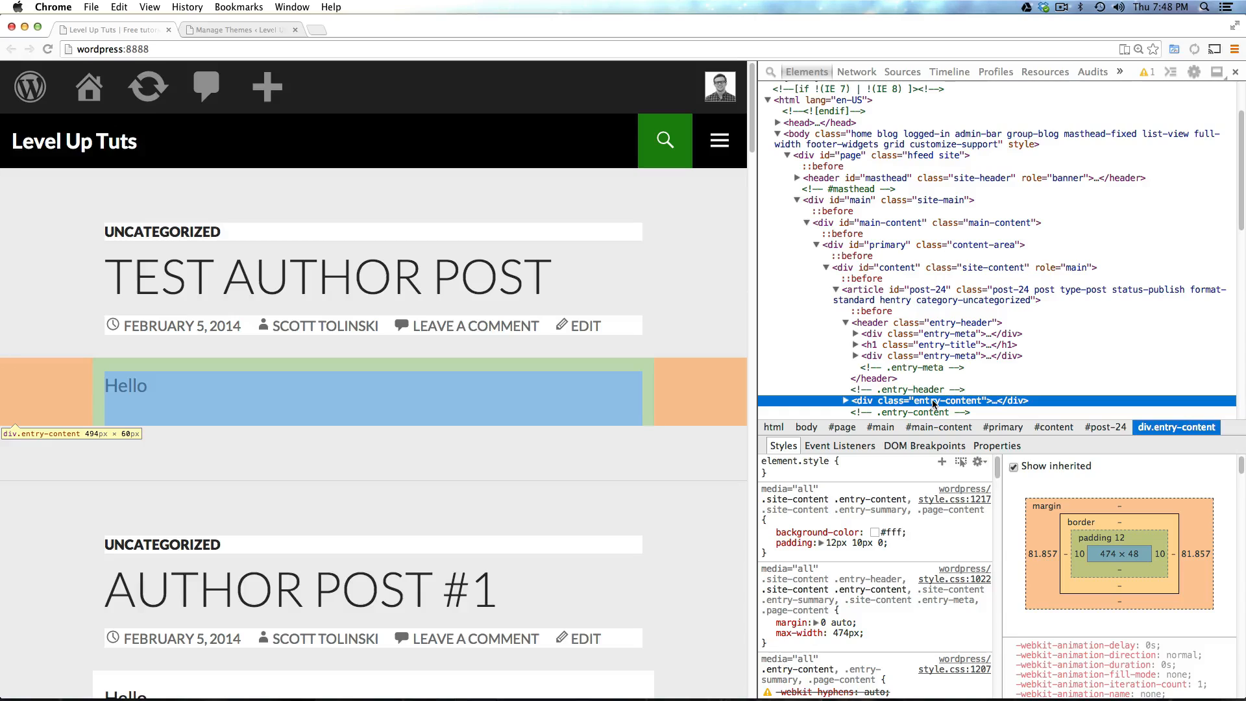
left_click(846, 401)
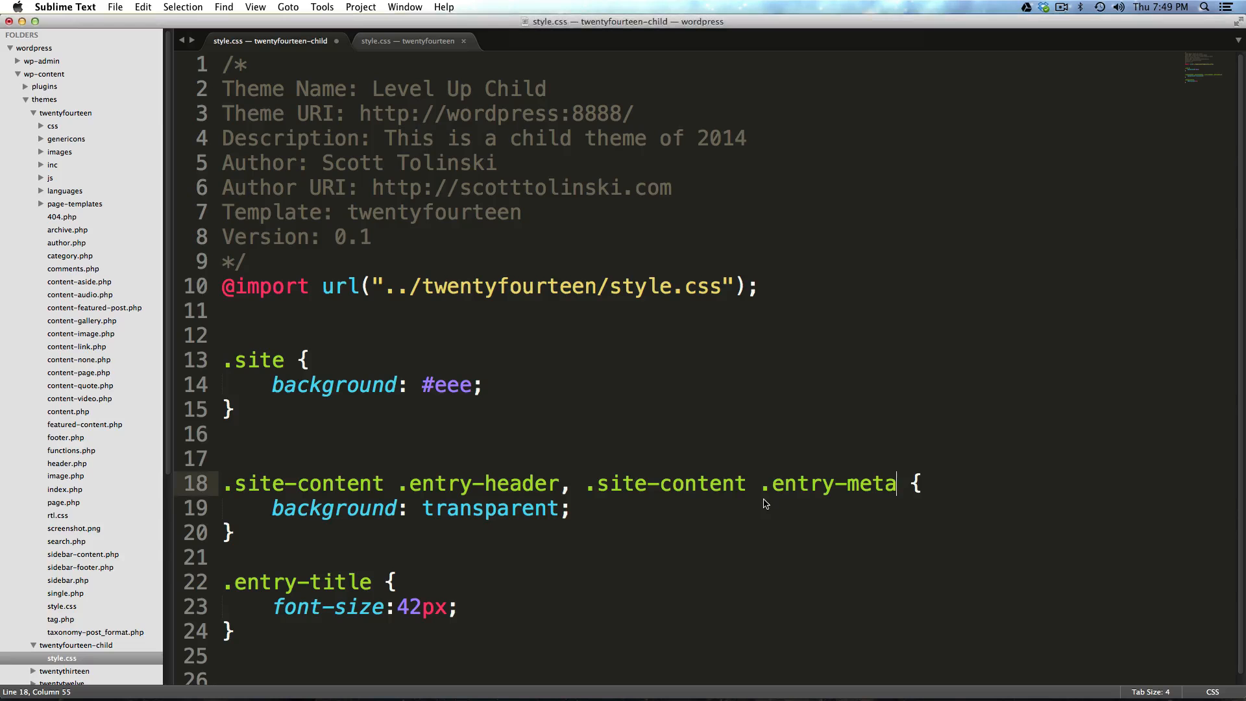
type(",")
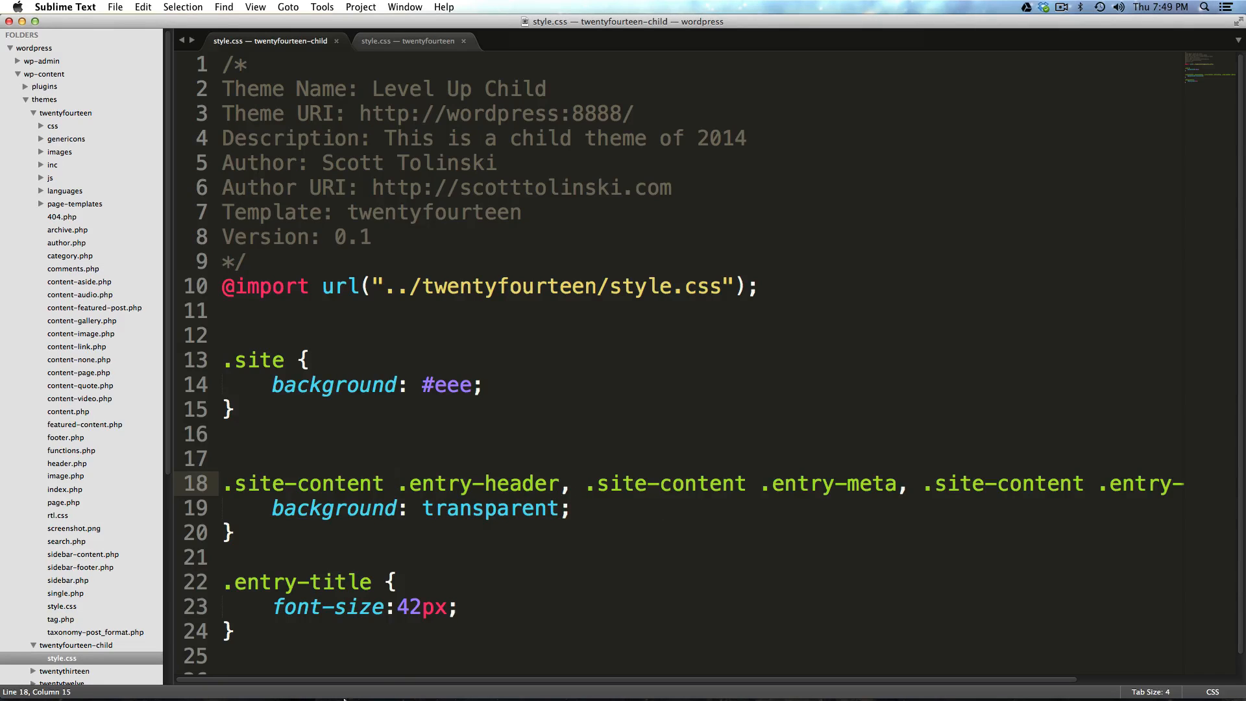
scroll("right", 3)
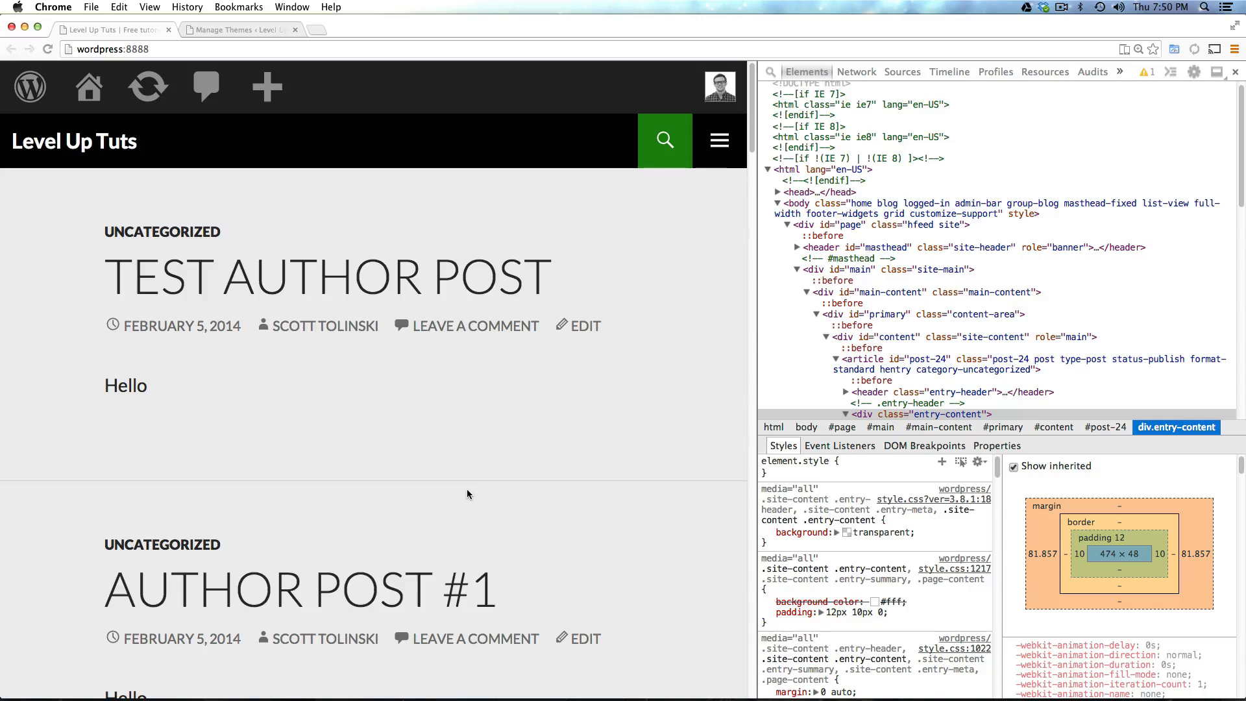
mouse_move(787, 467)
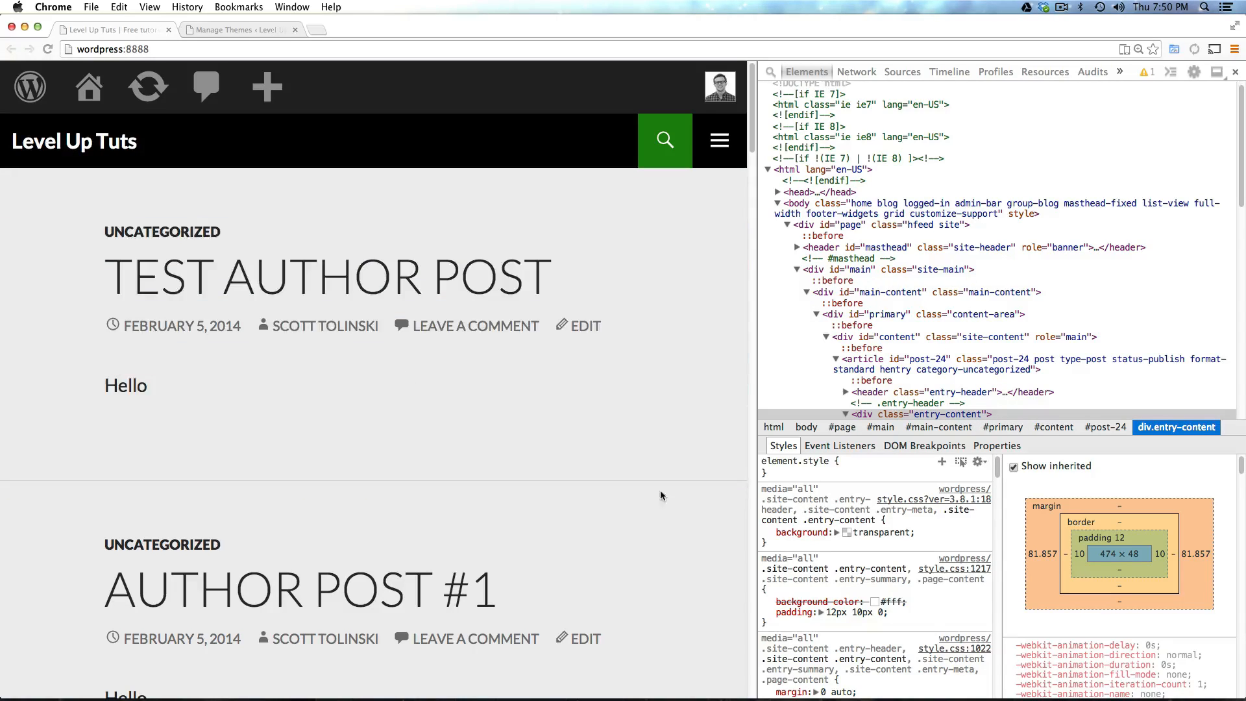
mouse_move(842, 303)
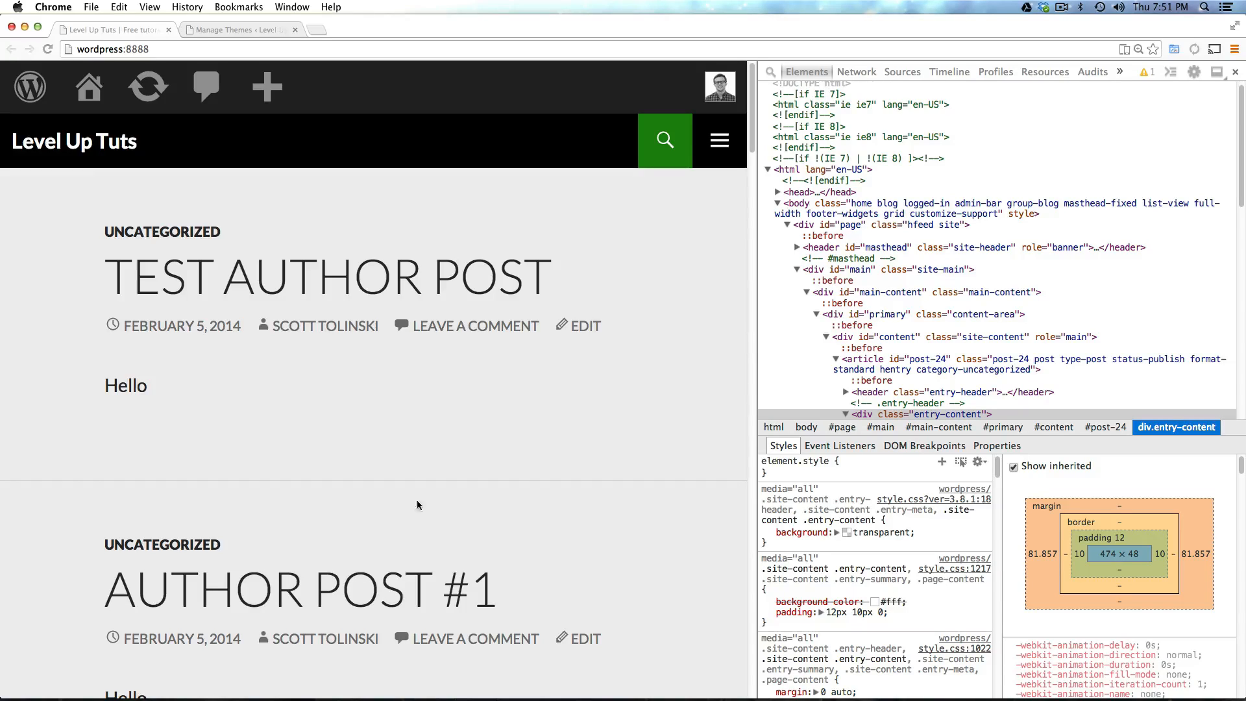
mouse_move(644, 265)
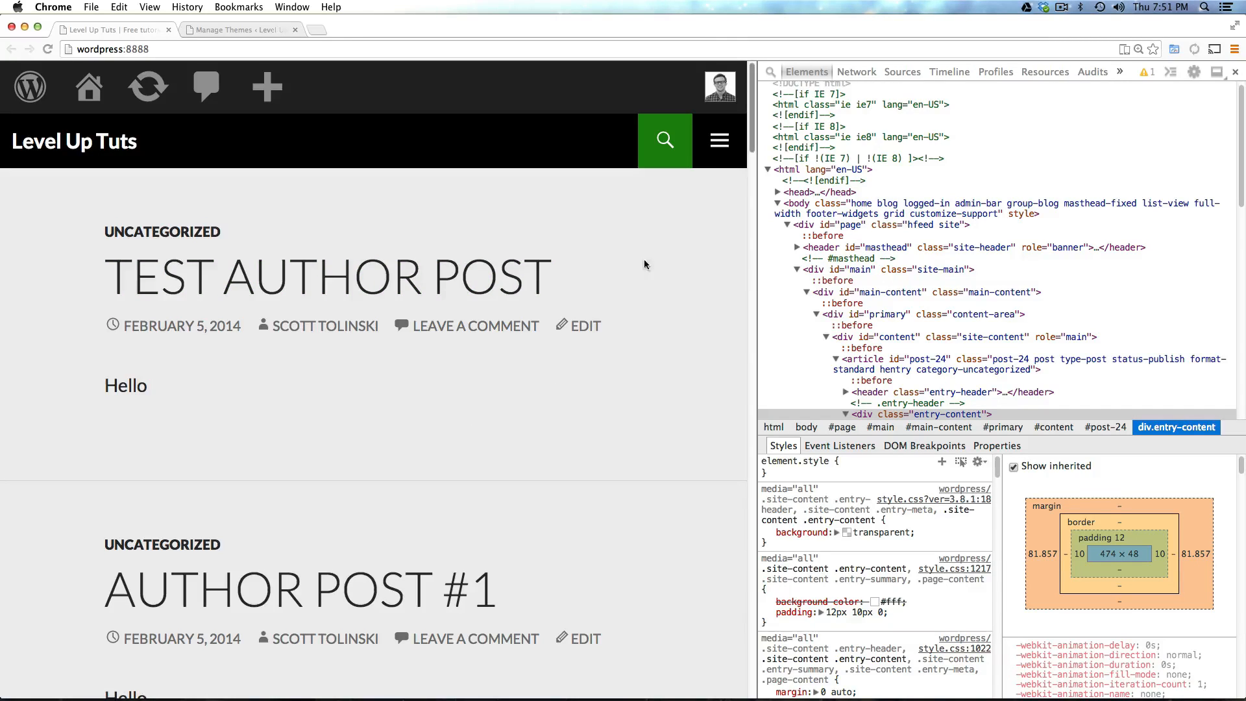
mouse_move(325, 325)
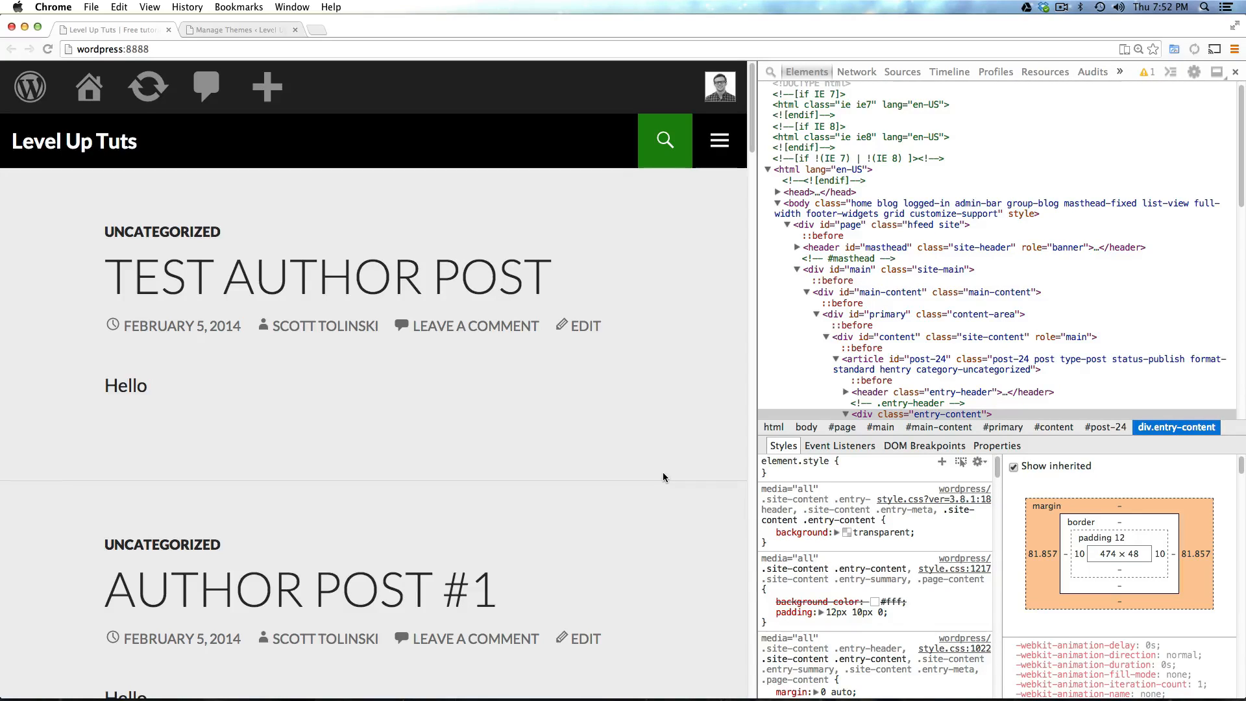
mouse_move(298, 389)
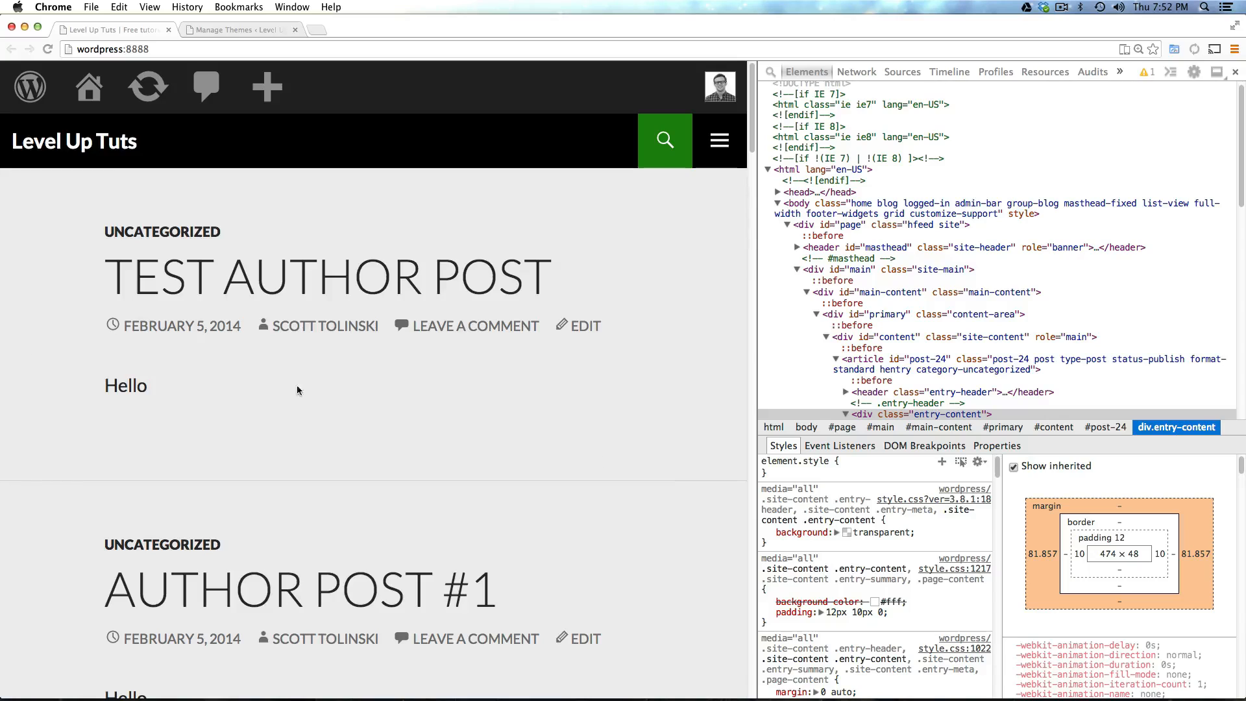